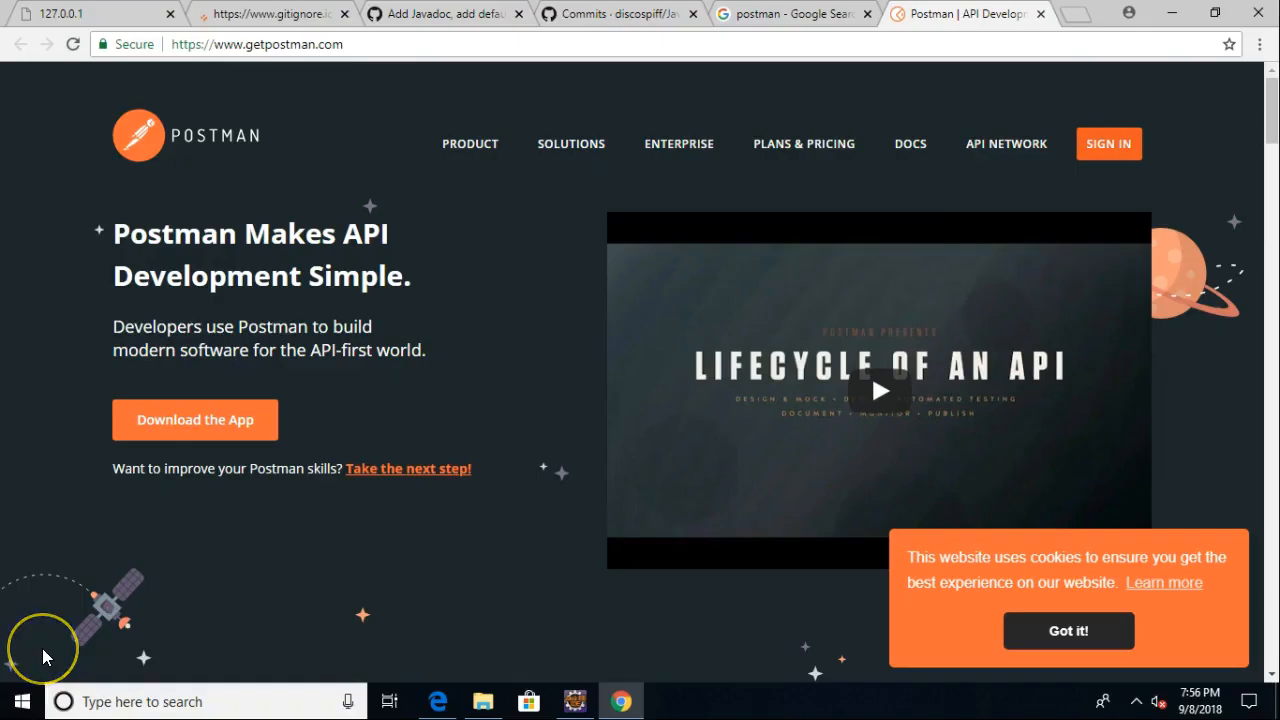
pyautogui.moveTo(46, 656)
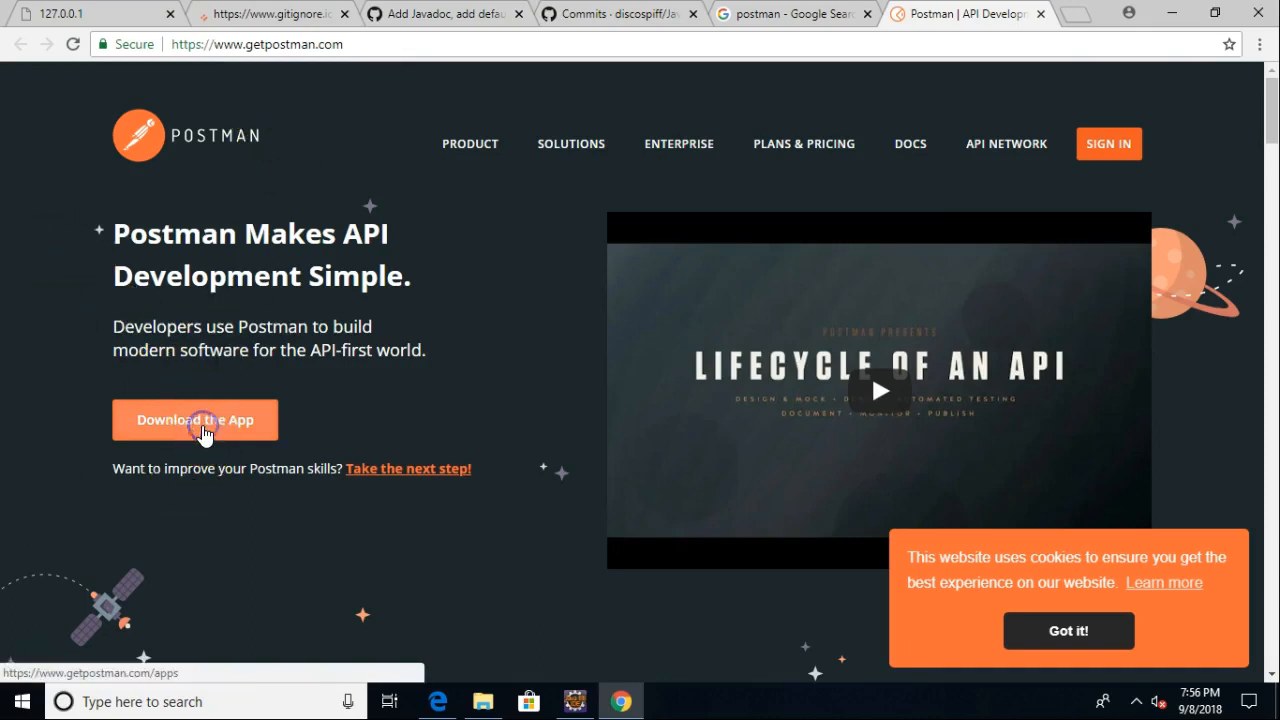
pyautogui.click(204, 420)
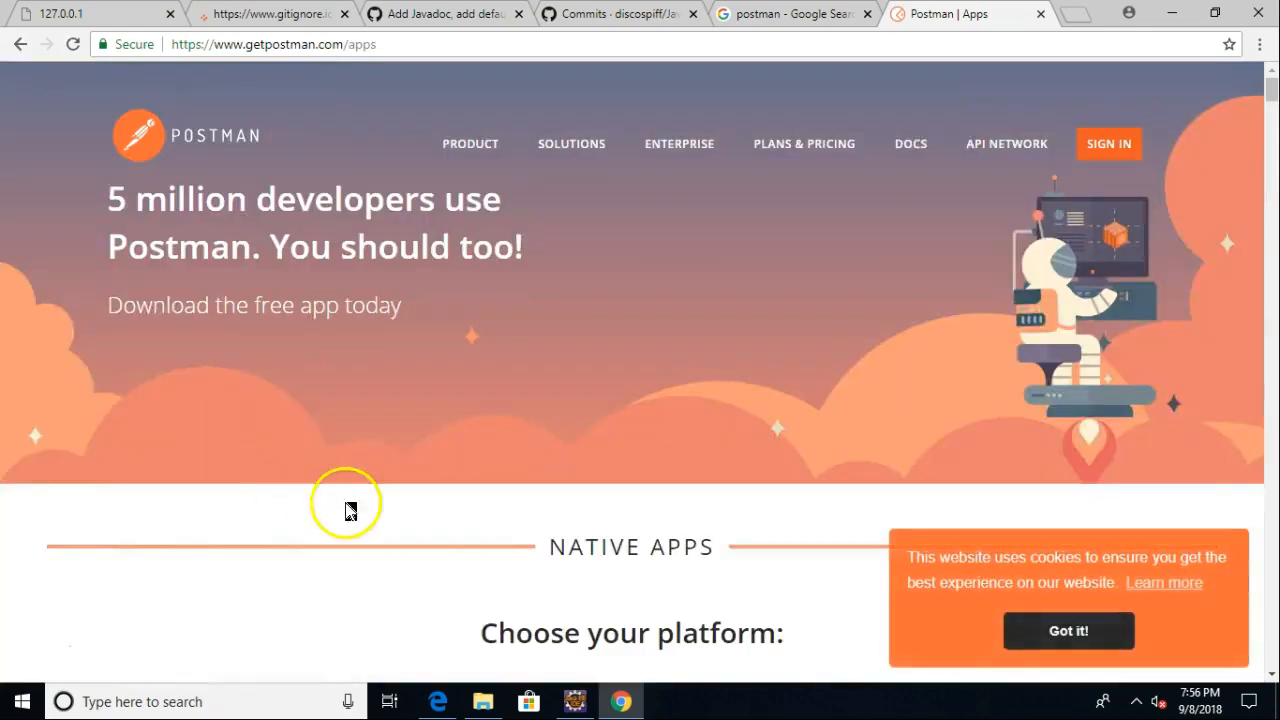
pyautogui.click(572, 702)
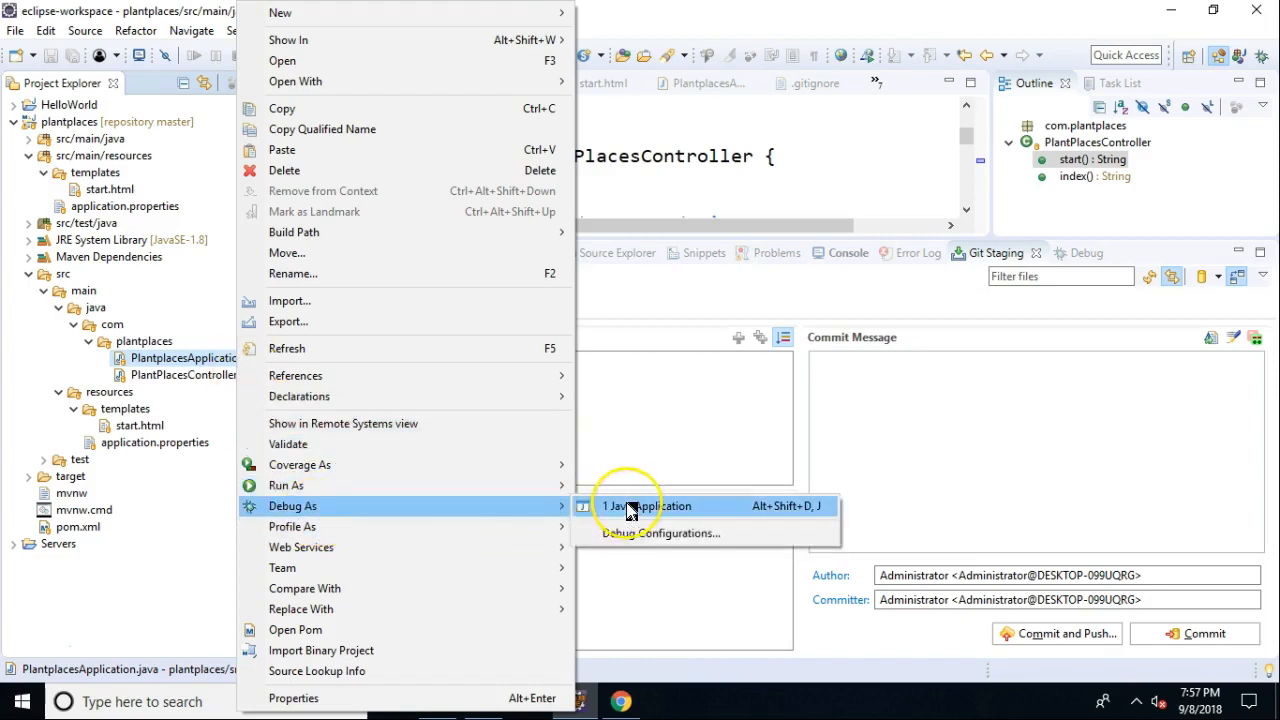
# Launch PlantplacesApplication with Debug As > Java Application, then bring Chrome forward
pyautogui.click(648, 504)
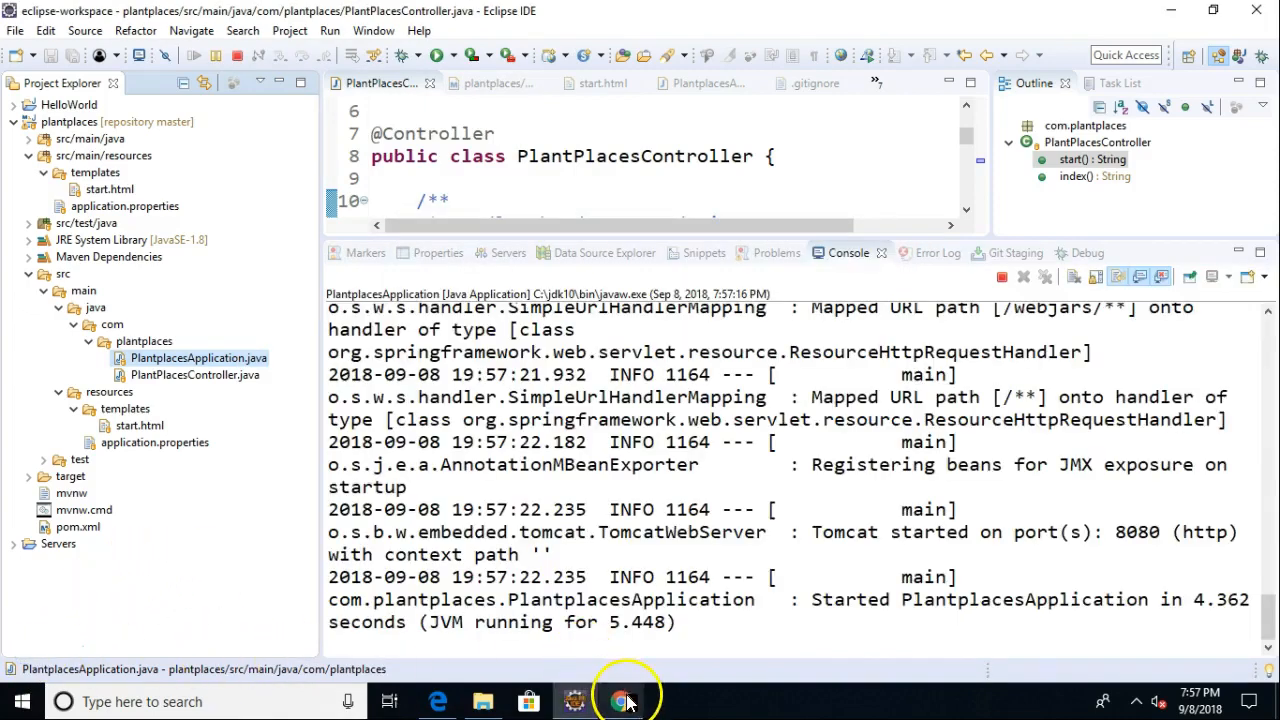
pyautogui.click(620, 700)
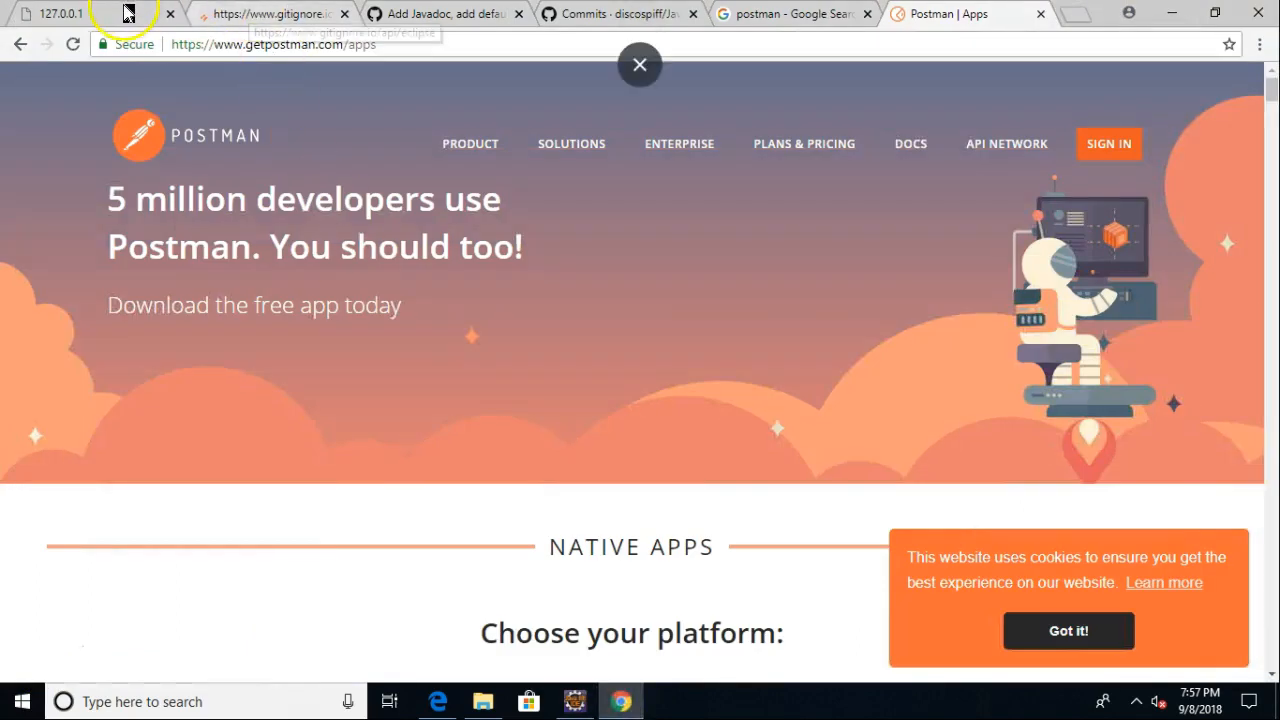
# Reload 127.0.0.1:8080/start, view the paused start() breakpoint in Eclipse, and return to Chrome
pyautogui.click(76, 14)
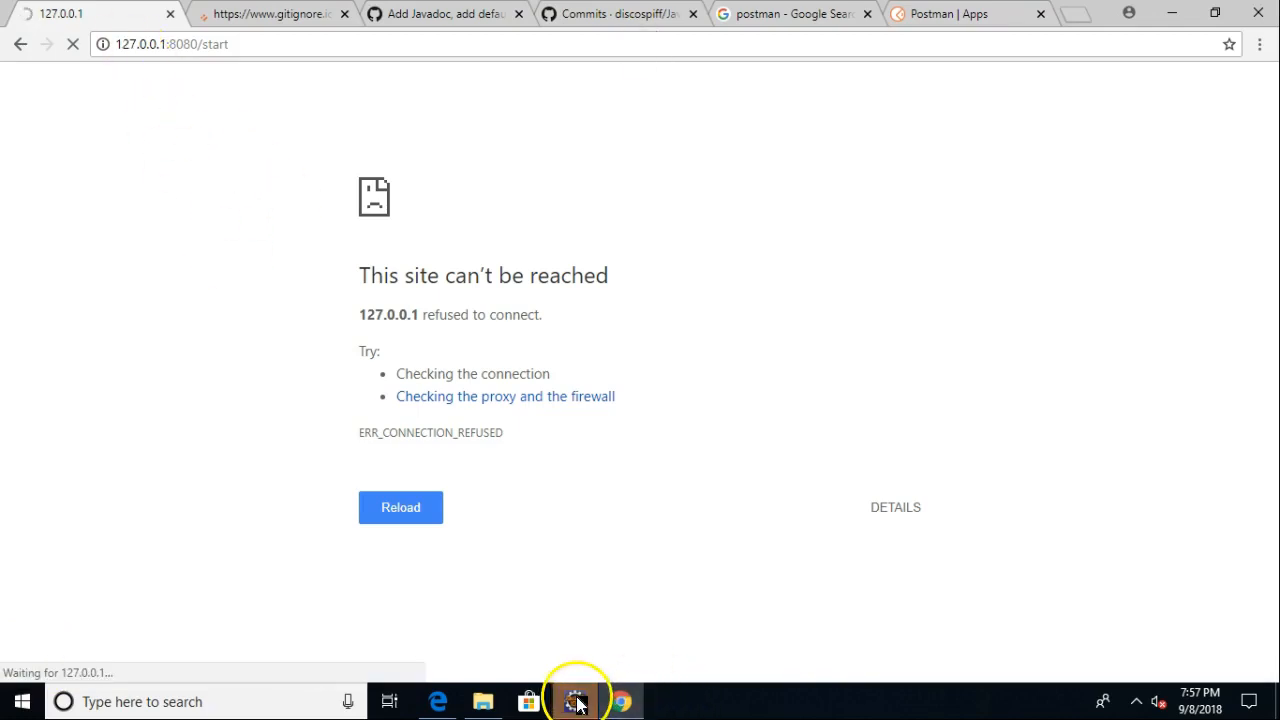
pyautogui.click(576, 702)
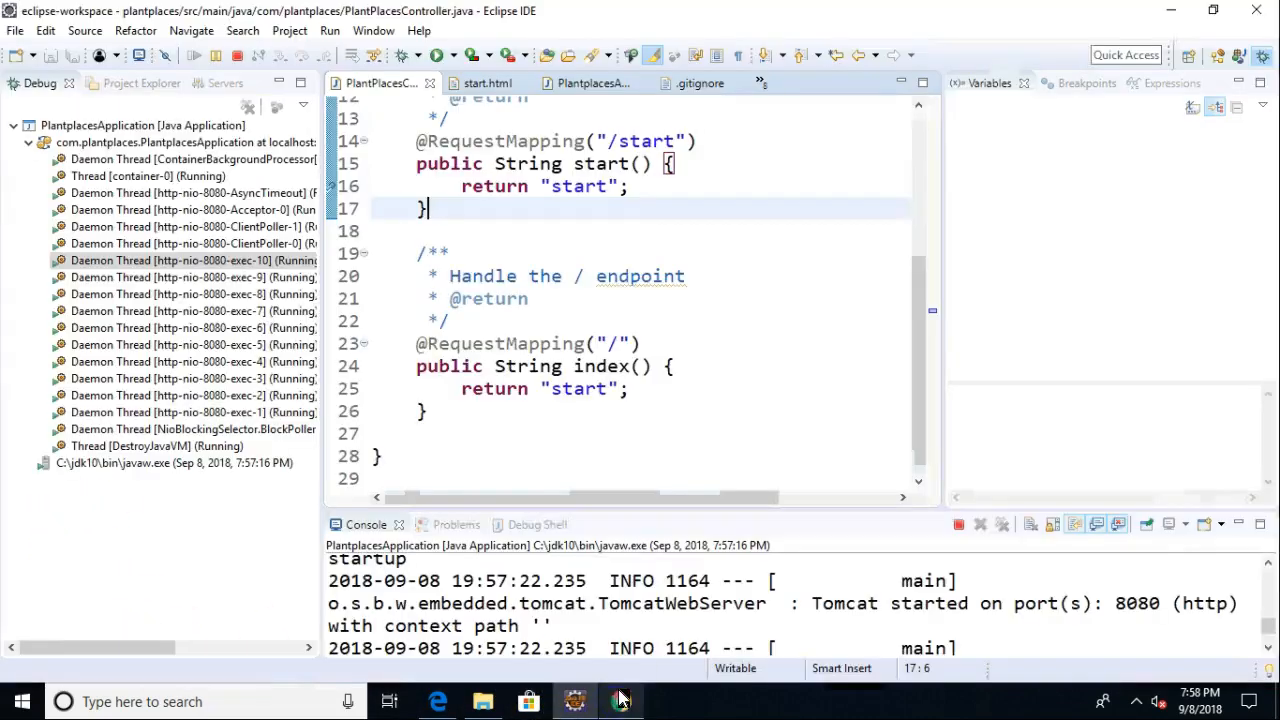
pyautogui.click(620, 700)
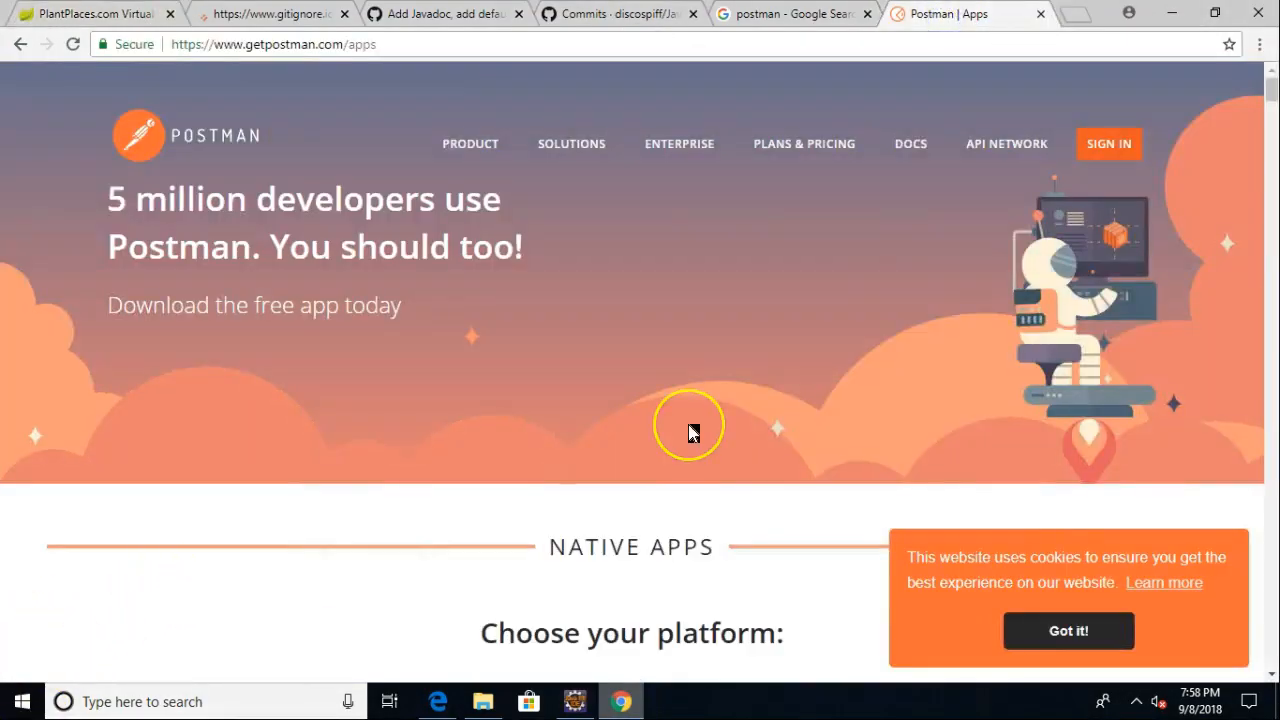
# Download Postman for Windows x64 from the apps page
pyautogui.scroll(-3)
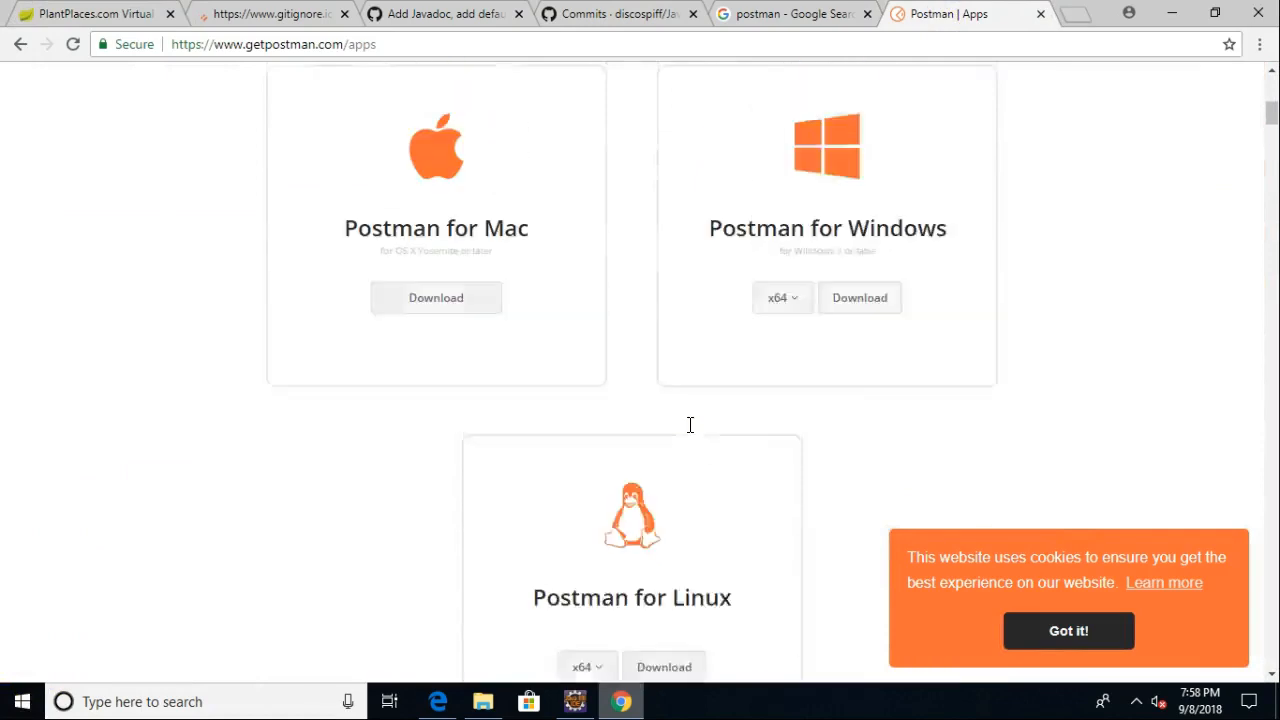
pyautogui.click(860, 296)
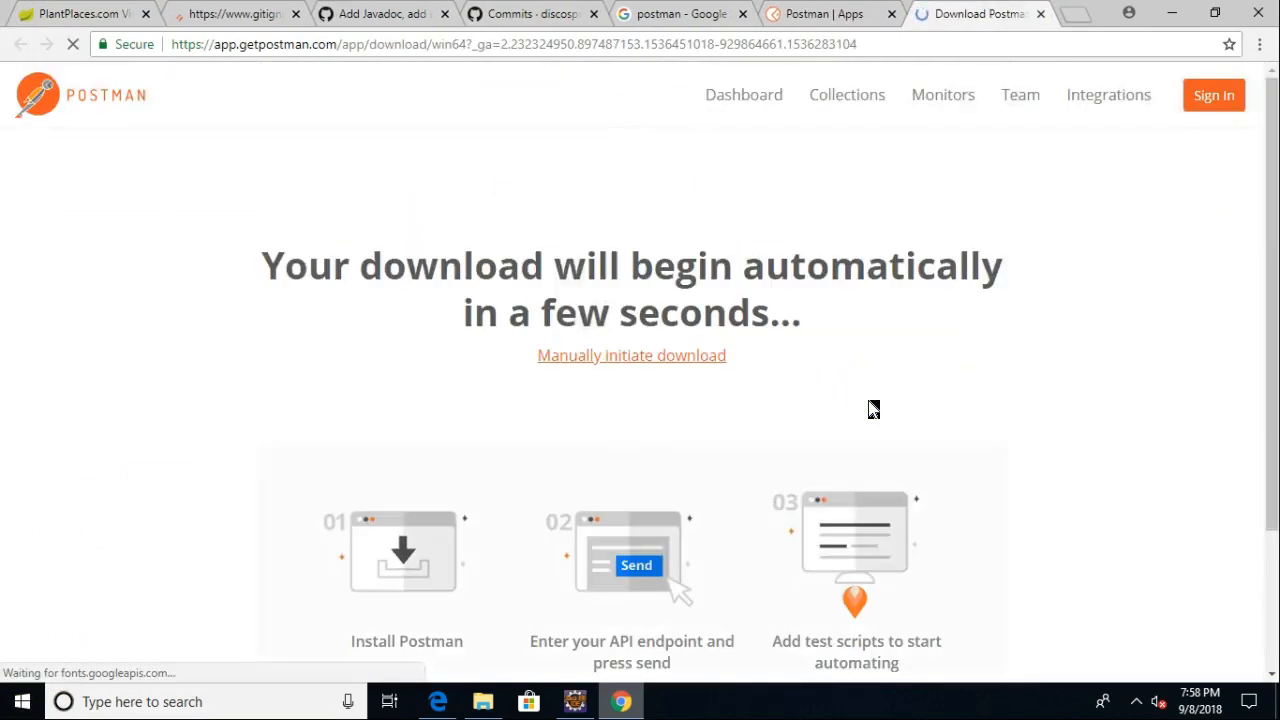
pyautogui.moveTo(686, 430)
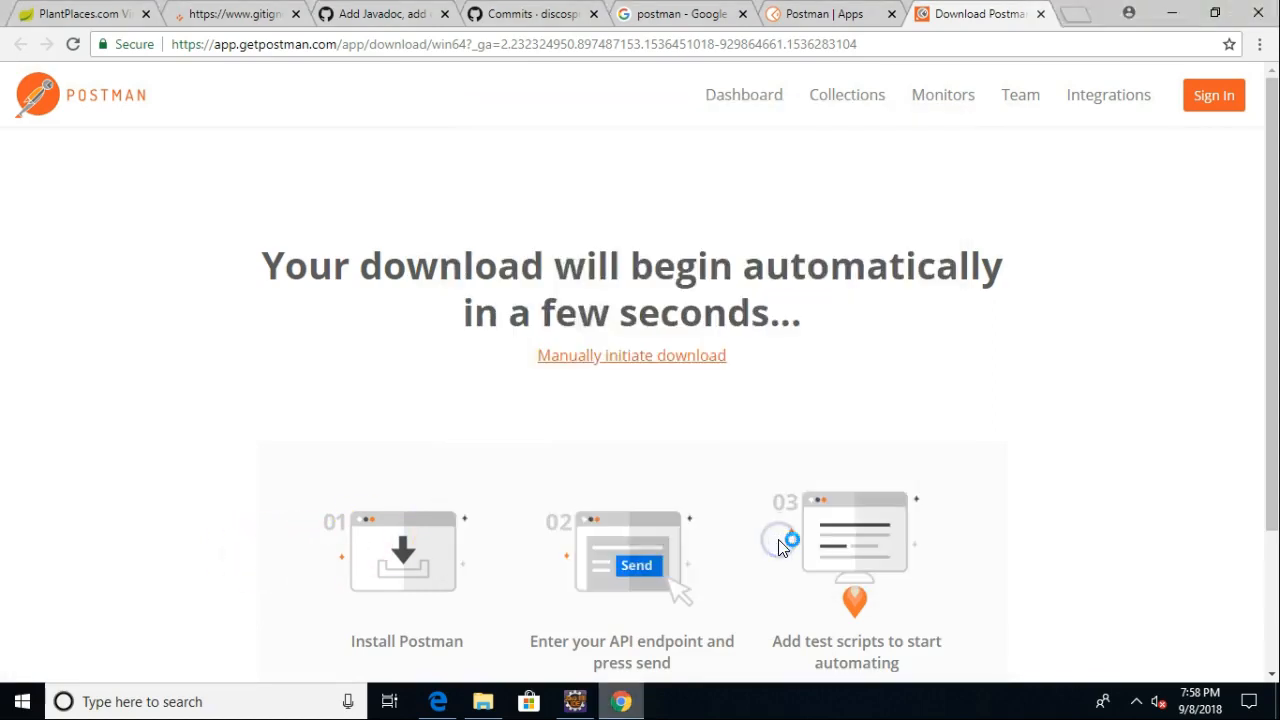
pyautogui.moveTo(64, 658)
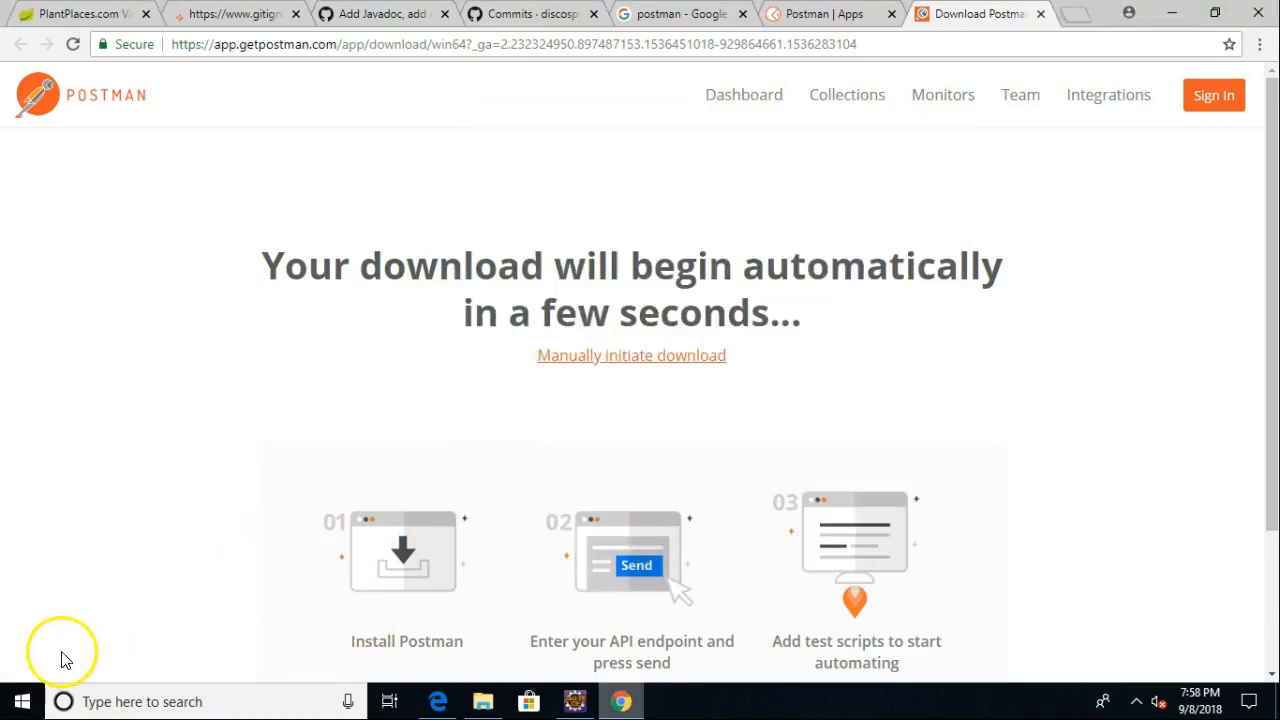
pyautogui.moveTo(62, 658)
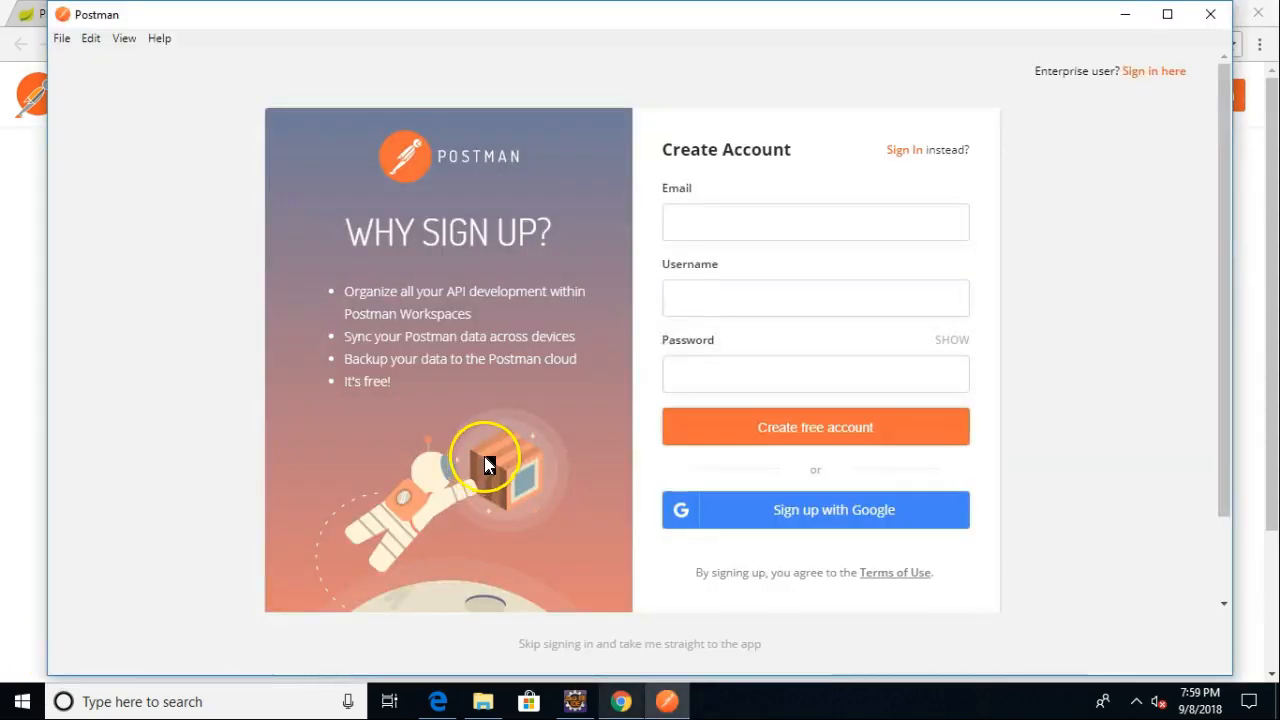
pyautogui.moveTo(812, 512)
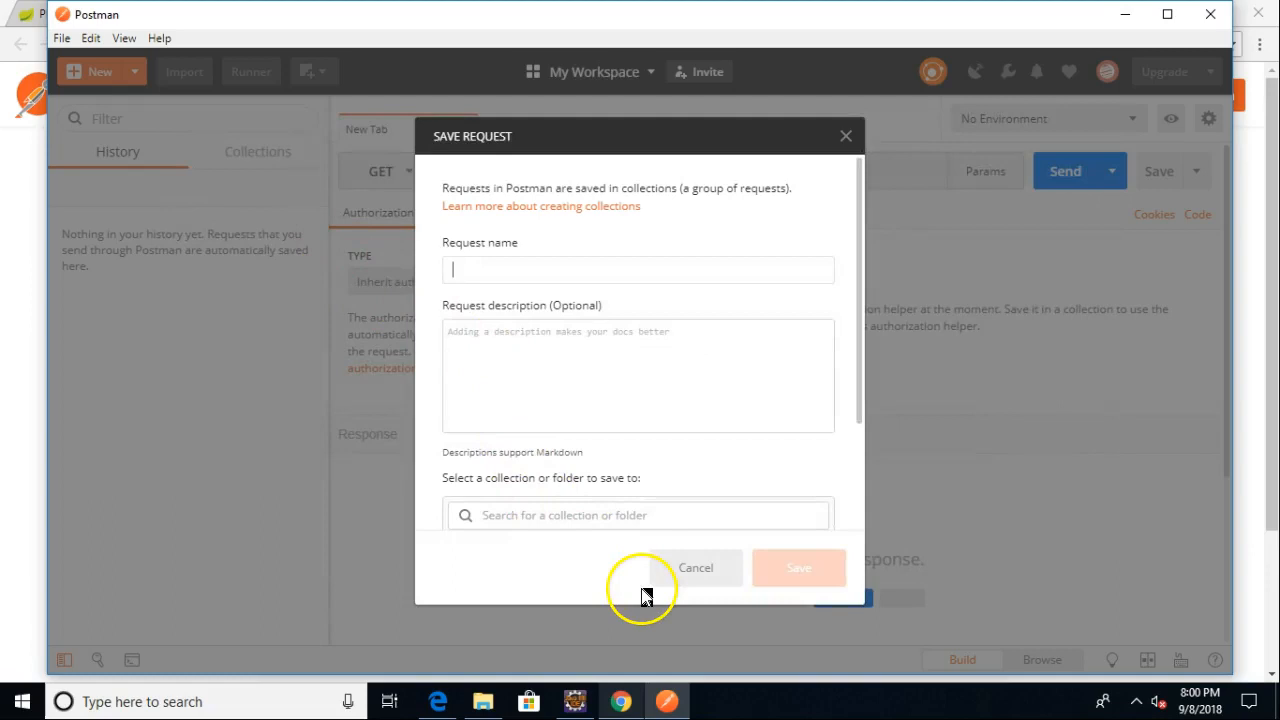
pyautogui.moveTo(476, 324)
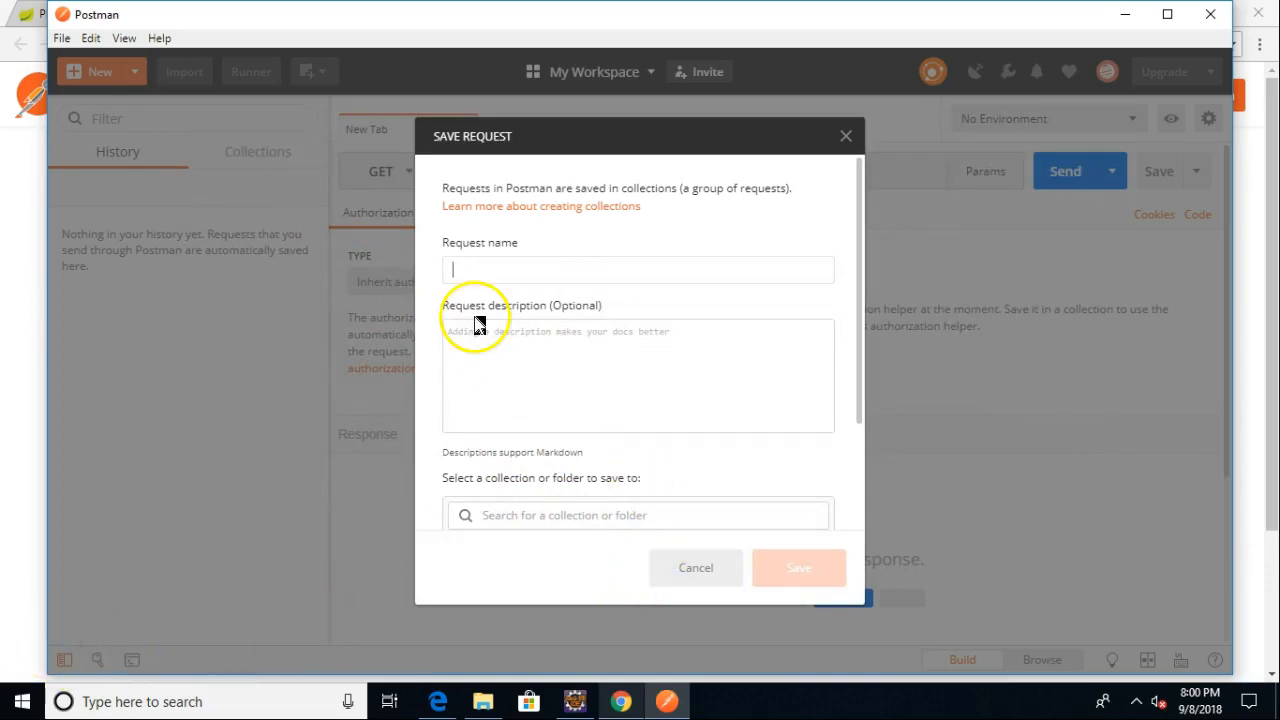
# Name the request 'Test Start with GET method' and search for a destination collection
pyautogui.write('A')
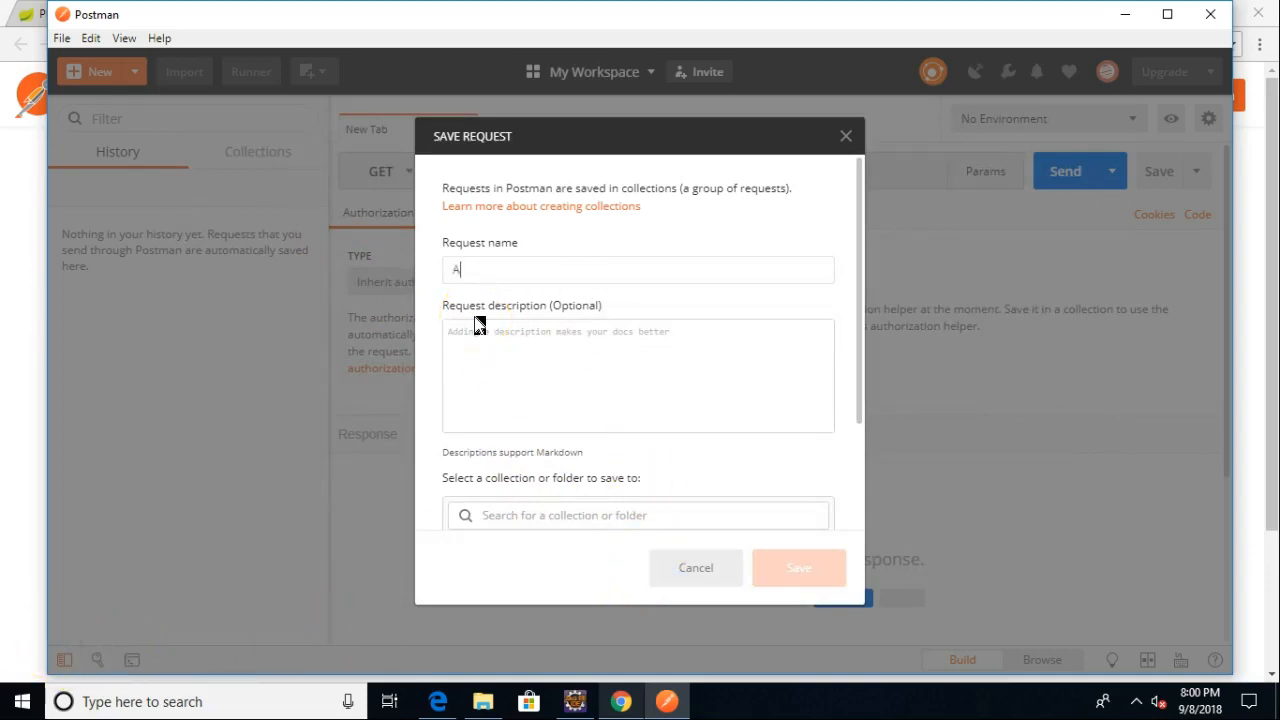
pyautogui.write('Test Start with GET method')
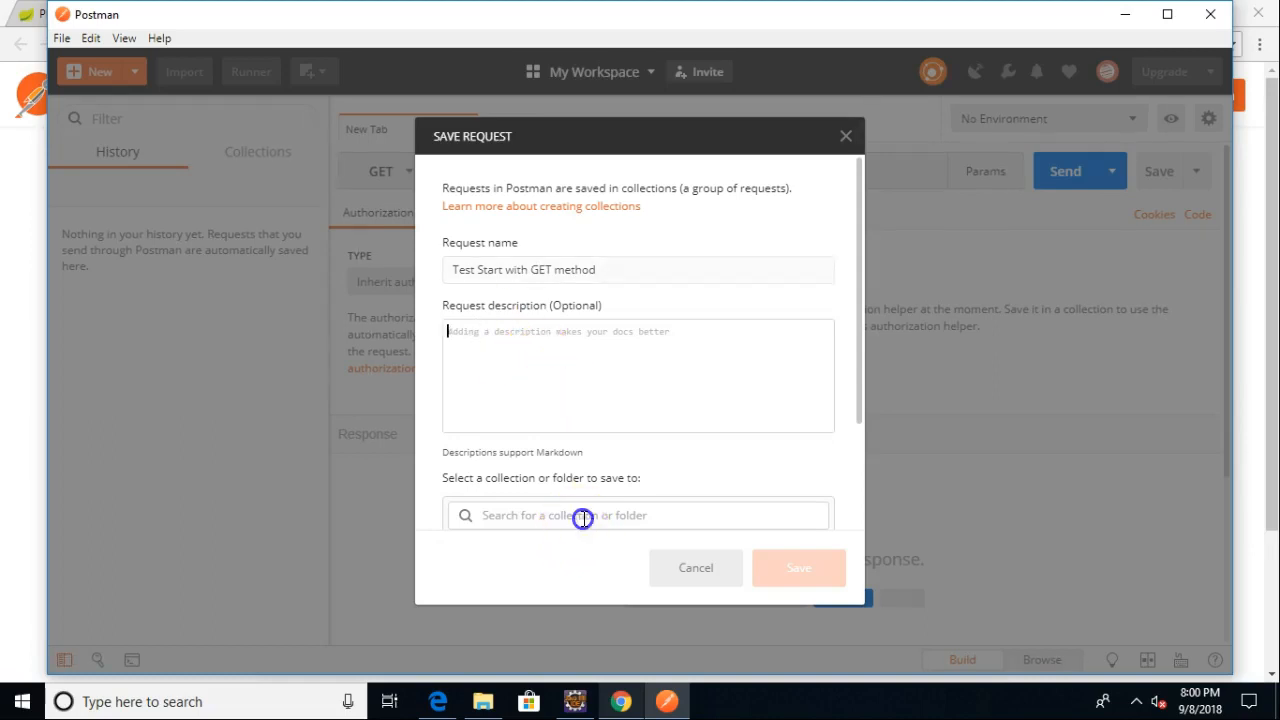
pyautogui.click(608, 516)
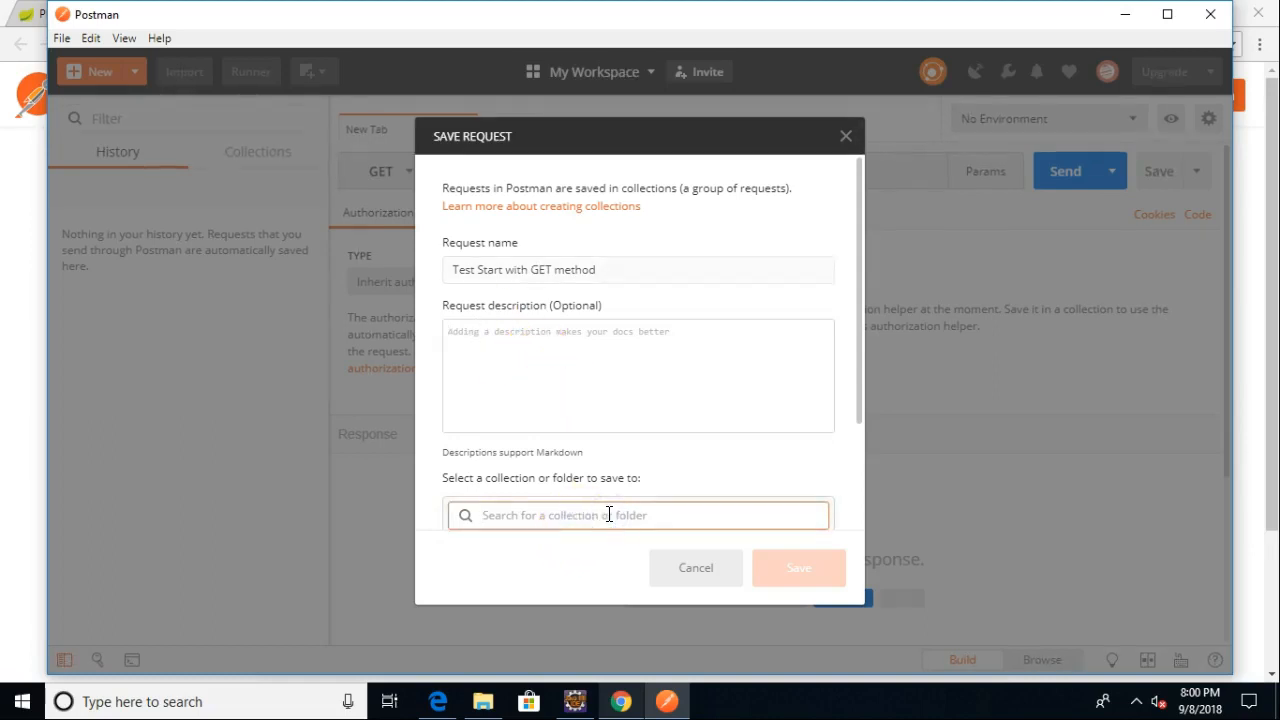
pyautogui.write('PlantPlaces tets')
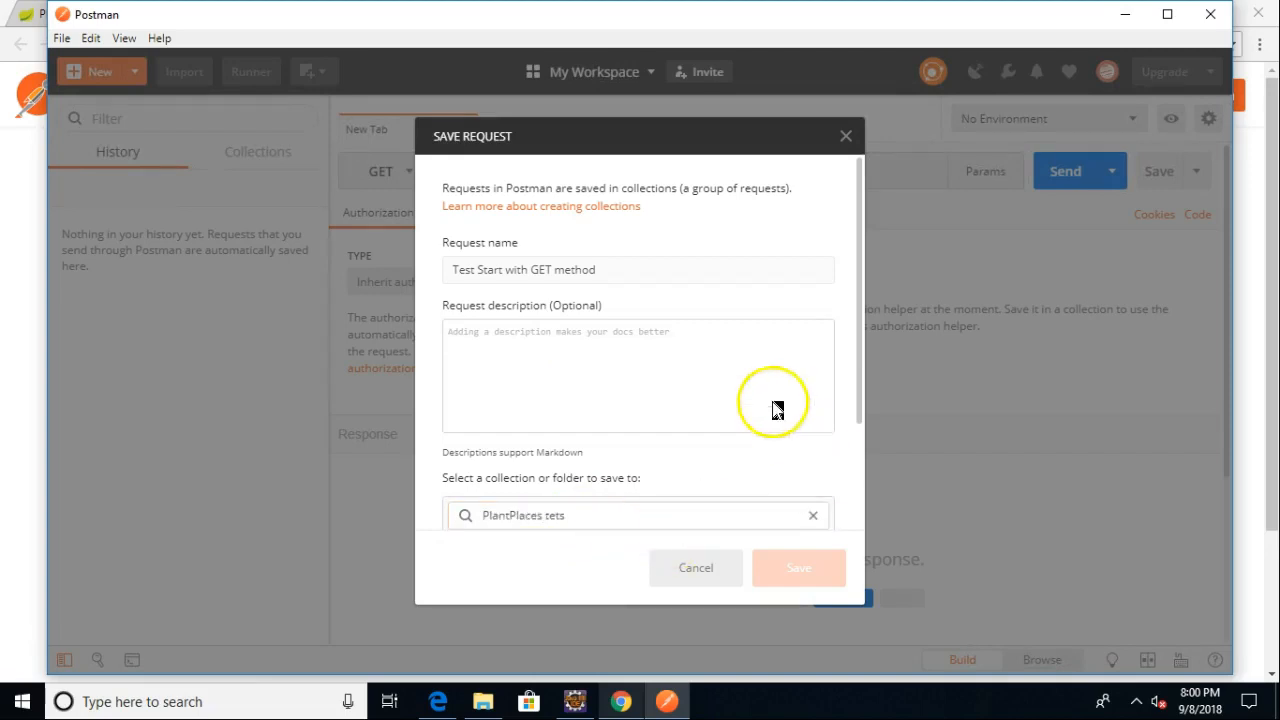
# Create the collection 'PlantPlaces Tests' and save the request into it
pyautogui.click(580, 370)
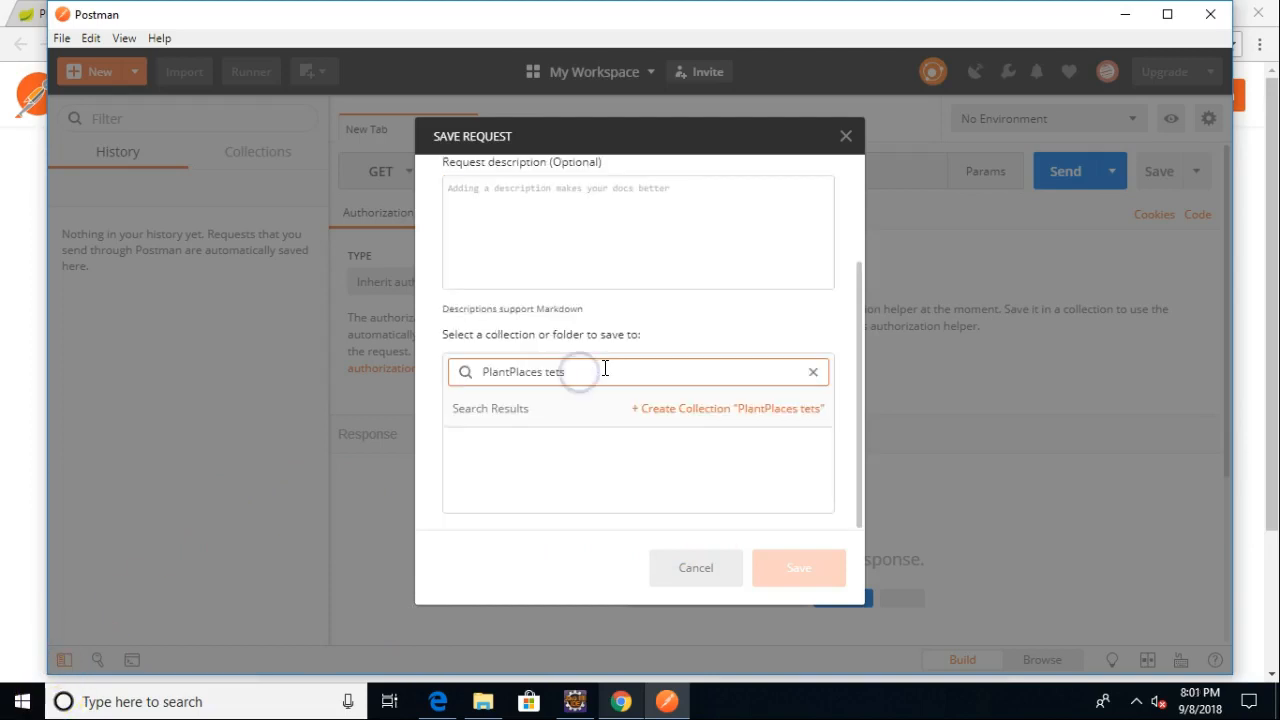
pyautogui.write('PlantPlaces Tests')
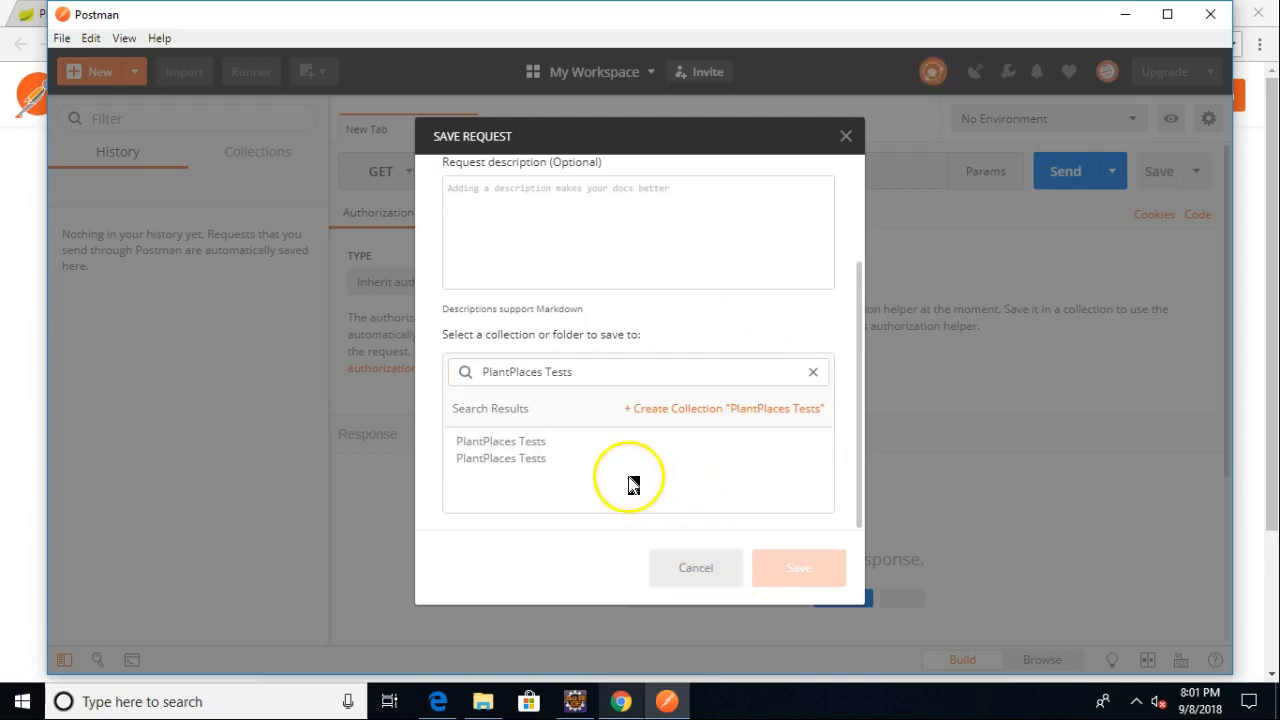
pyautogui.click(500, 442)
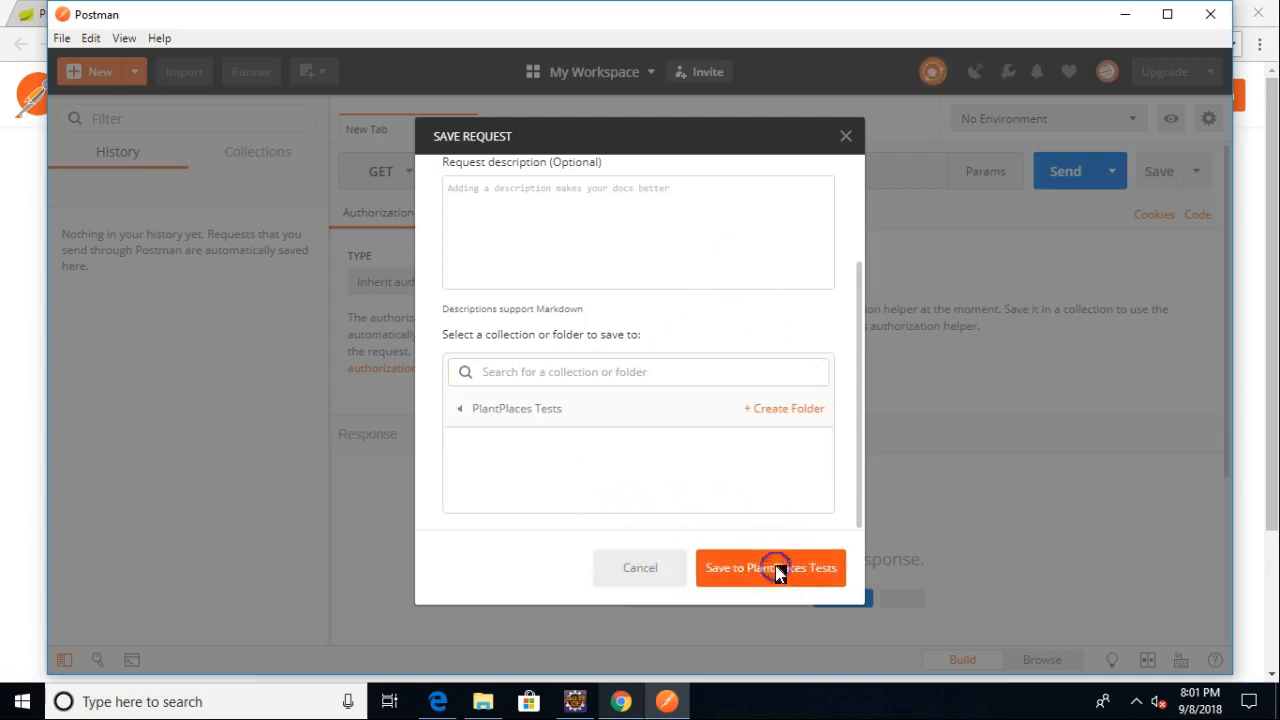
pyautogui.click(772, 568)
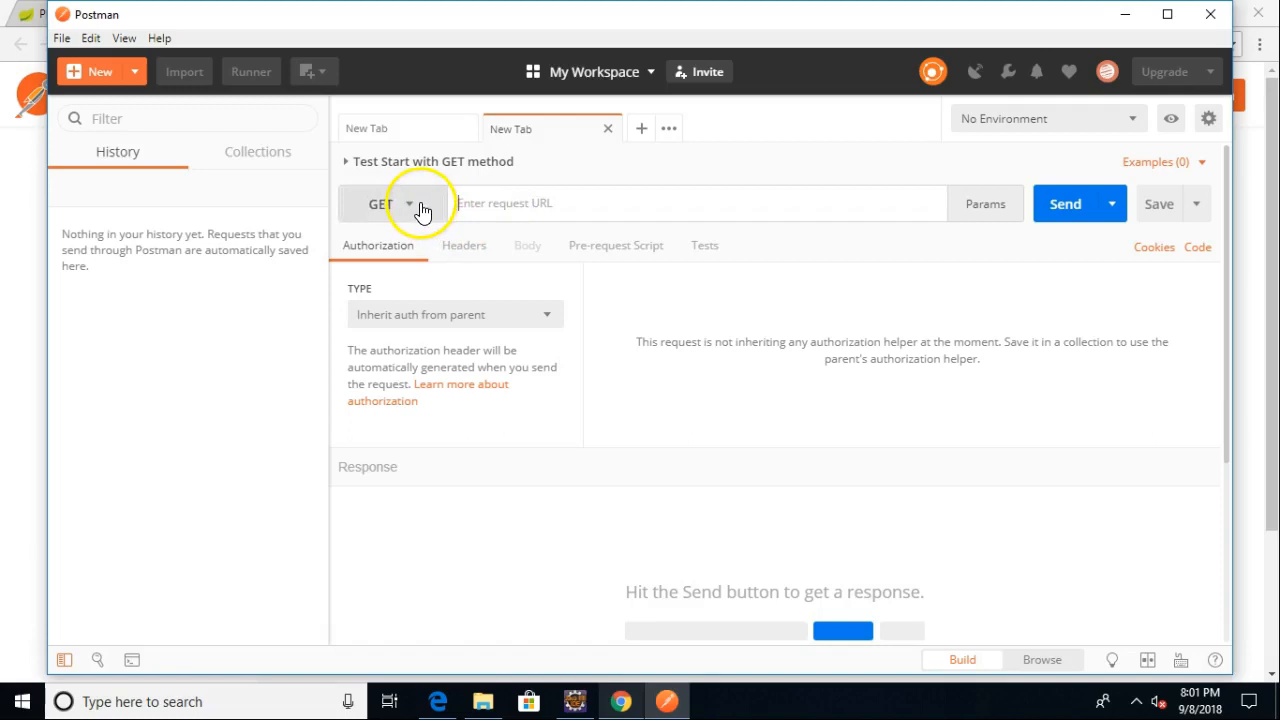
pyautogui.click(408, 204)
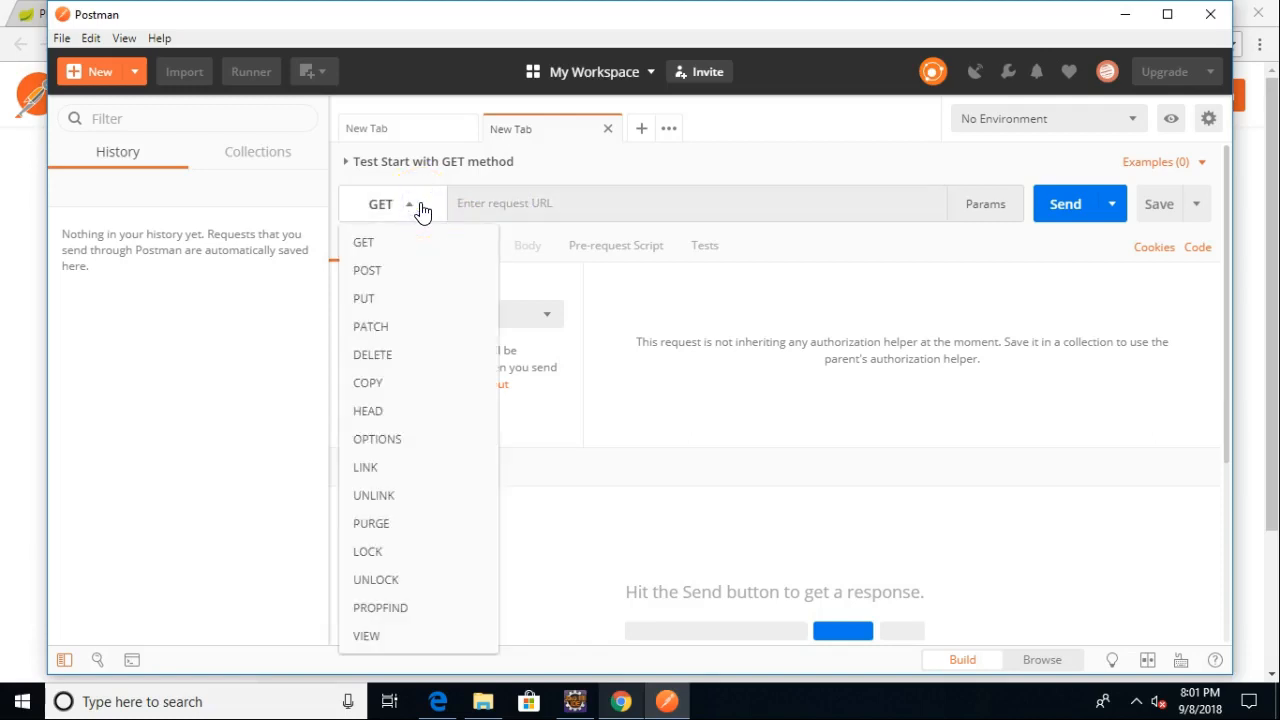
pyautogui.moveTo(112, 548)
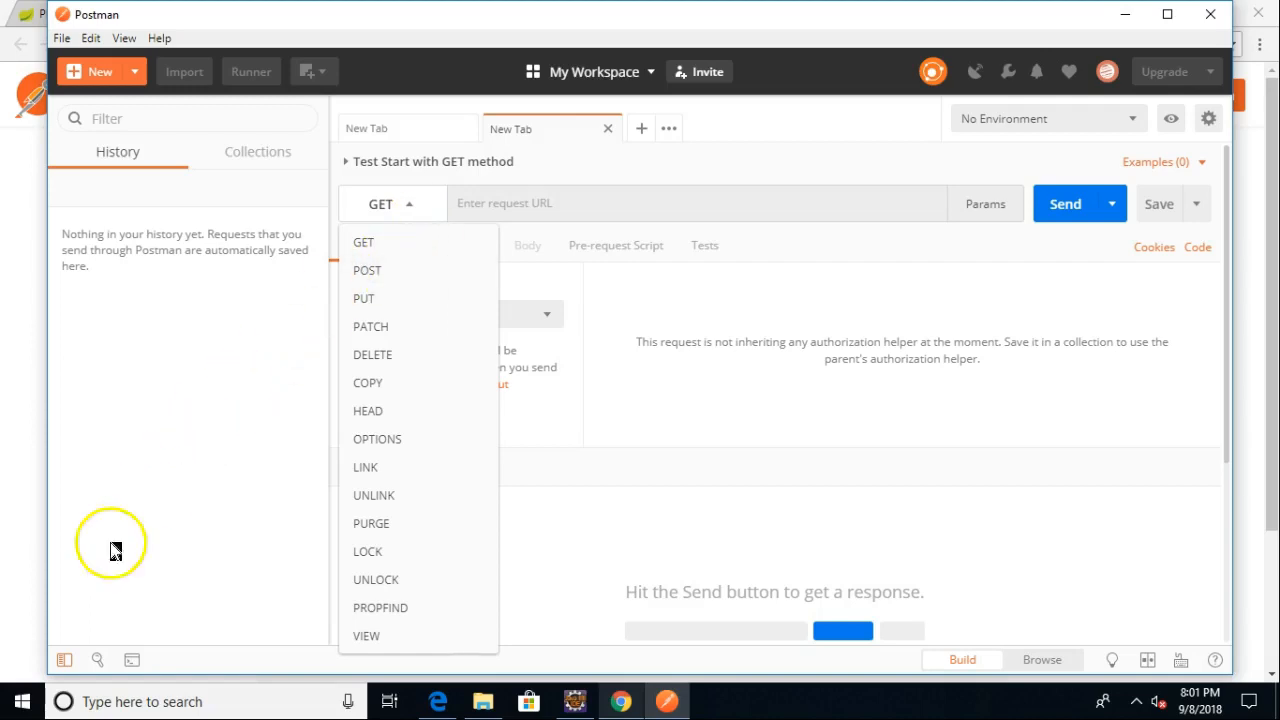
pyautogui.moveTo(48, 656)
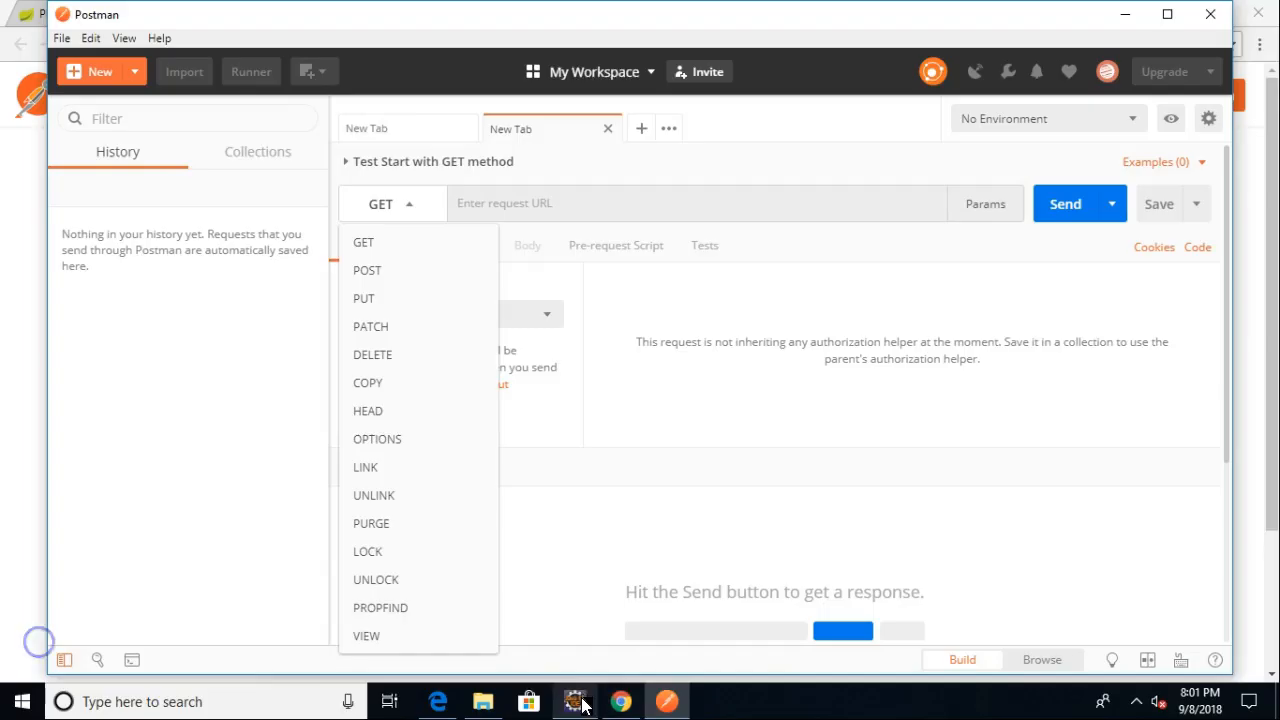
pyautogui.click(574, 700)
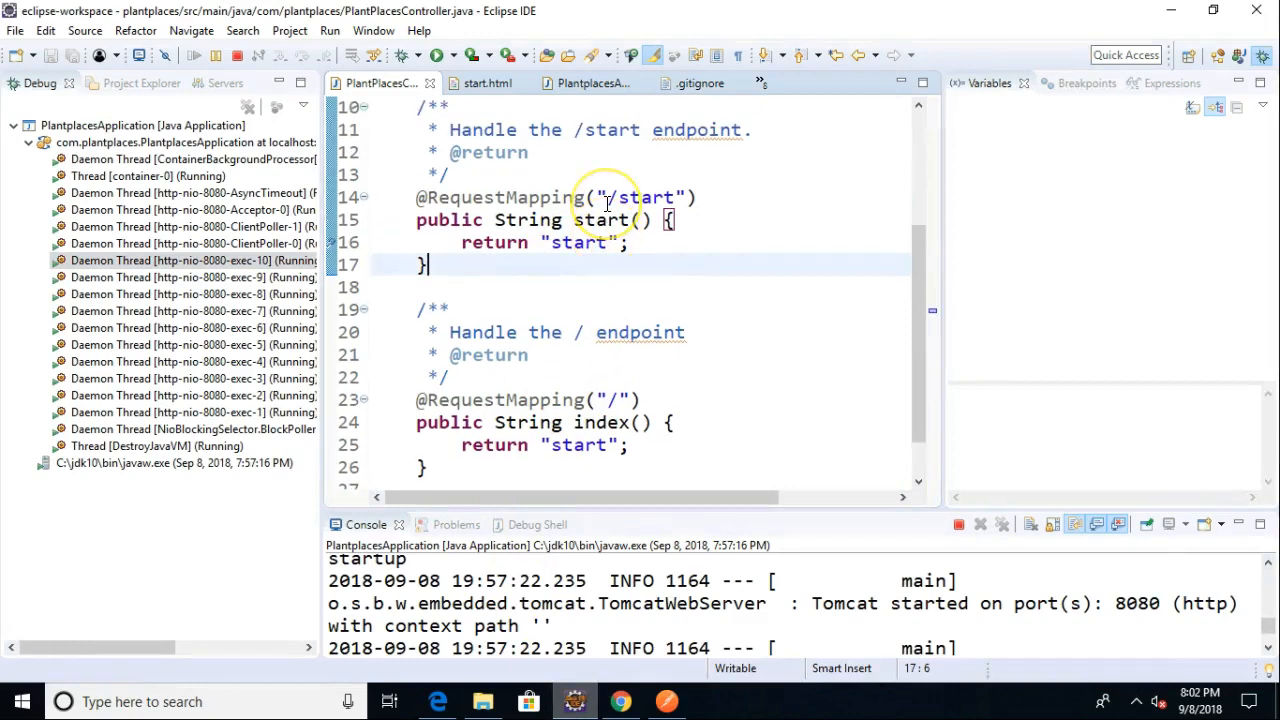
pyautogui.click(608, 198)
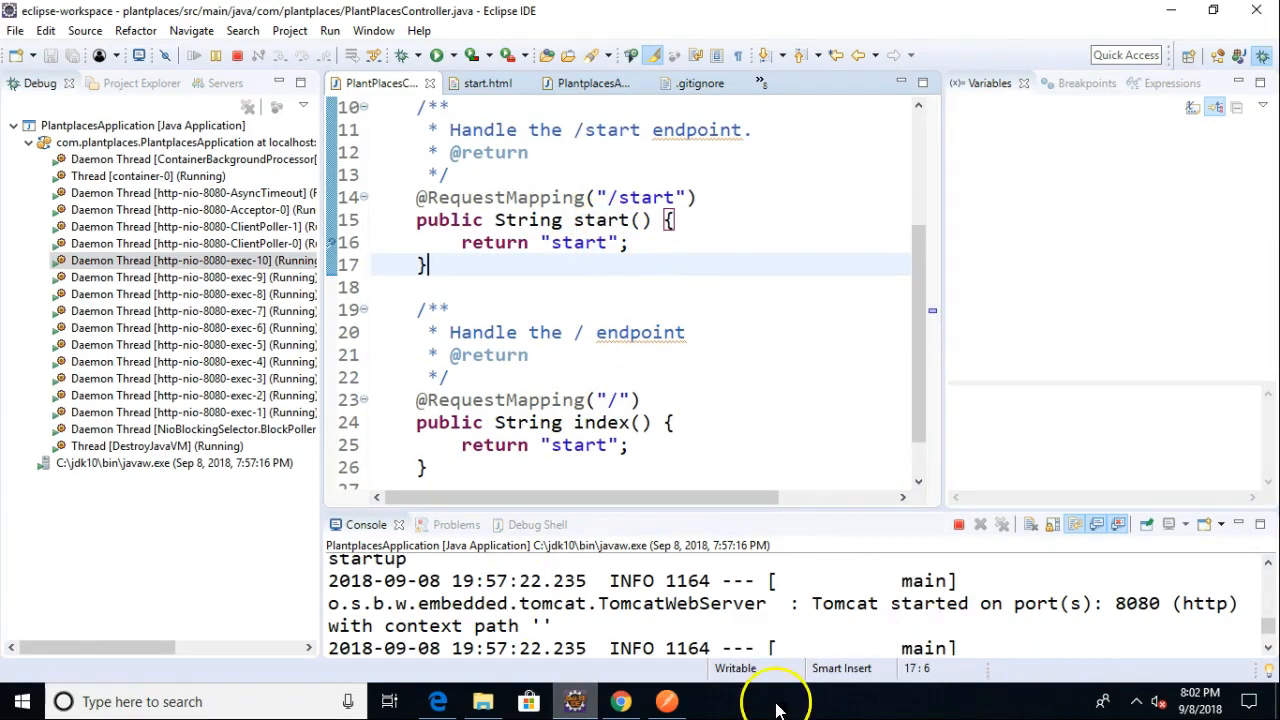
pyautogui.click(668, 700)
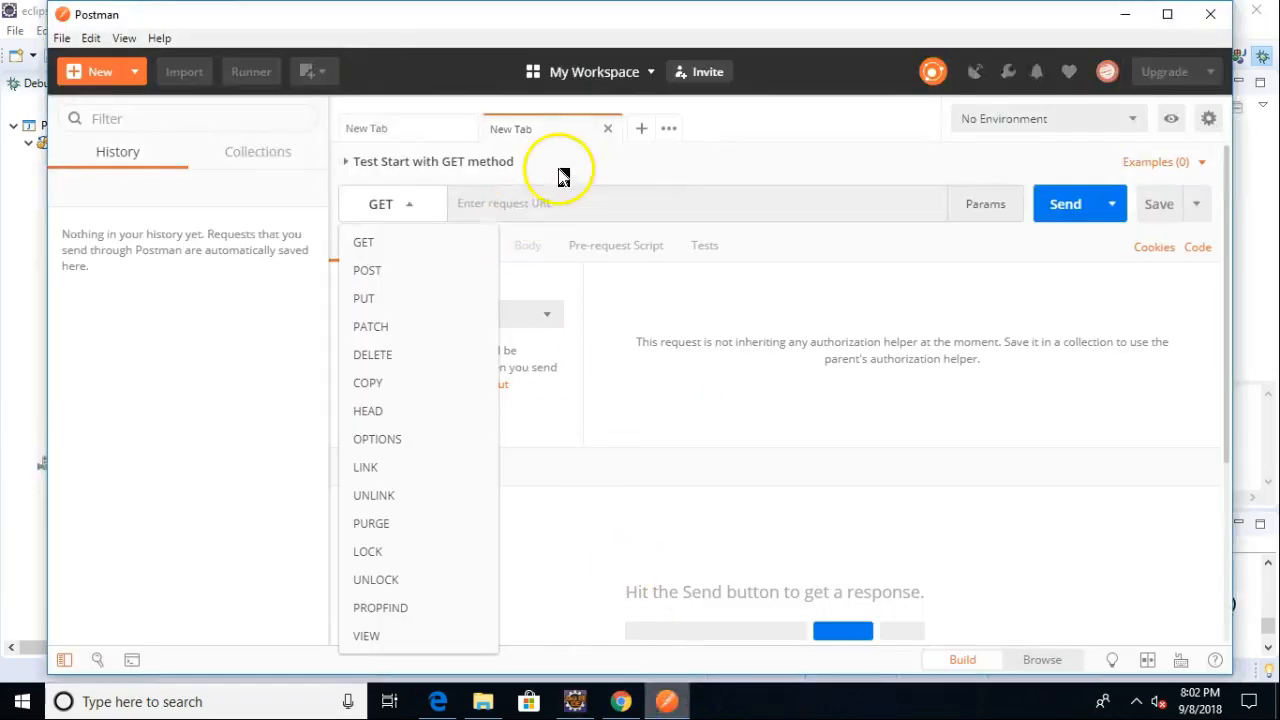
pyautogui.click(560, 204)
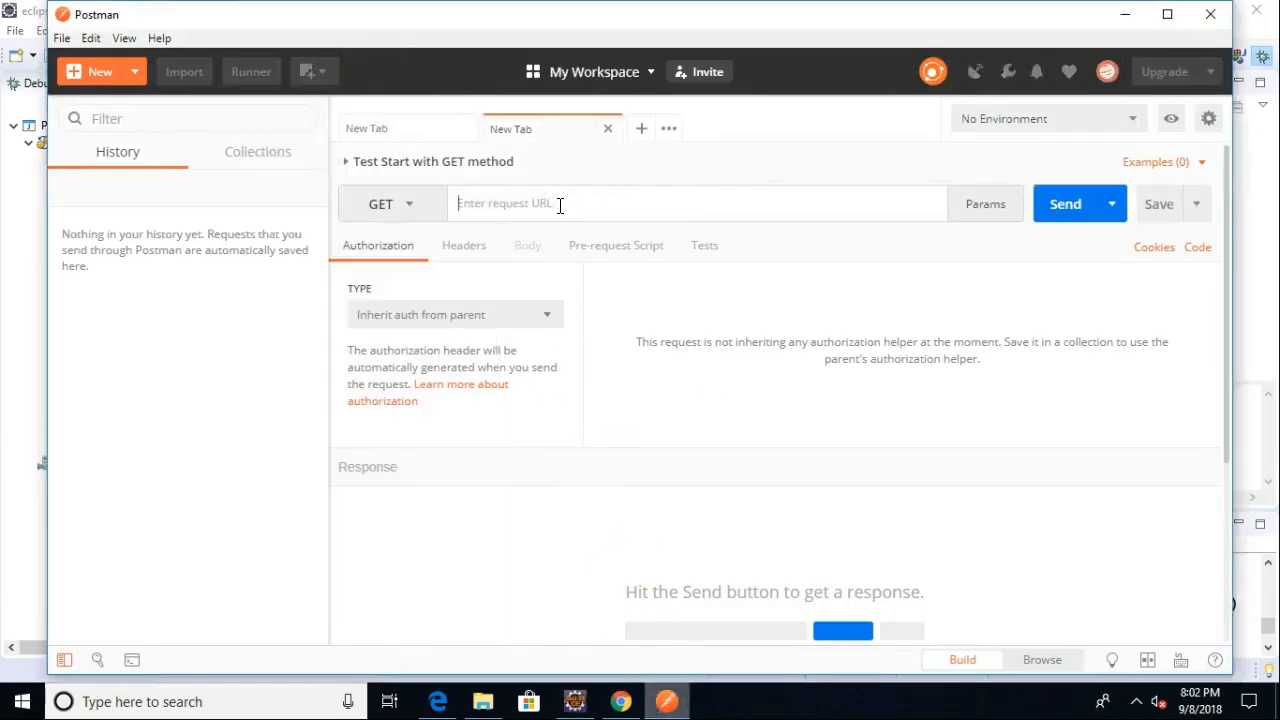
pyautogui.write('http://127.0.0.1:8080/start')
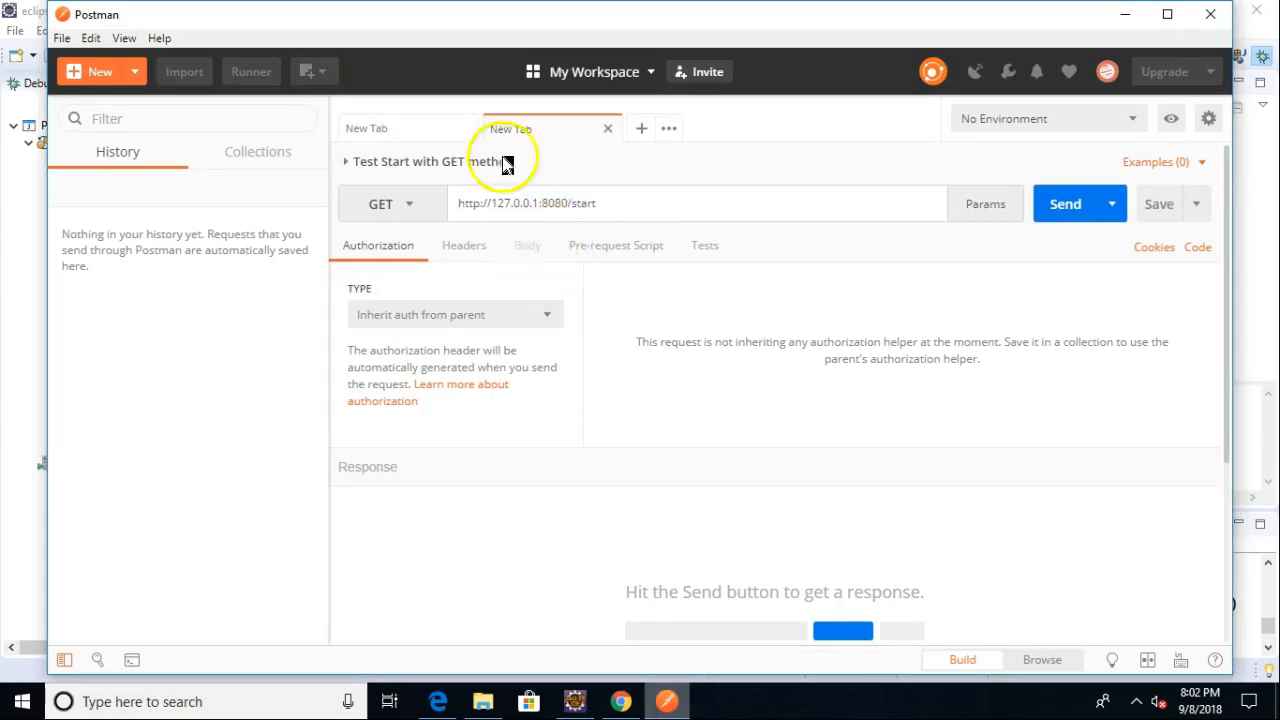
pyautogui.moveTo(522, 62)
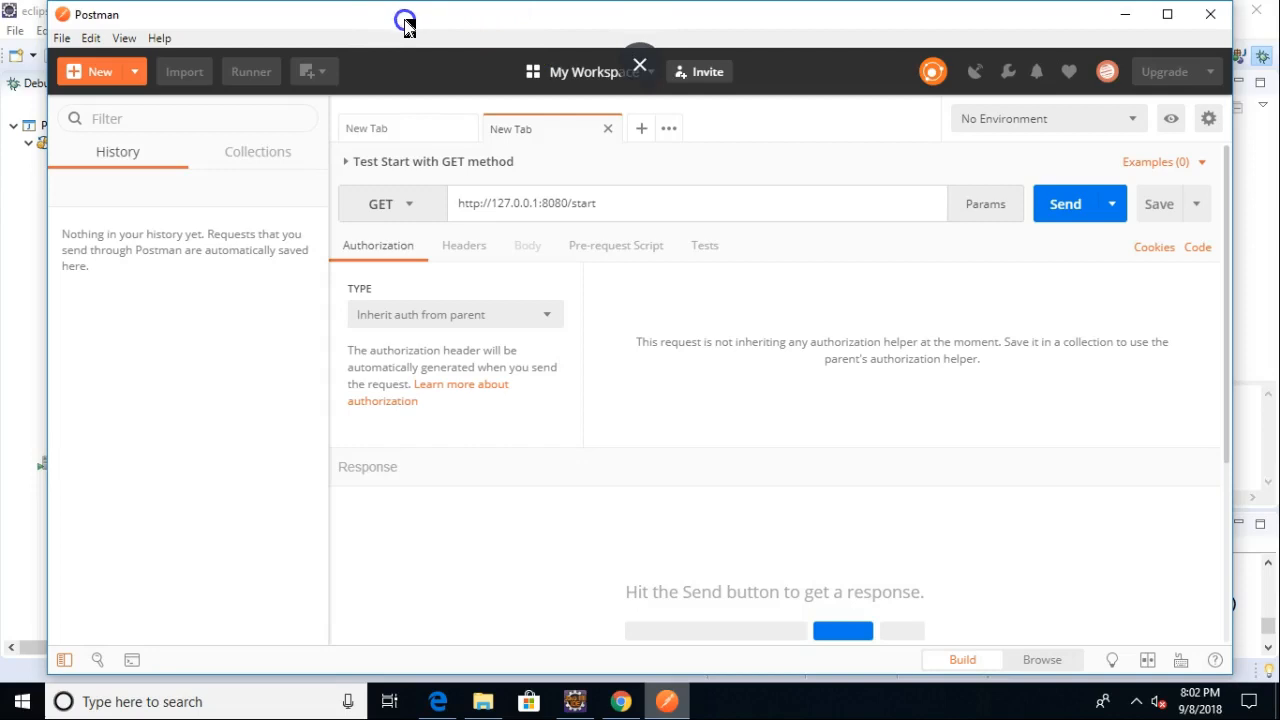
pyautogui.moveTo(404, 22); pyautogui.dragTo(416, 76)
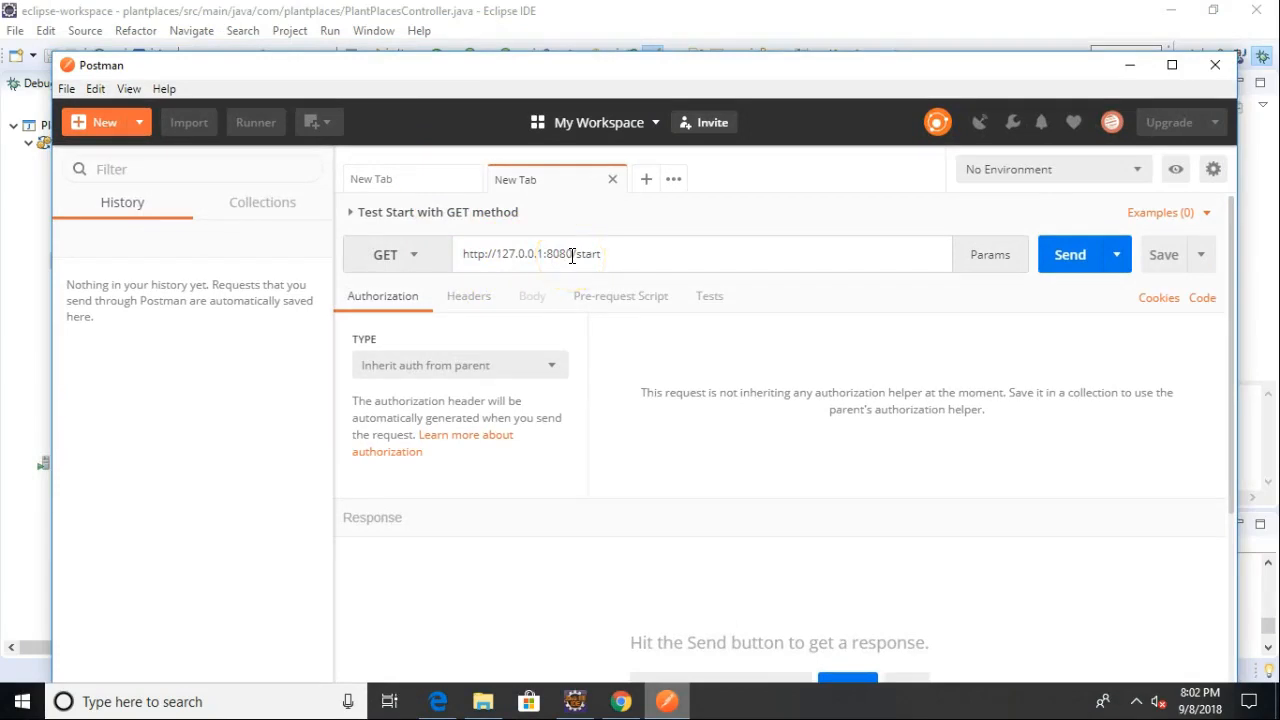
pyautogui.moveTo(556, 258)
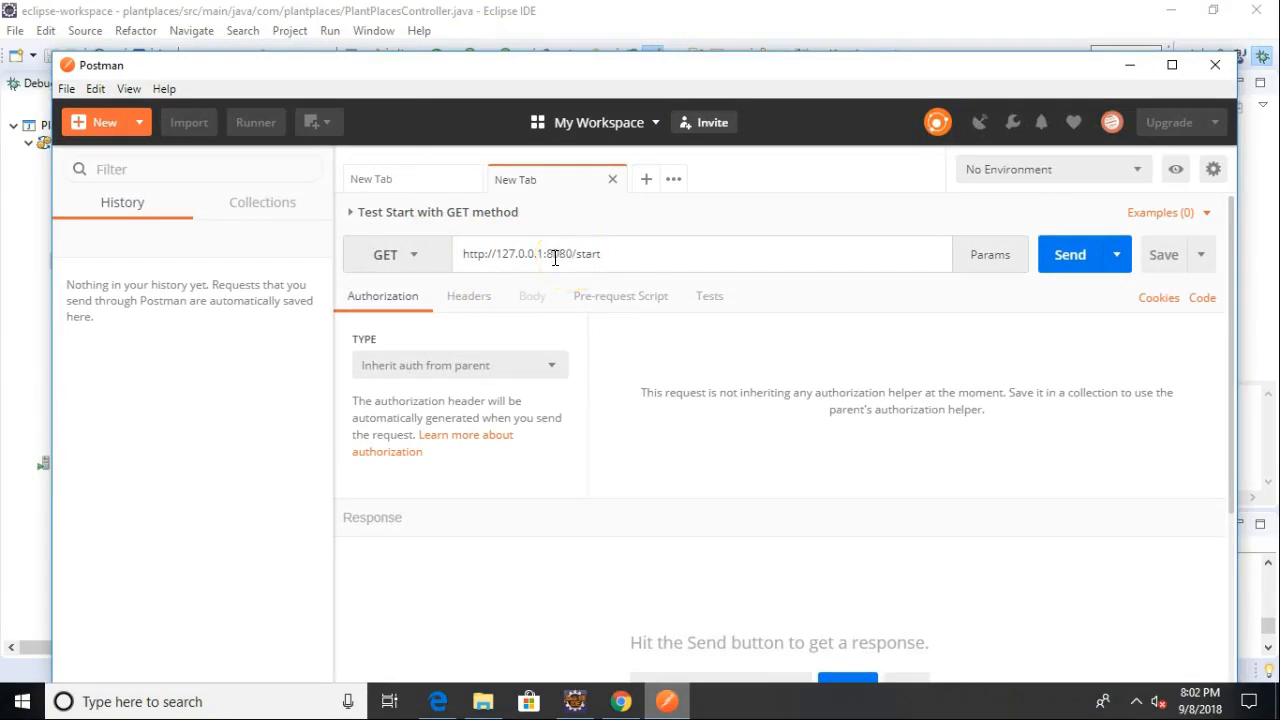
pyautogui.doubleClick(518, 252)
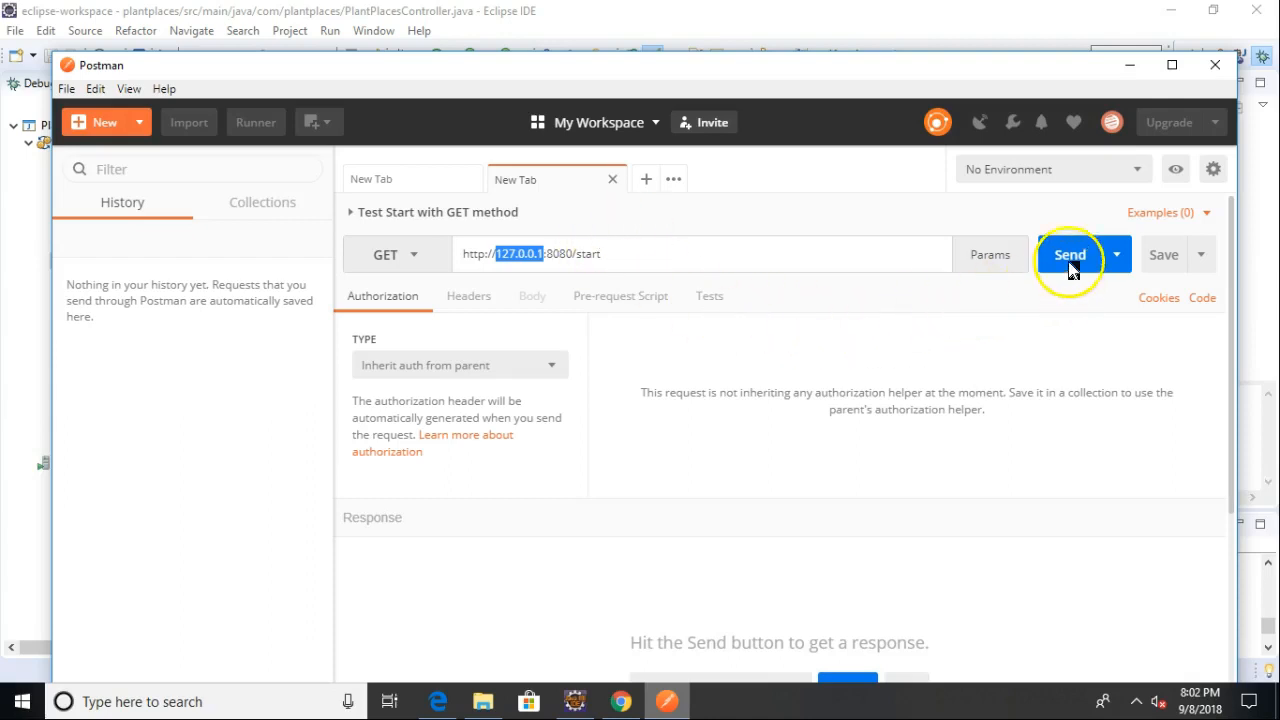
# Send the GET request to /start and view the breakpoint hit in Eclipse
pyautogui.click(1070, 254)
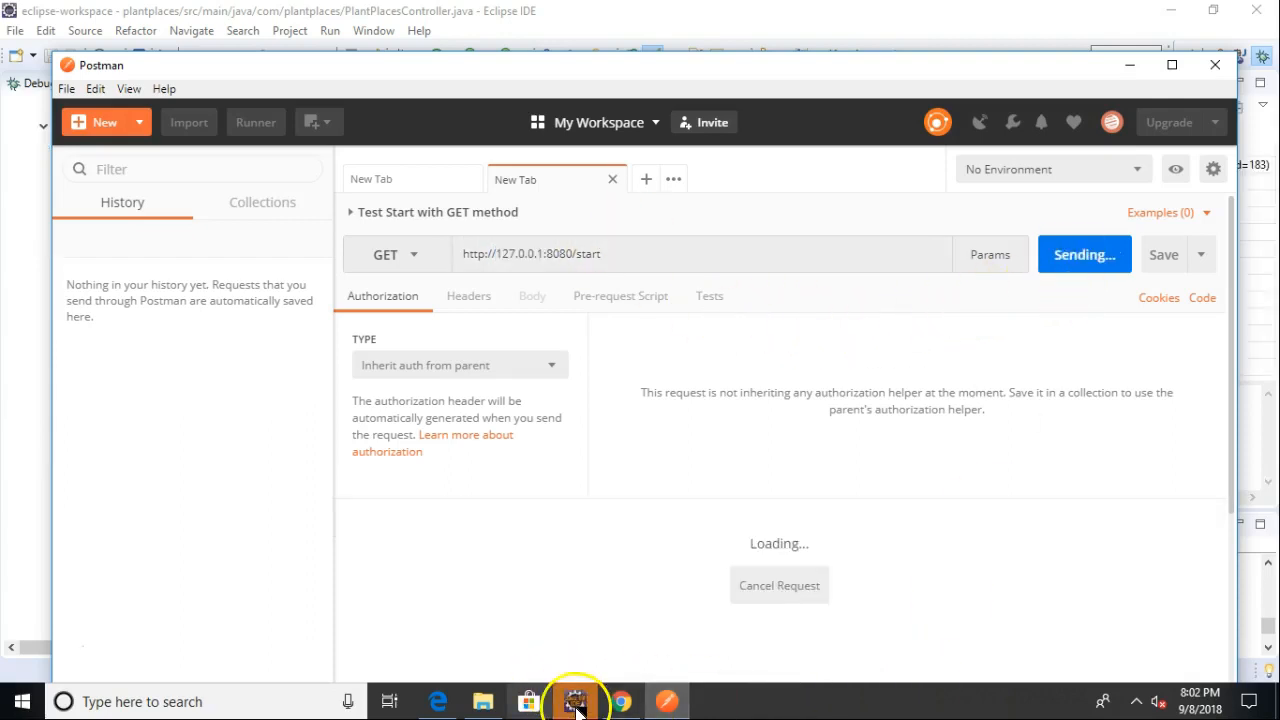
pyautogui.click(576, 700)
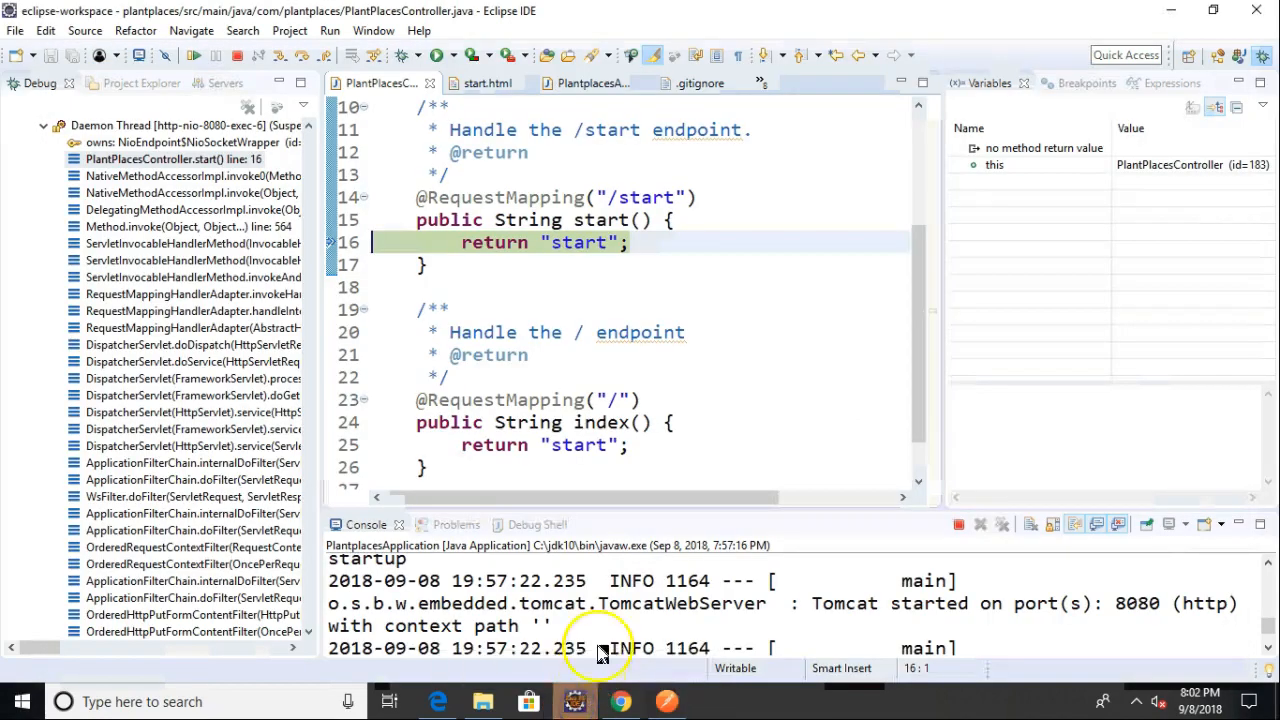
# Resume the paused start() request and view the 200 OK response in Postman
pyautogui.click(724, 288)
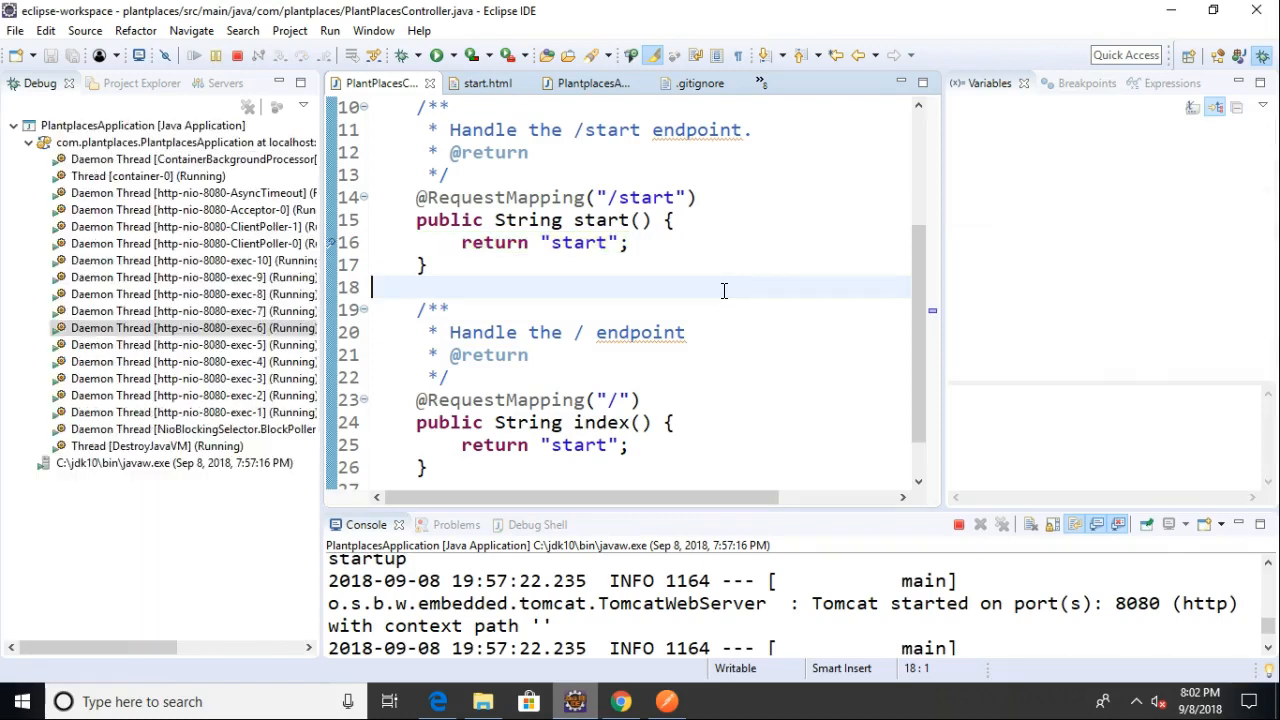
pyautogui.click(664, 702)
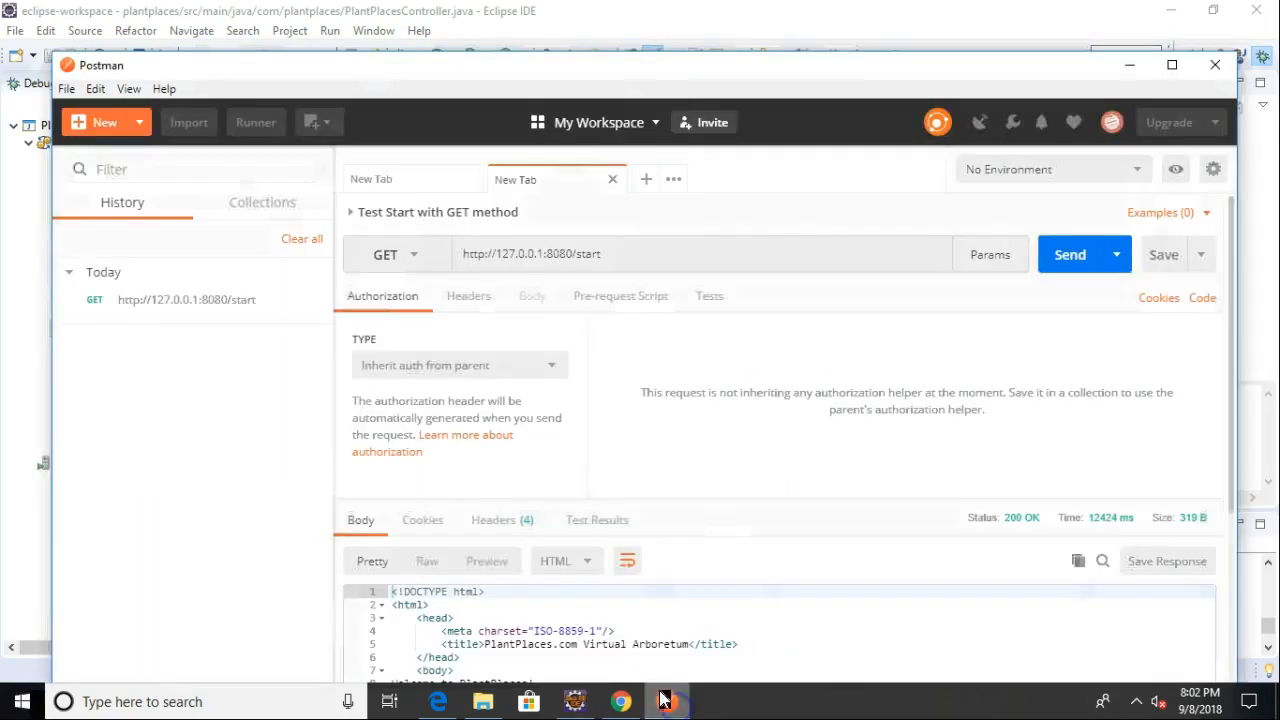
# Review the HTML response, switch the /start request method to POST, and send it
pyautogui.scroll(-3)
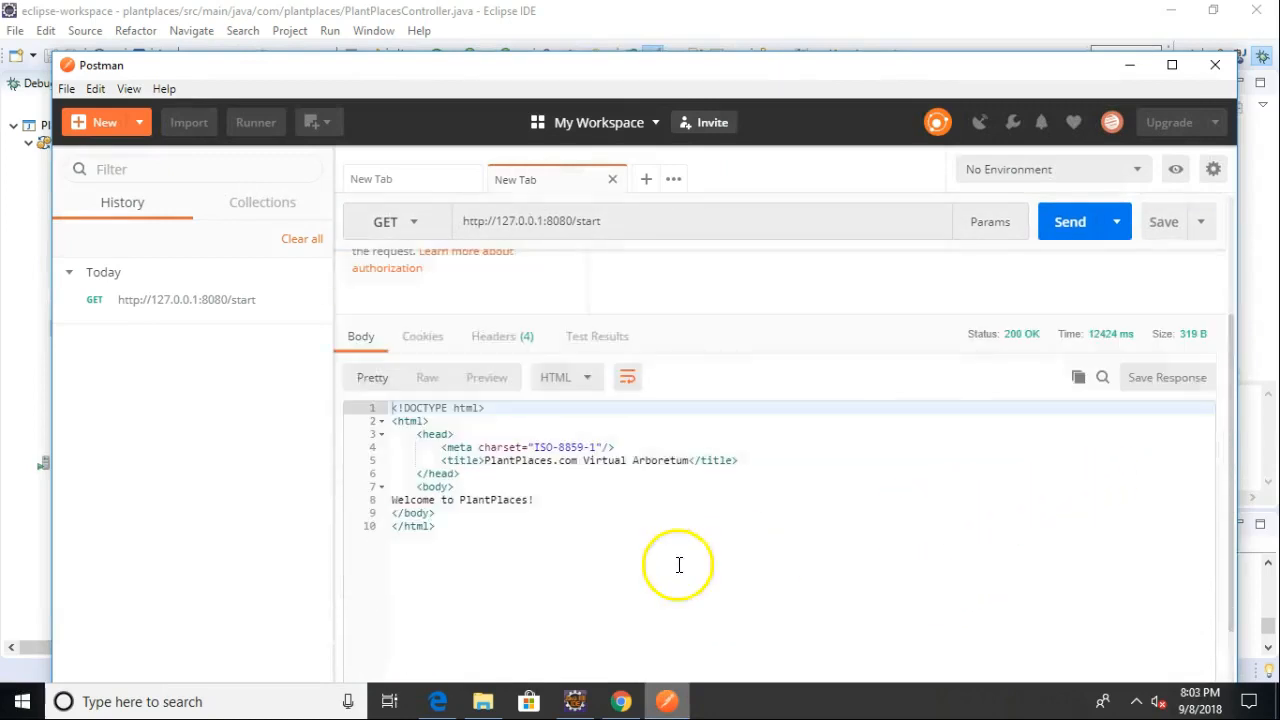
pyautogui.click(376, 408)
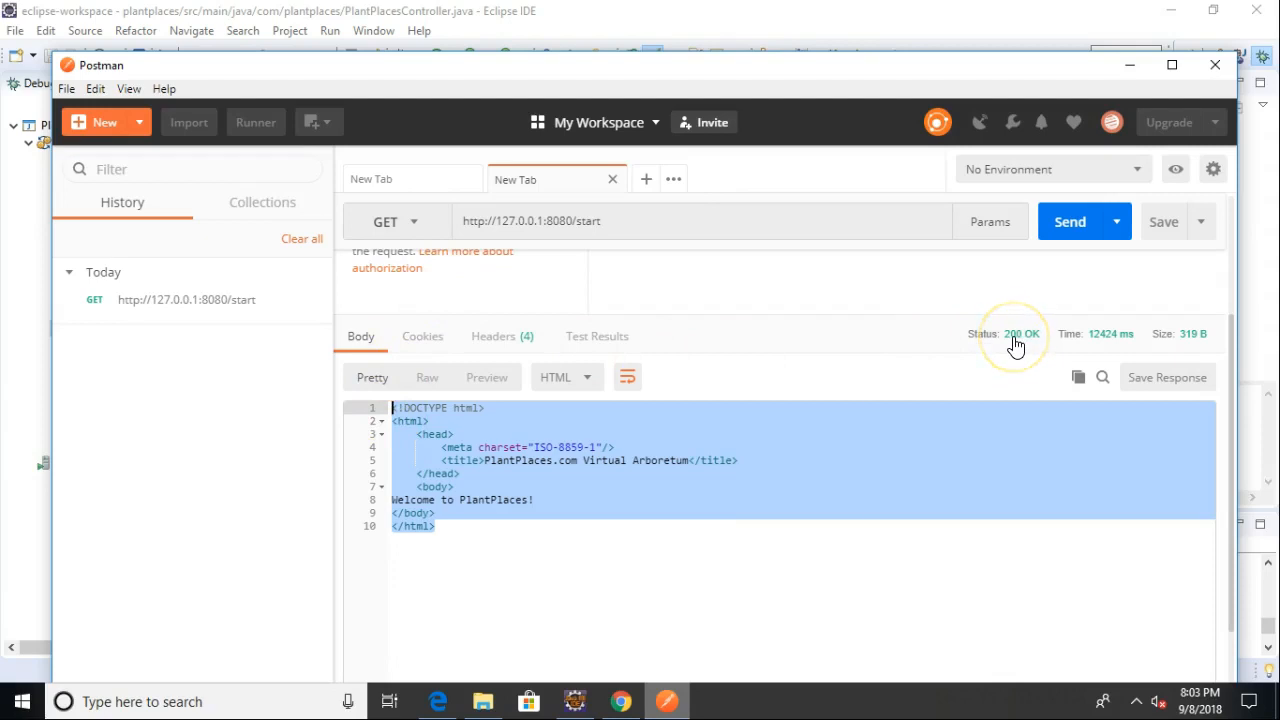
pyautogui.moveTo(1016, 340)
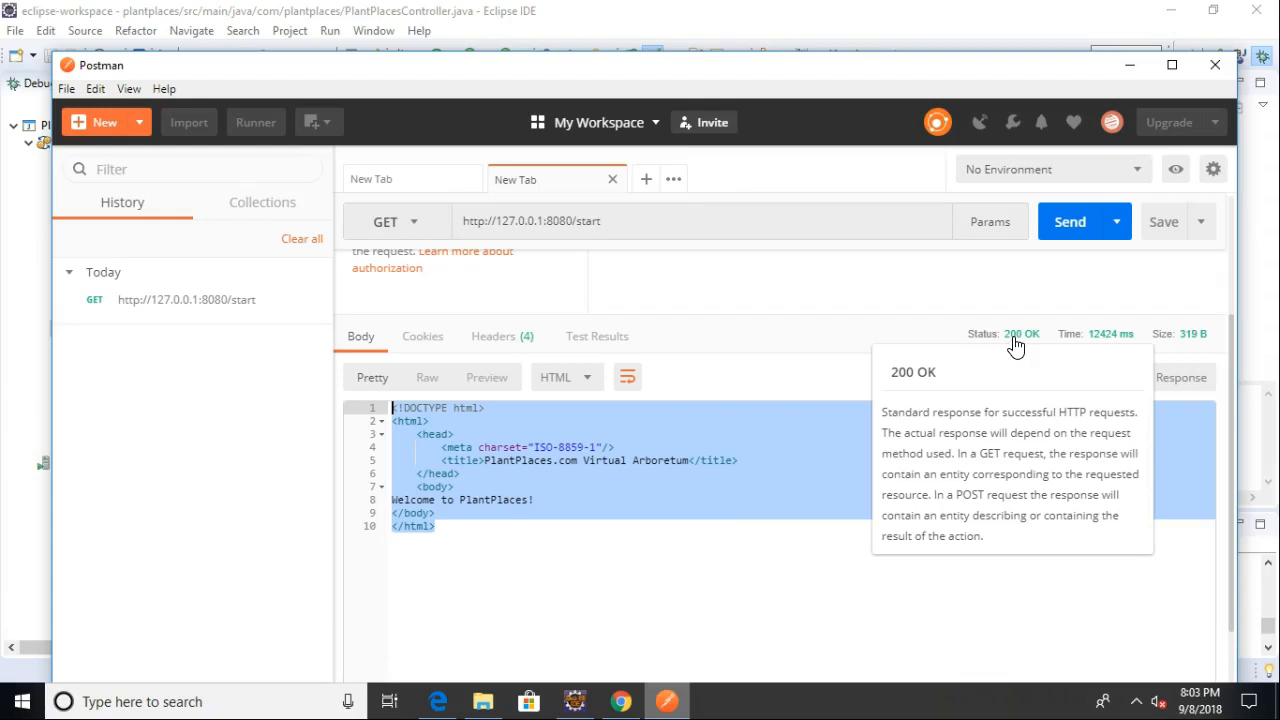
pyautogui.moveTo(1020, 348)
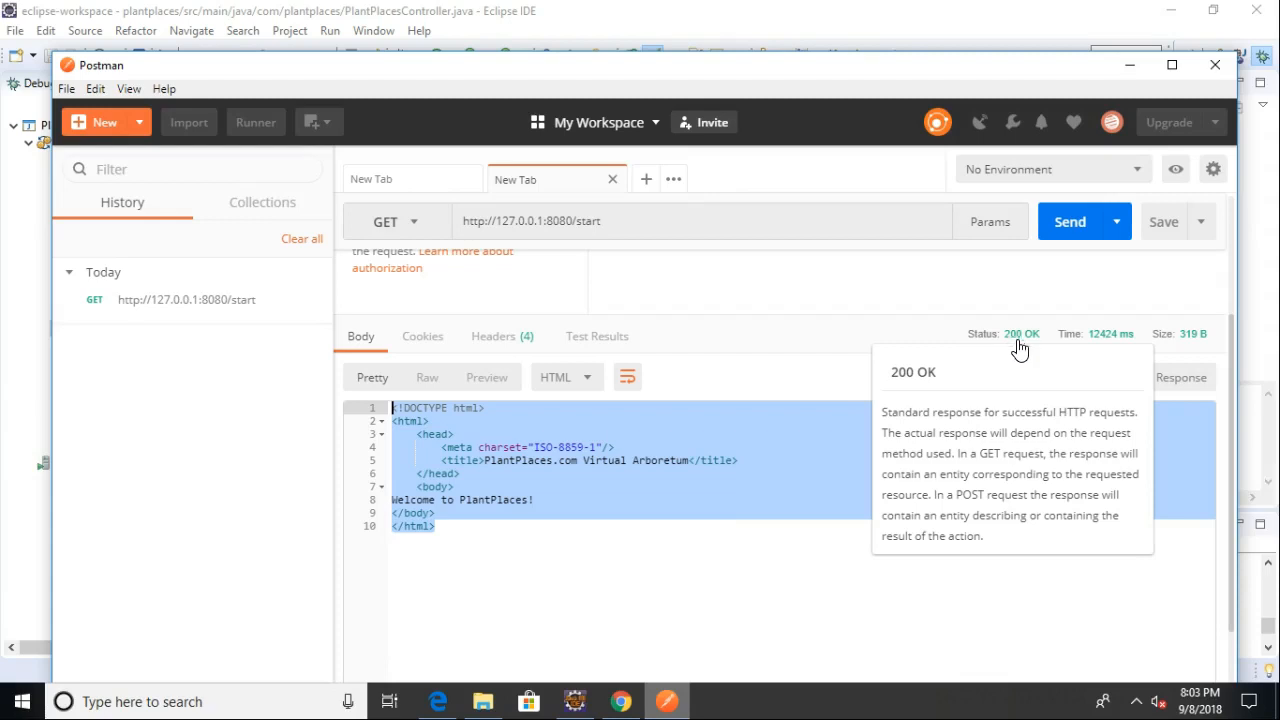
pyautogui.moveTo(1100, 350)
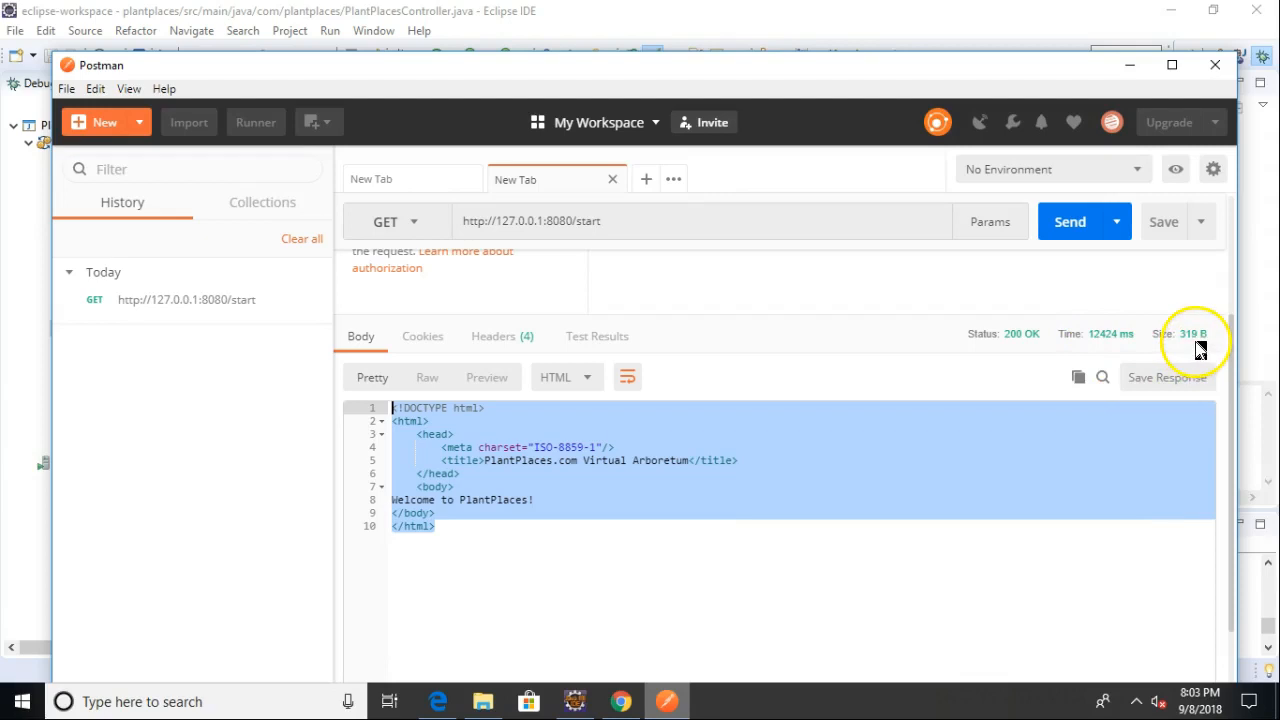
pyautogui.moveTo(422, 478)
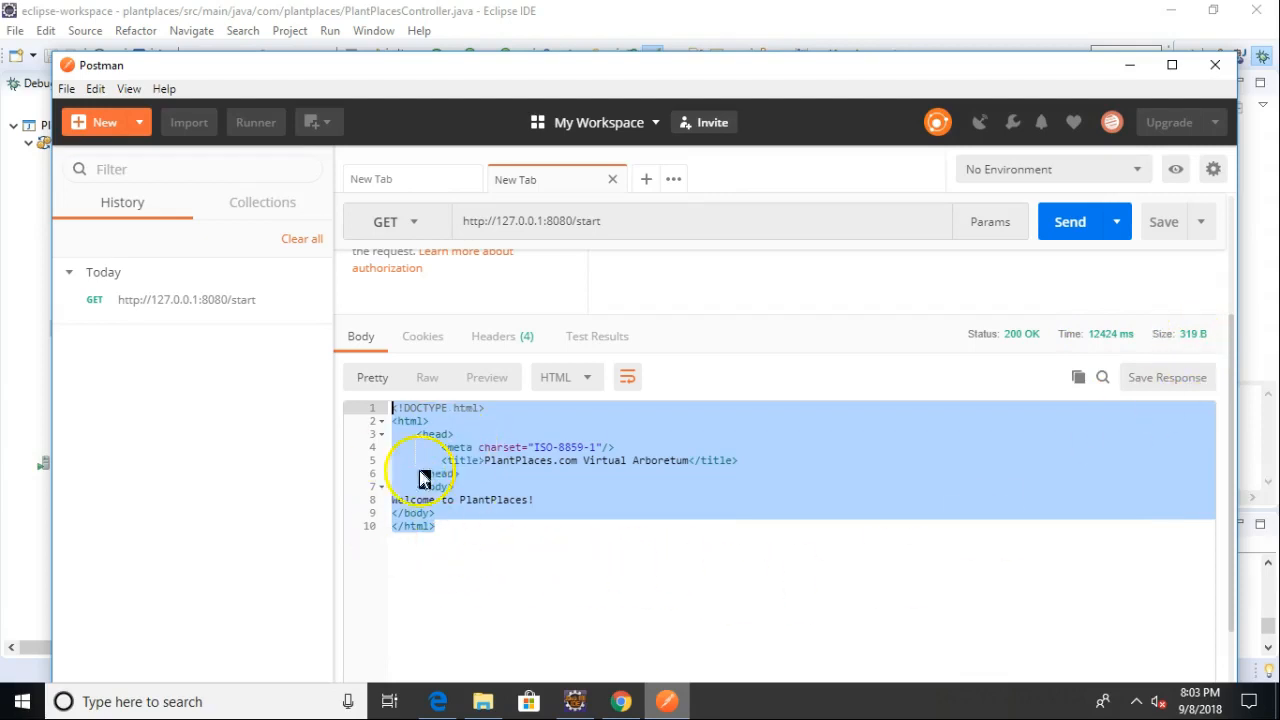
pyautogui.moveTo(506, 584)
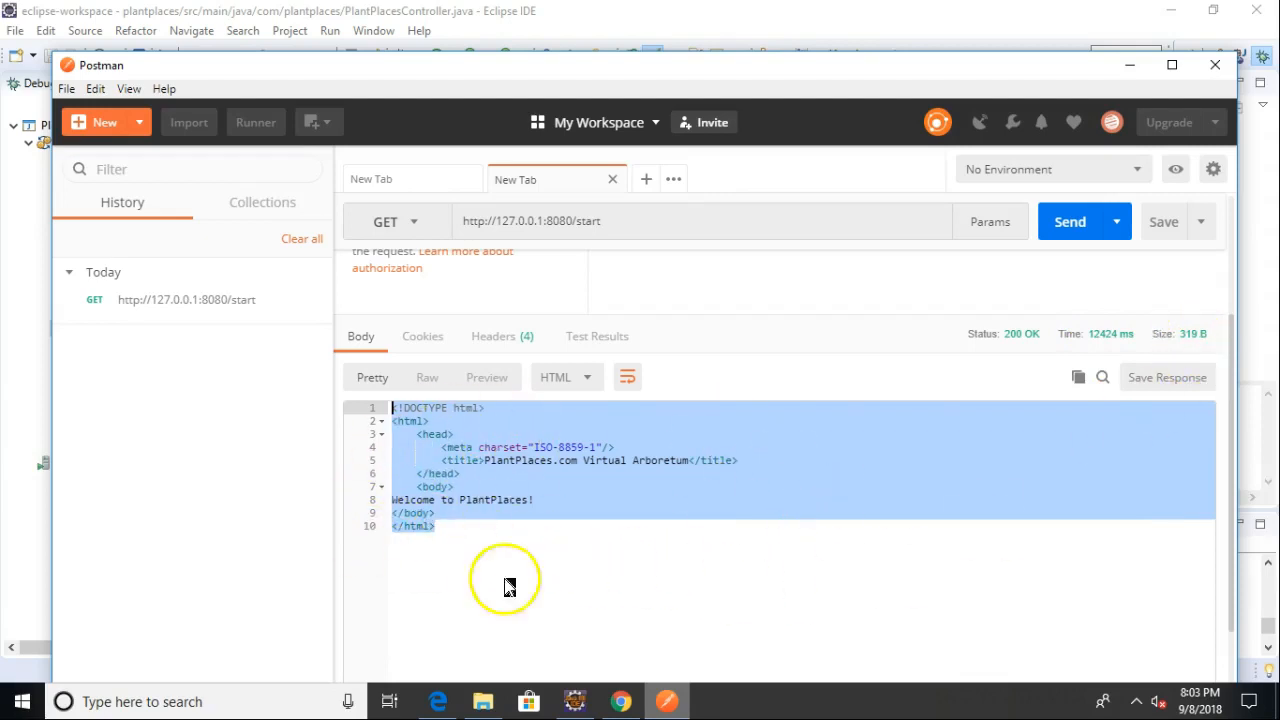
pyautogui.moveTo(444, 540)
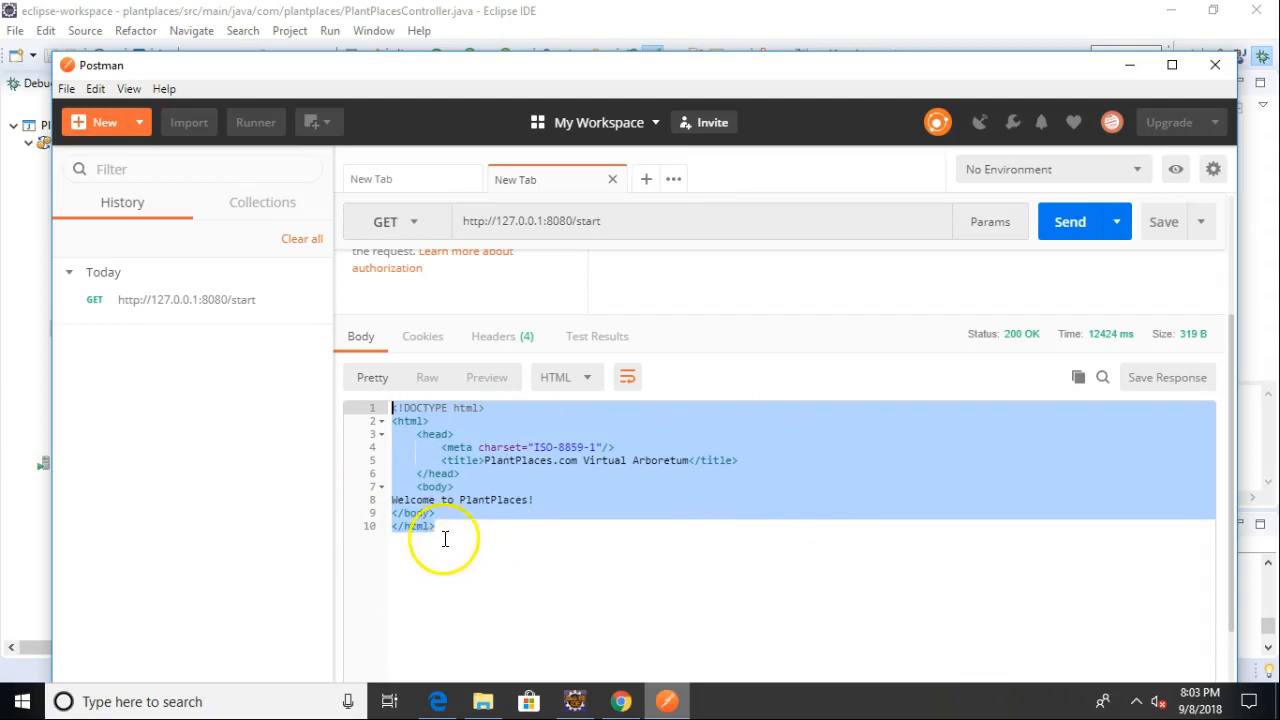
pyautogui.click(412, 220)
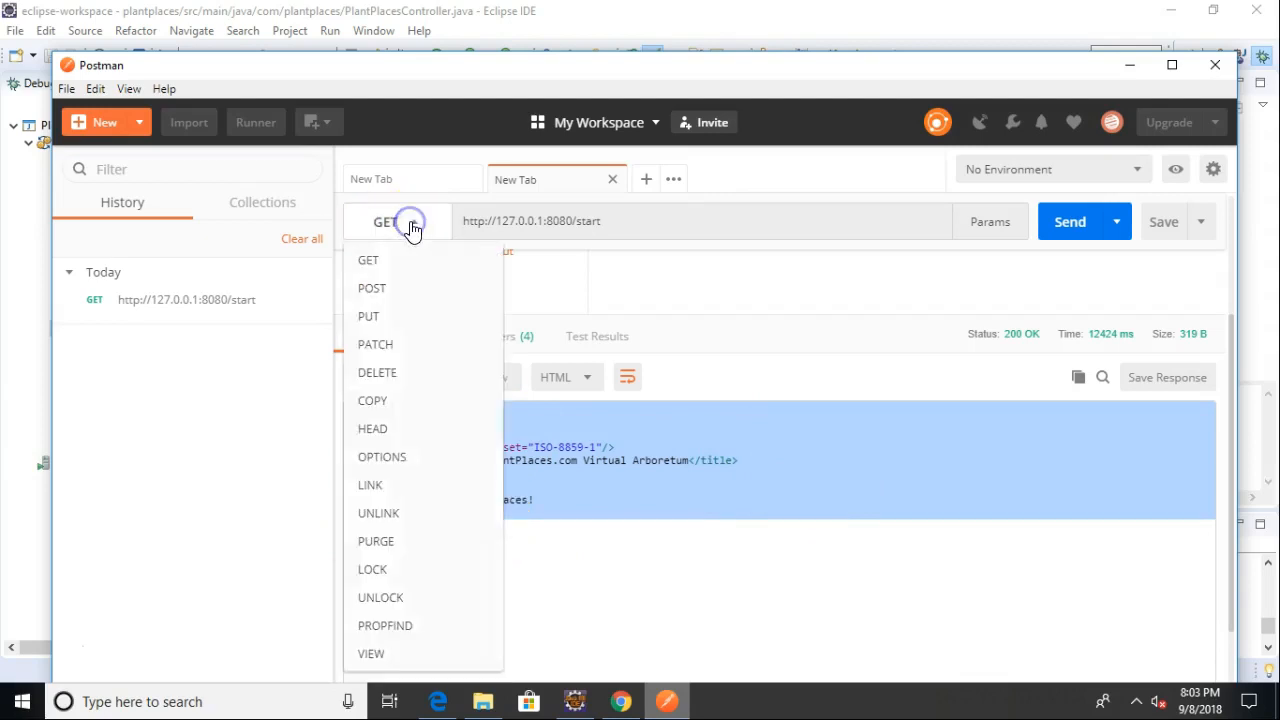
pyautogui.click(372, 288)
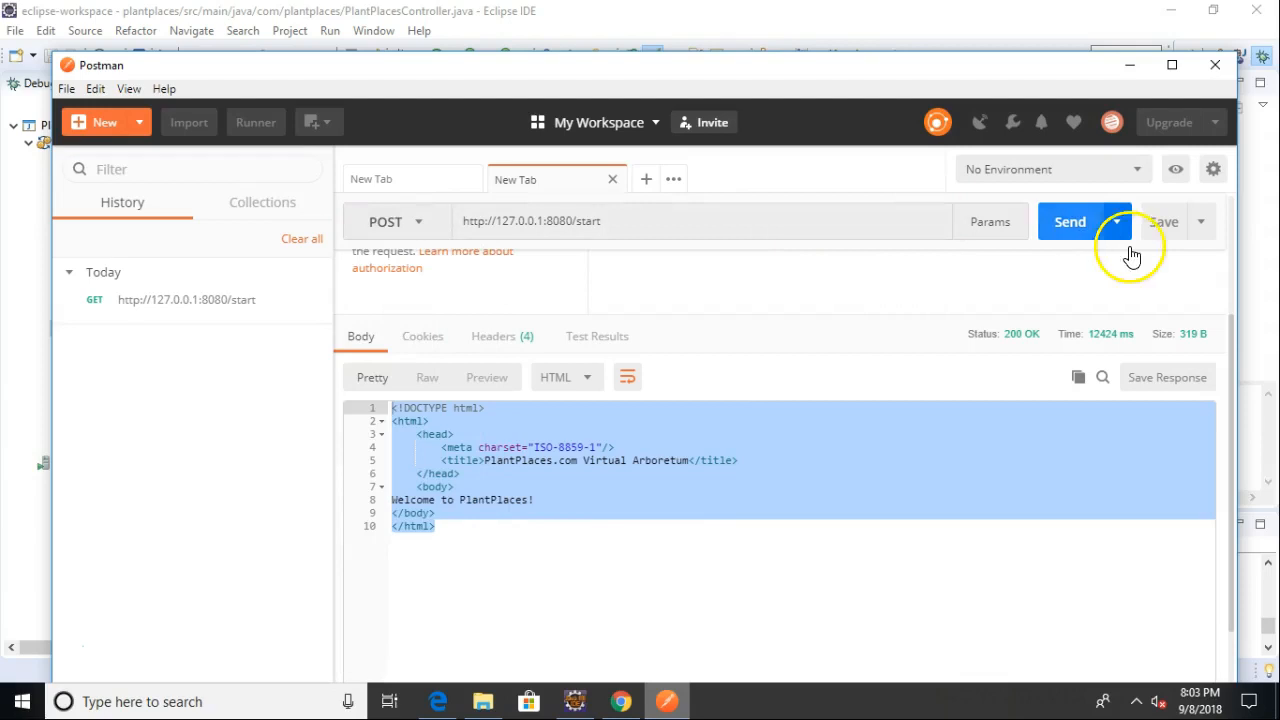
pyautogui.click(1070, 220)
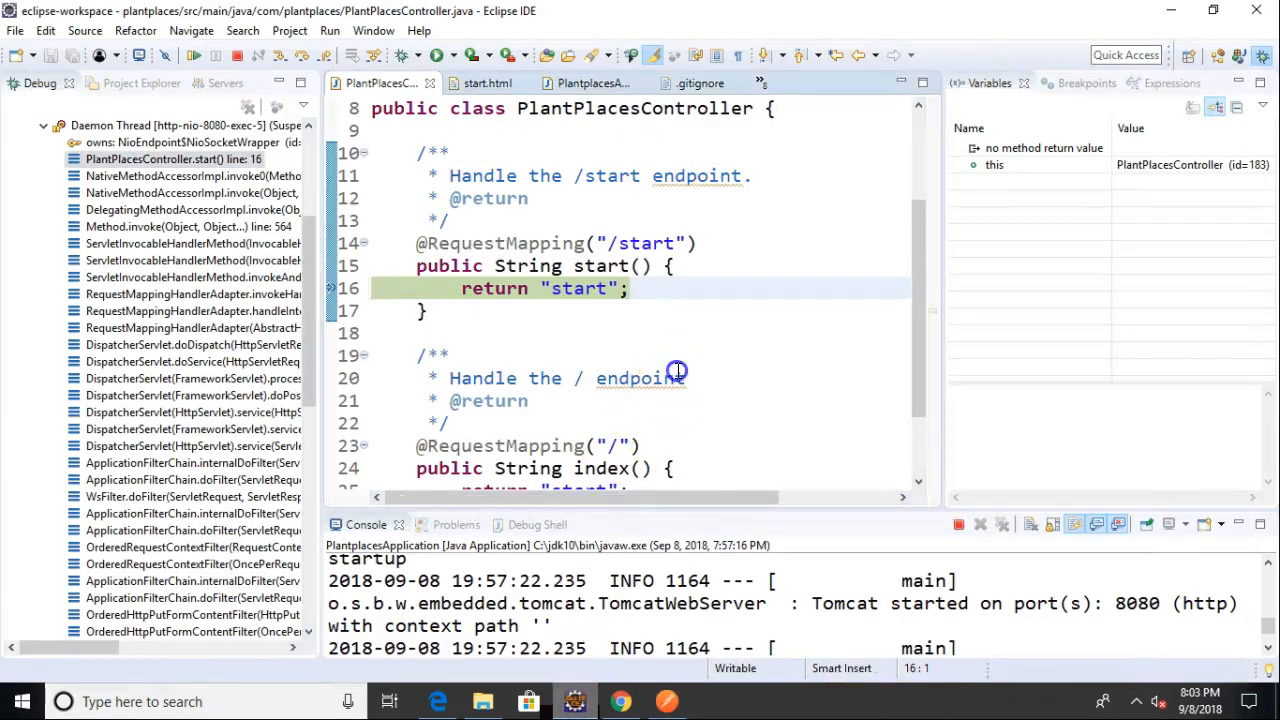
# Resume the POST request paused at the start() breakpoint
pyautogui.click(672, 376)
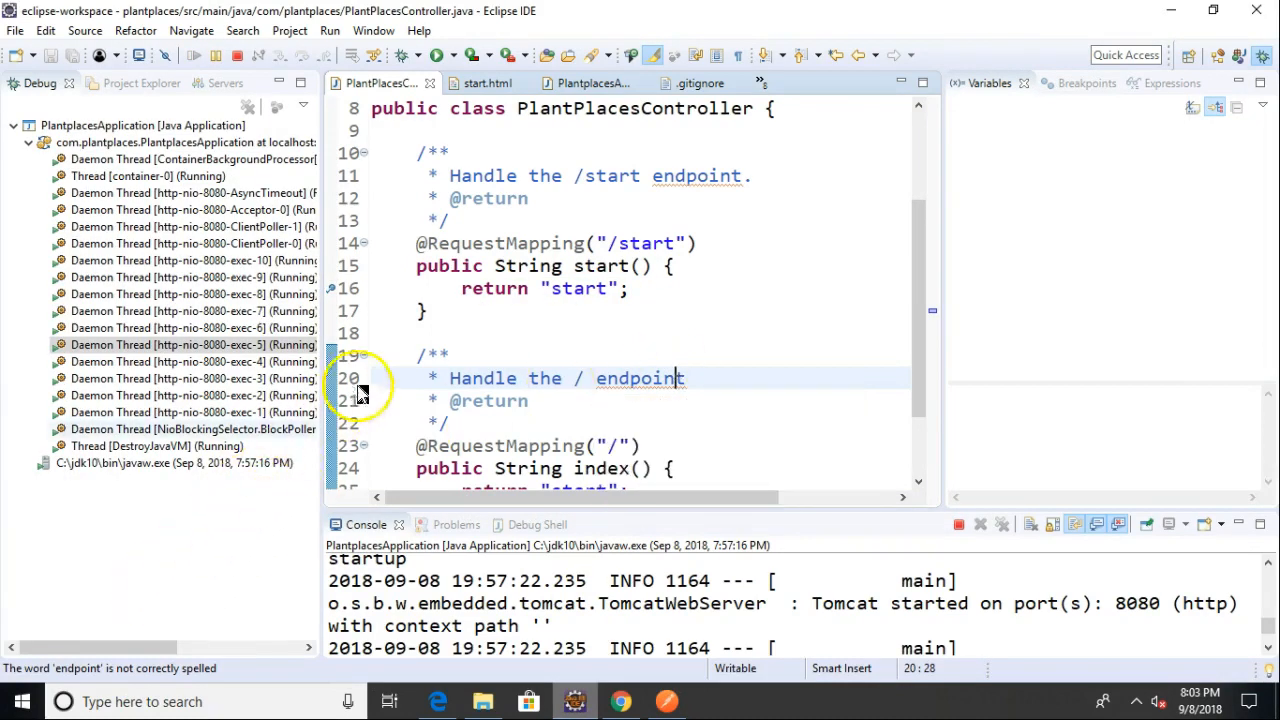
pyautogui.moveTo(544, 244)
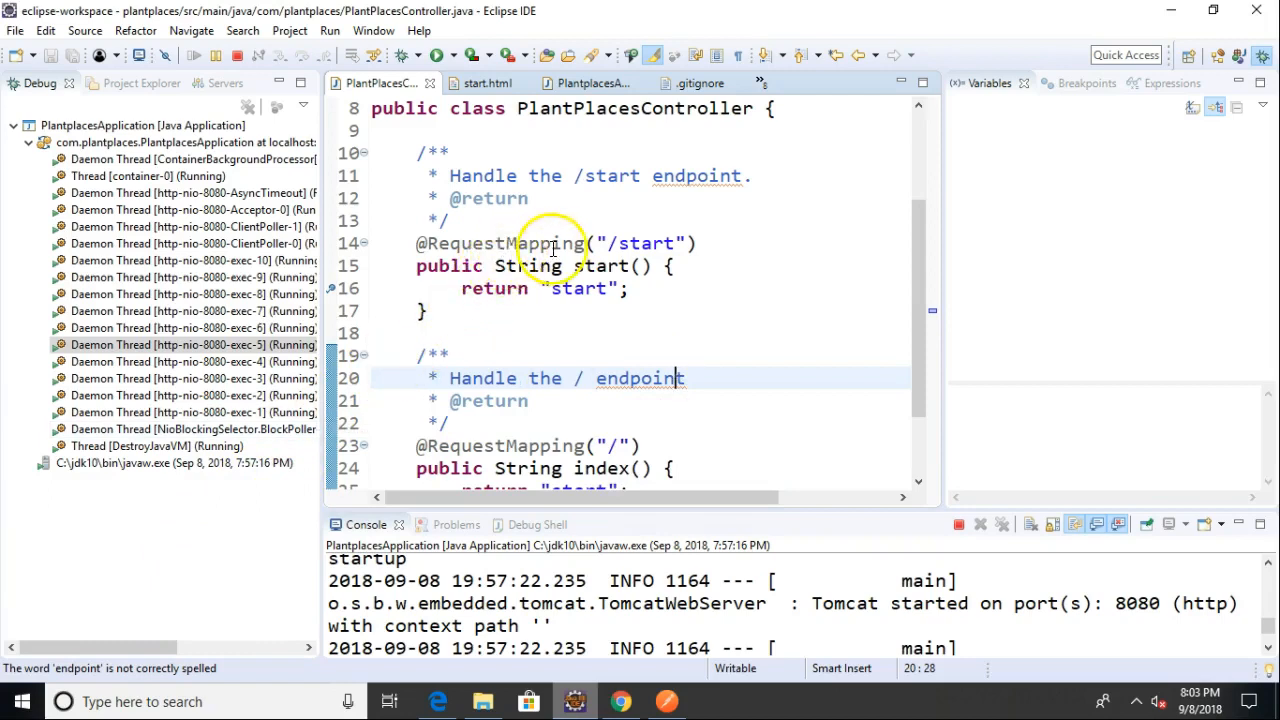
pyautogui.moveTo(56, 636)
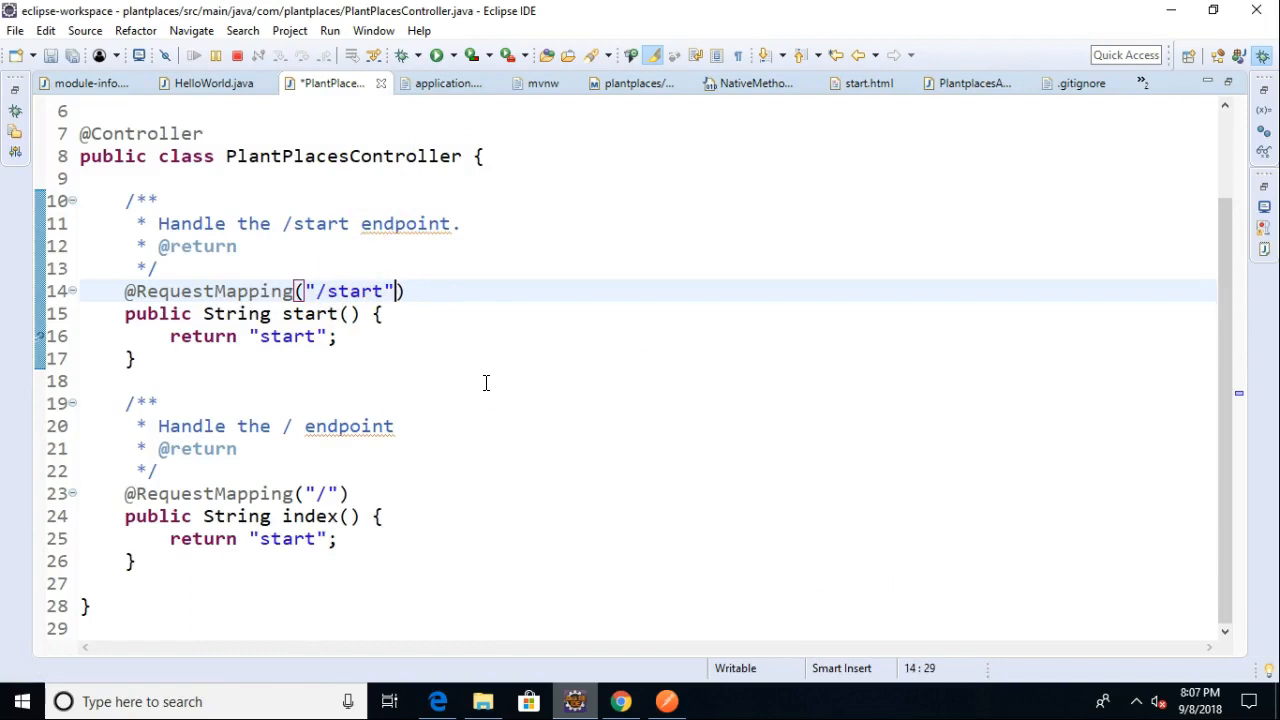
pyautogui.write(',')
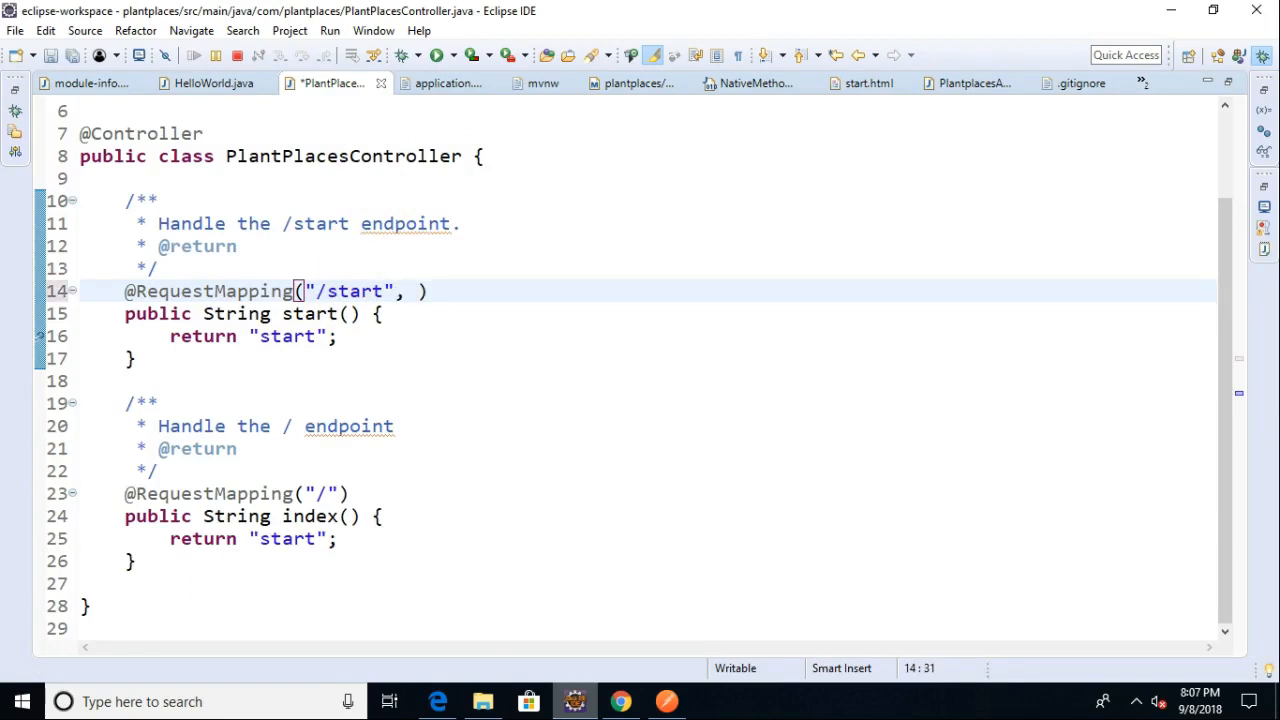
pyautogui.write('method=')
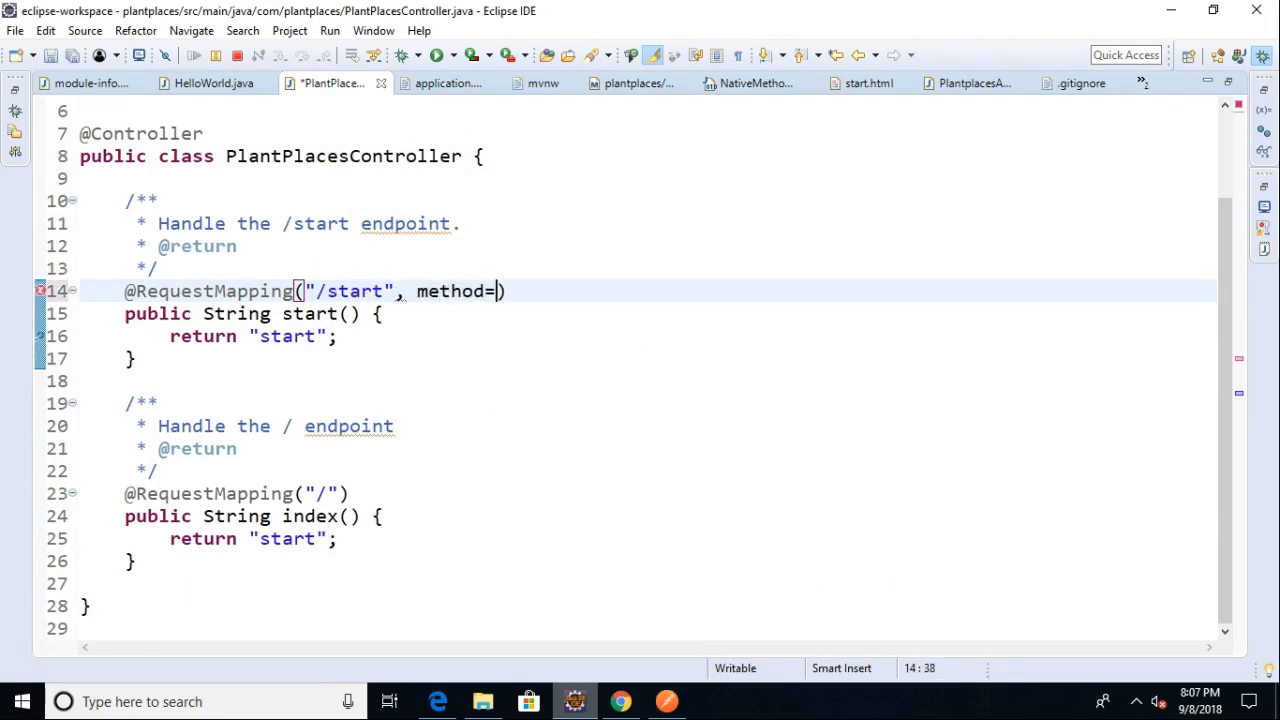
pyautogui.write('REqu')
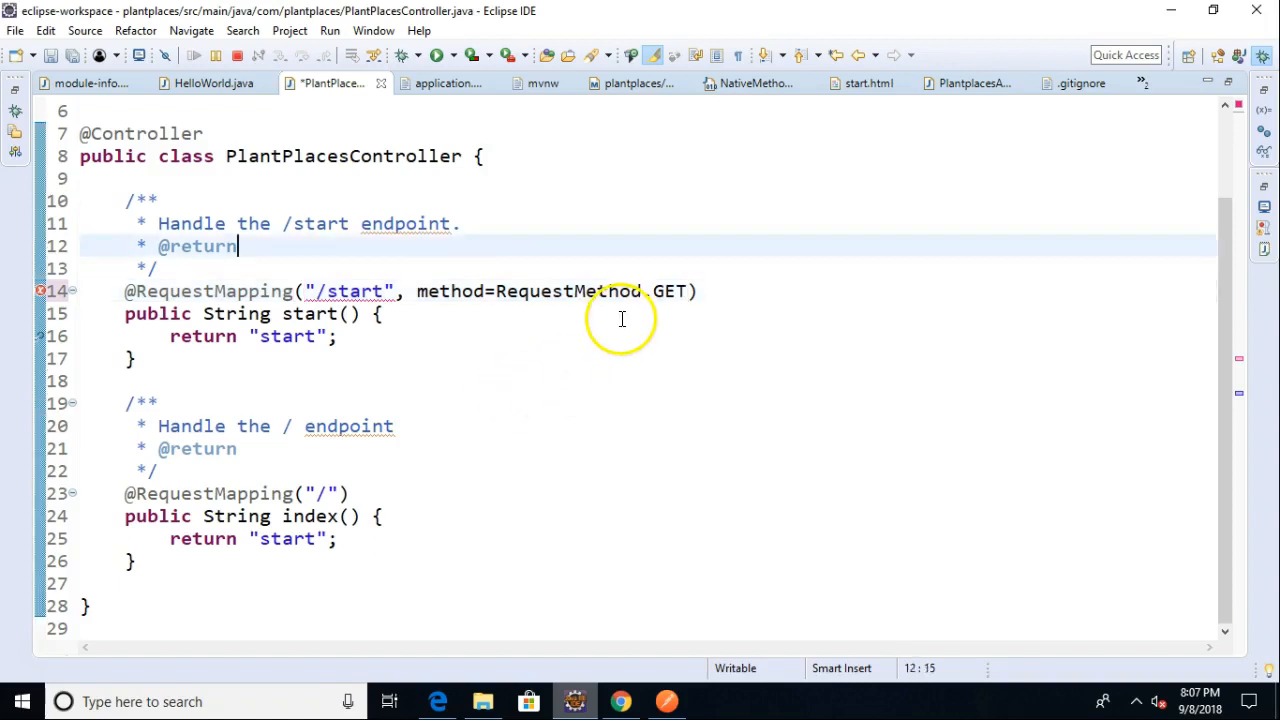
pyautogui.moveTo(592, 304)
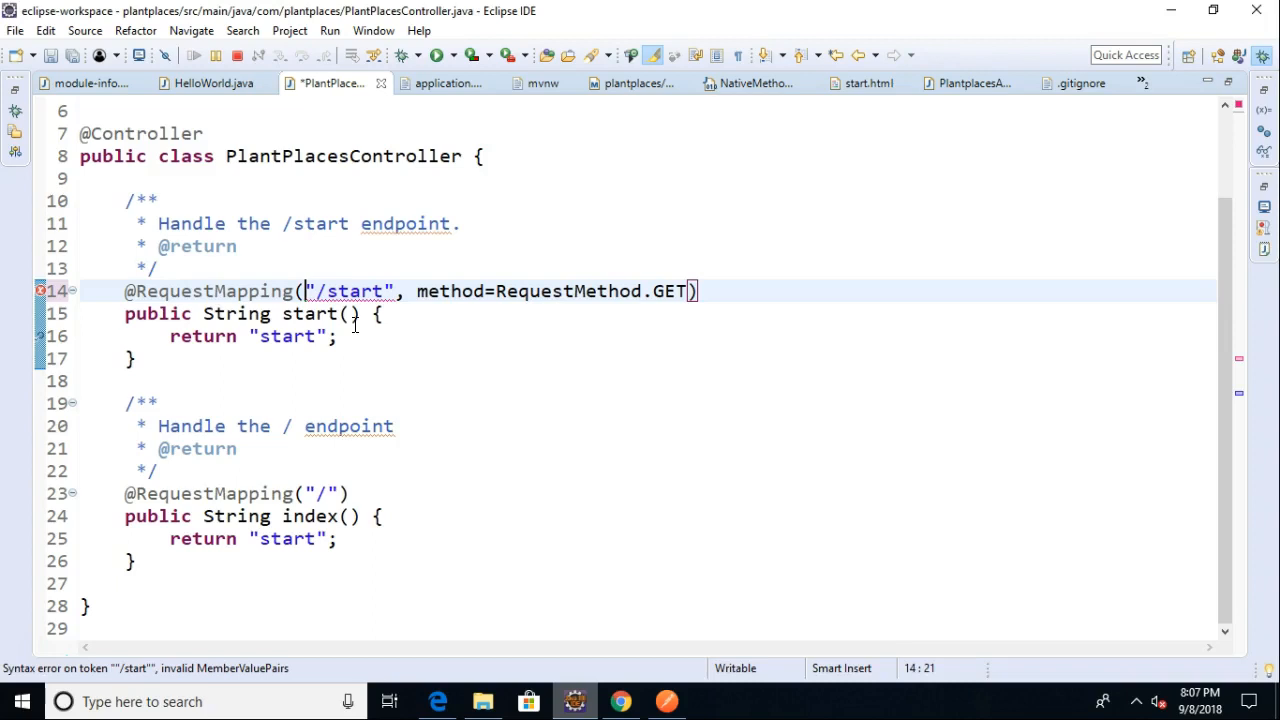
pyautogui.write('value=')
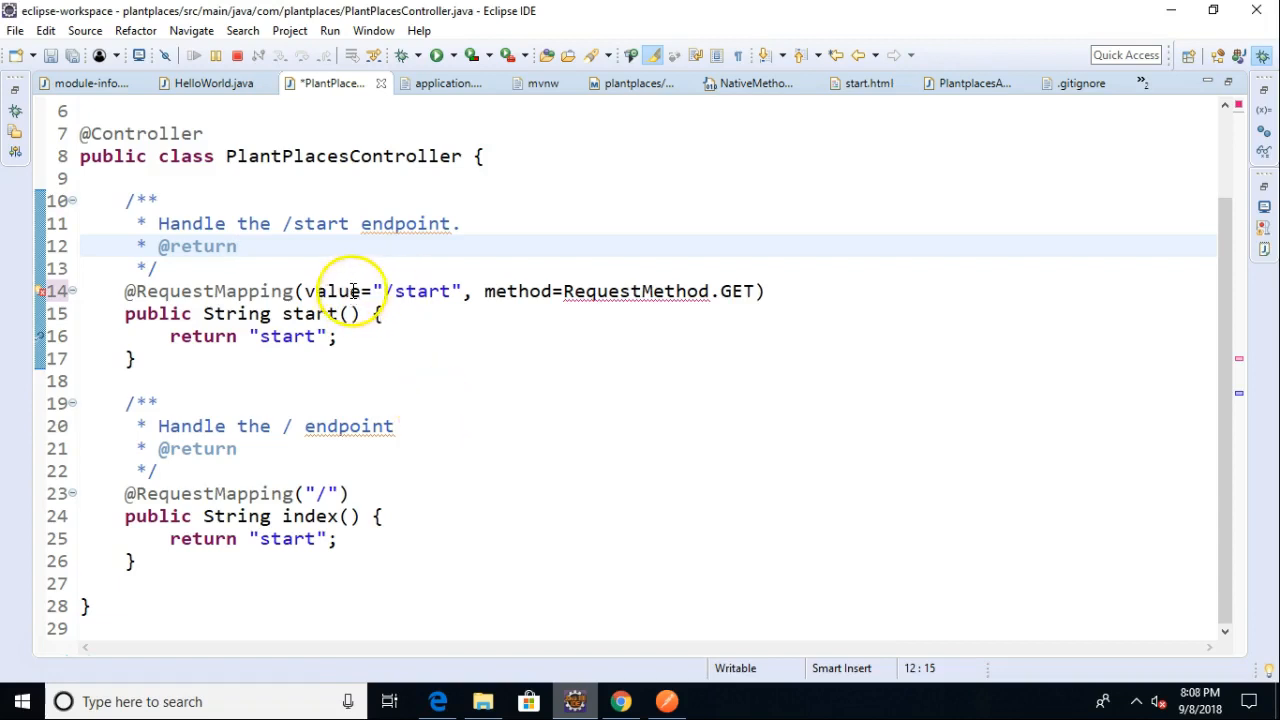
pyautogui.moveTo(330, 296)
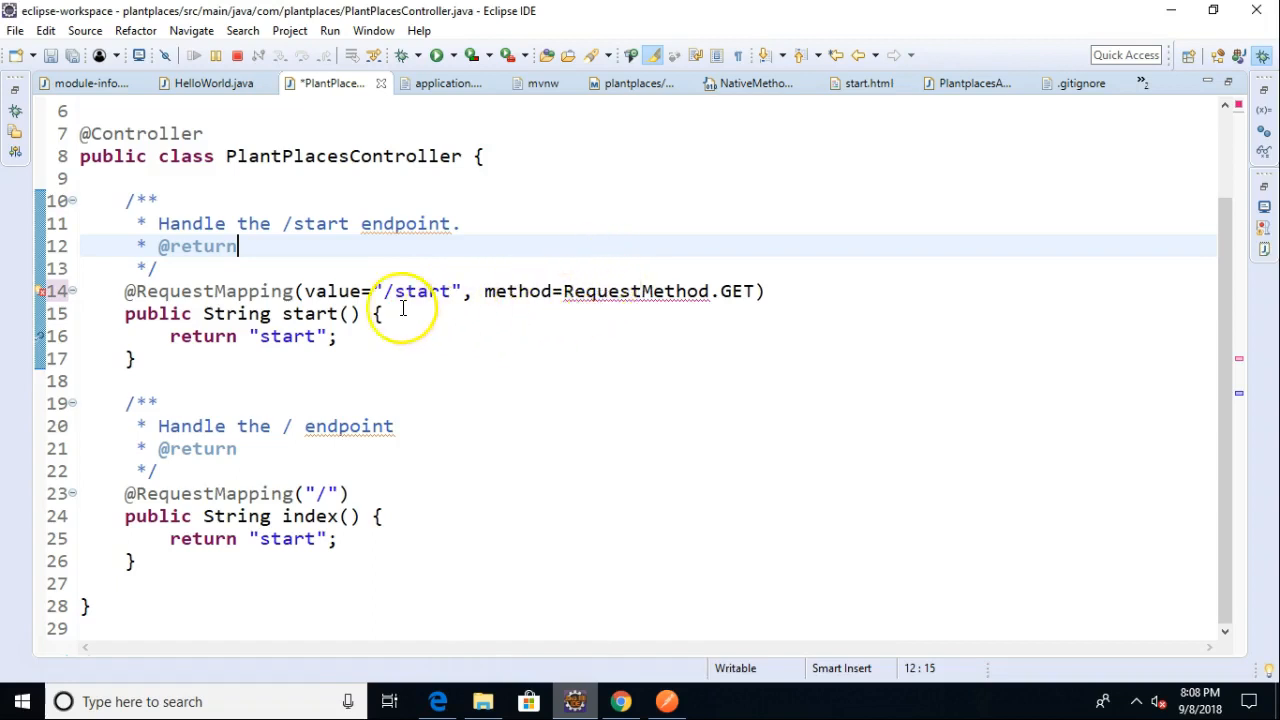
pyautogui.doubleClick(416, 292)
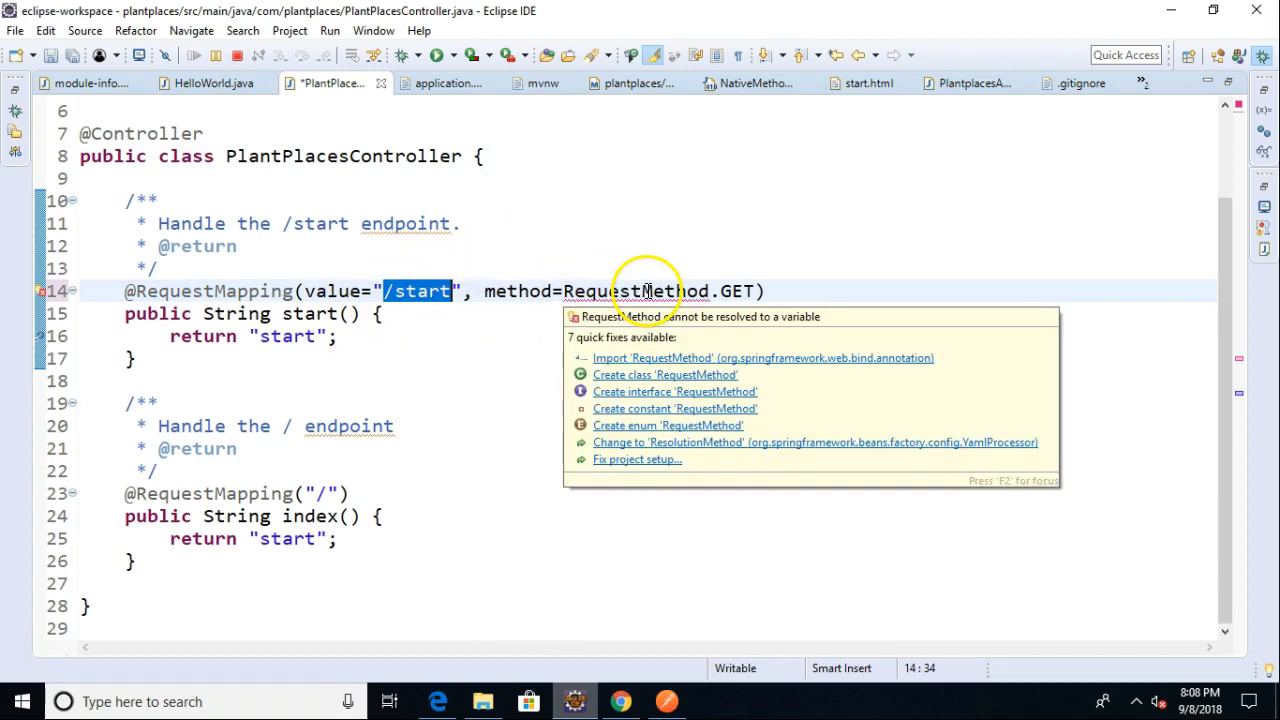
# Import RequestMethod via the quick fix and add a blank line below start()
pyautogui.click(204, 388)
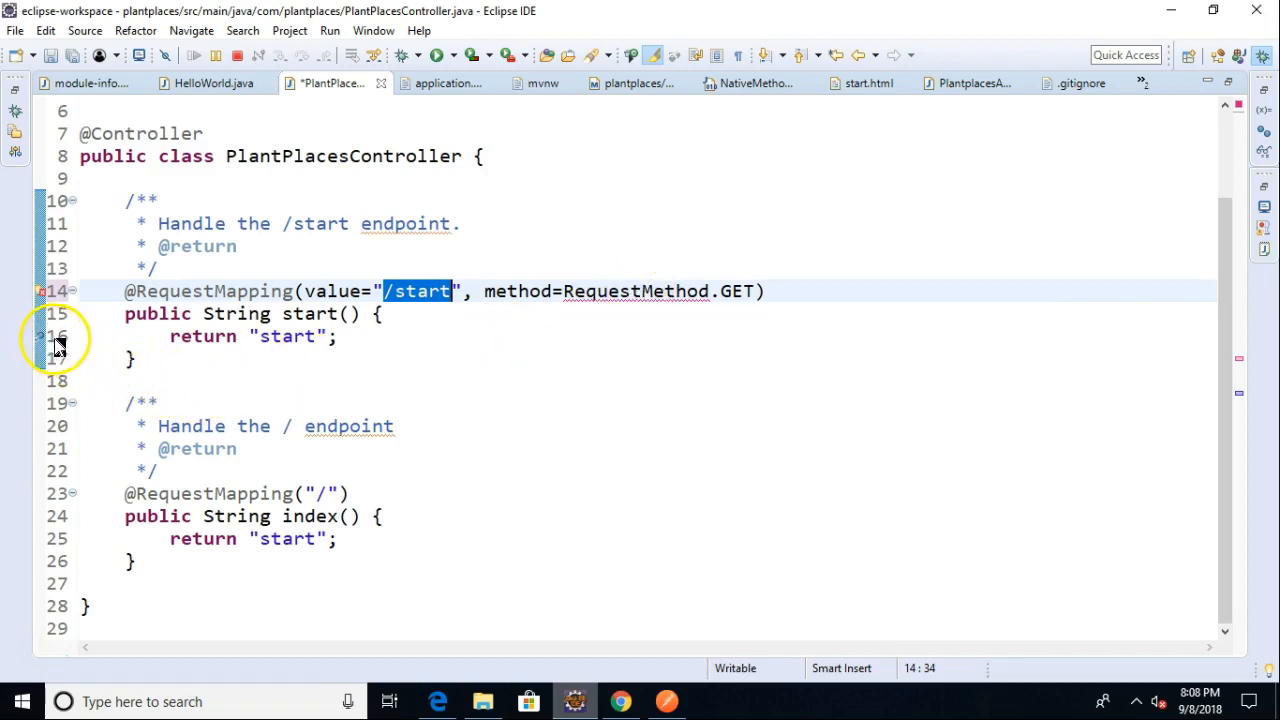
pyautogui.moveTo(410, 292)
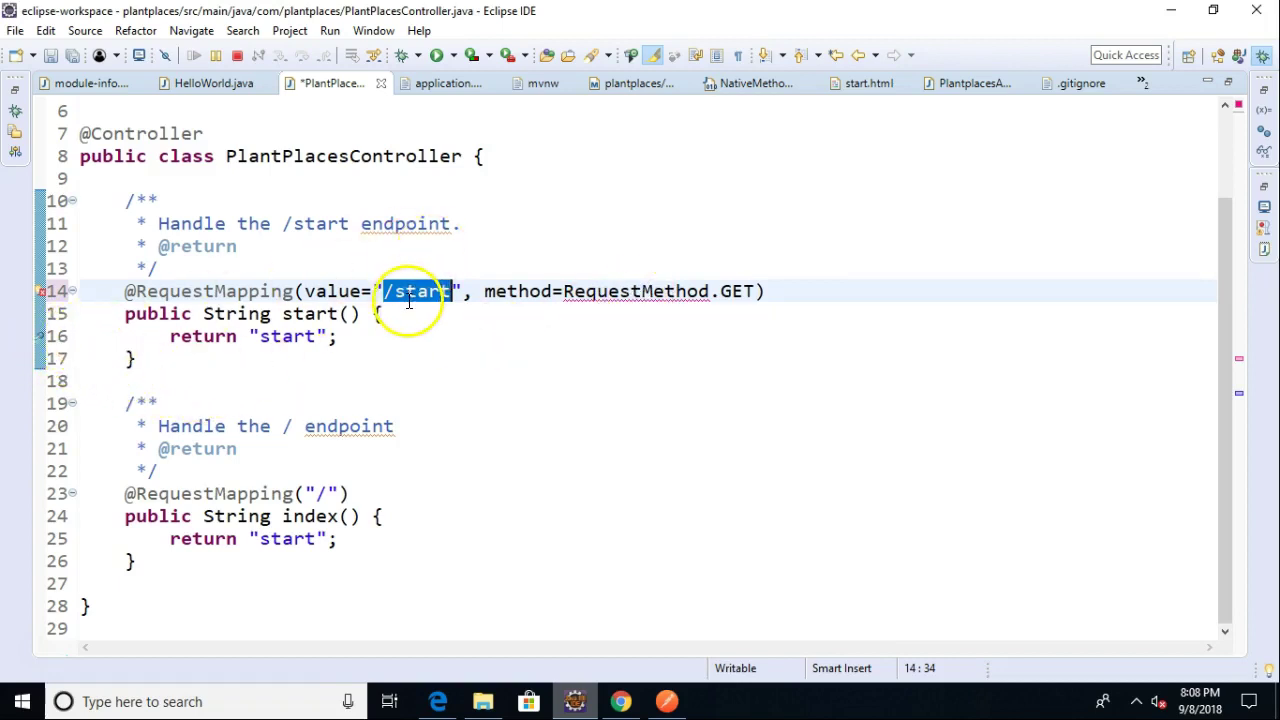
pyautogui.moveTo(728, 288)
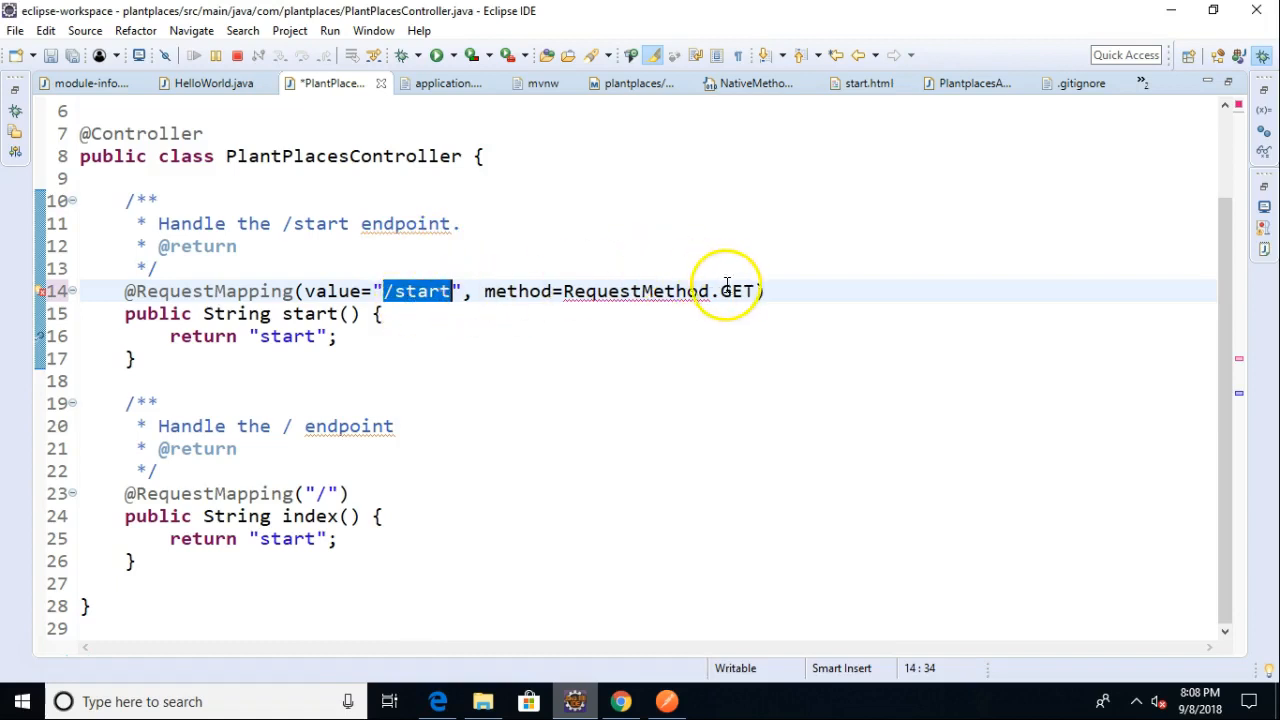
pyautogui.moveTo(640, 304)
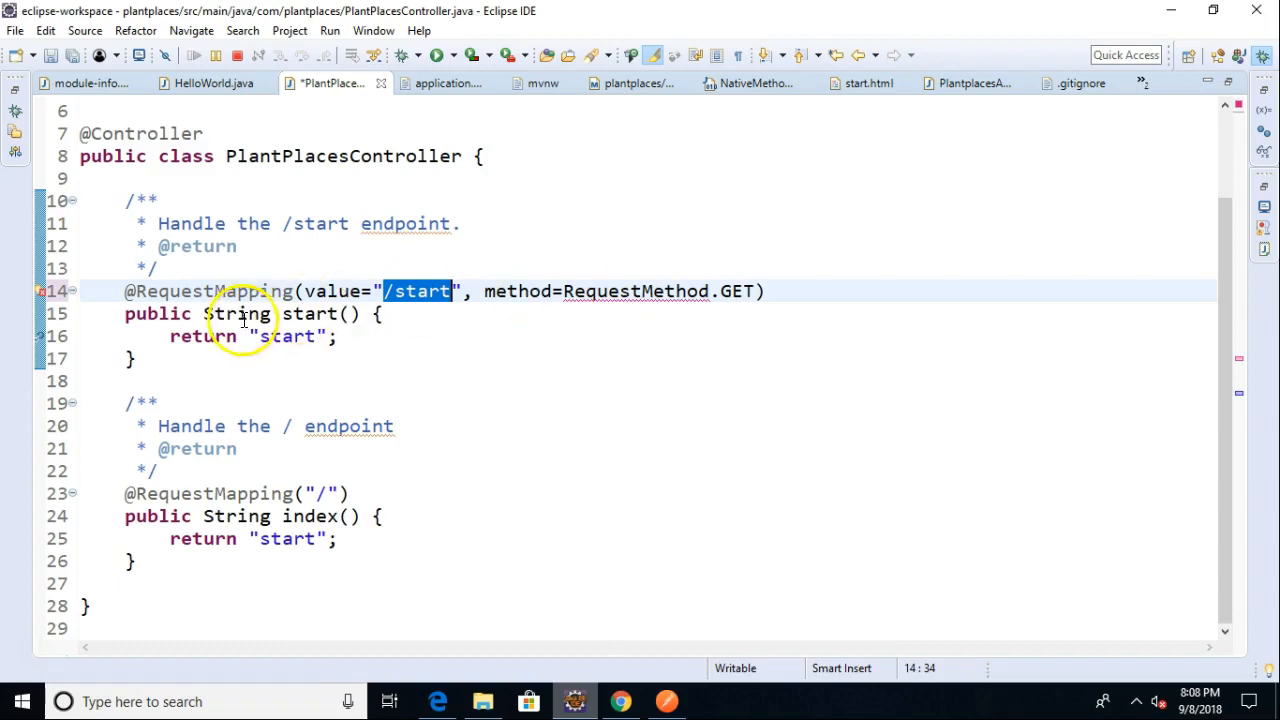
pyautogui.moveTo(592, 292)
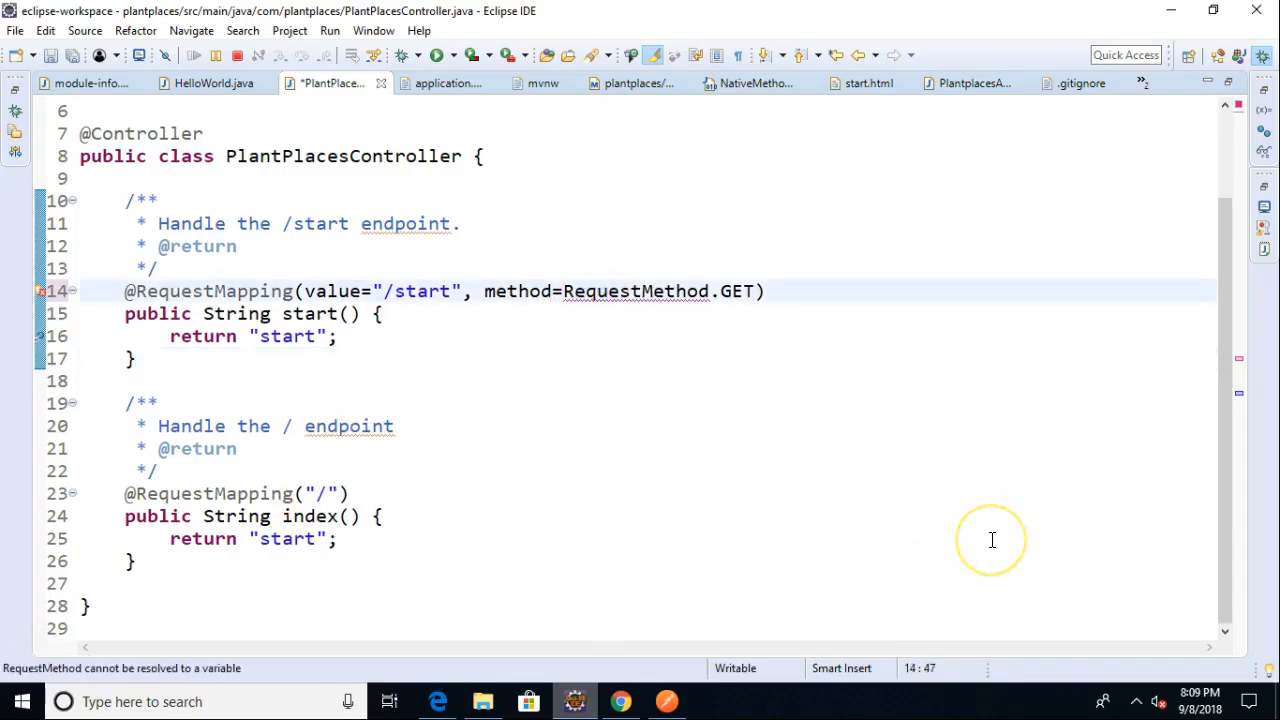
pyautogui.moveTo(992, 540)
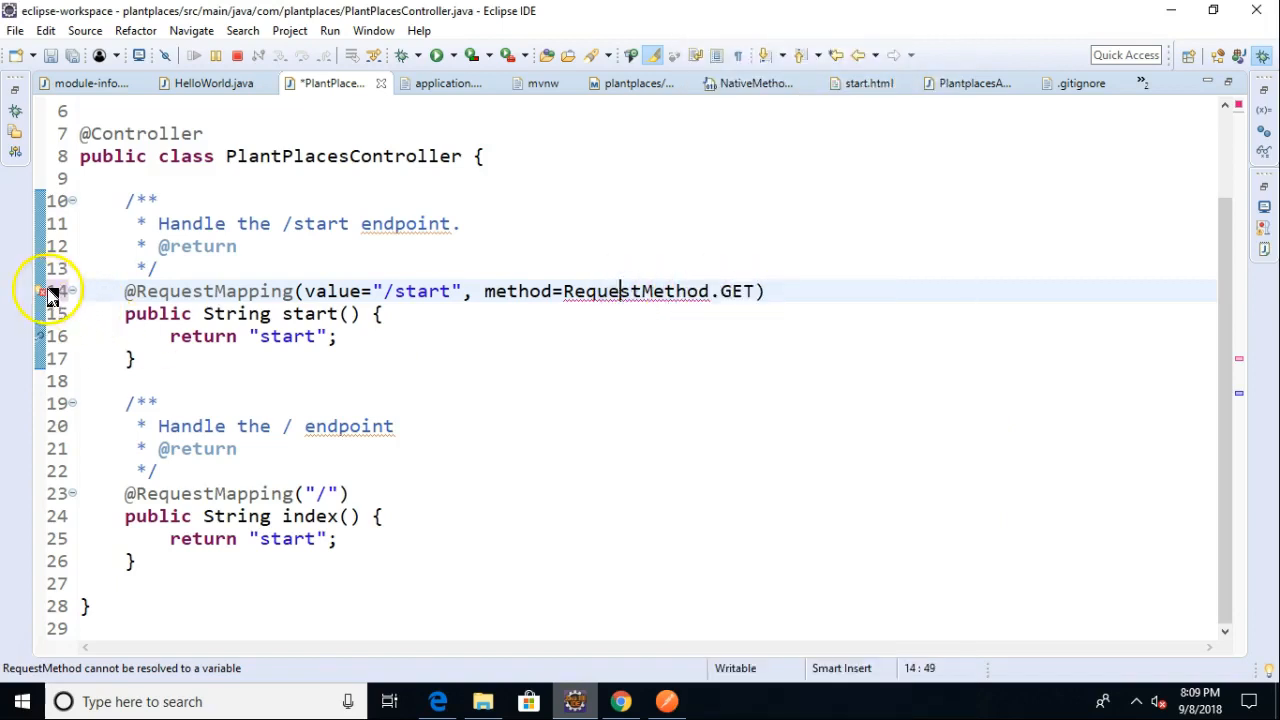
pyautogui.click(42, 292)
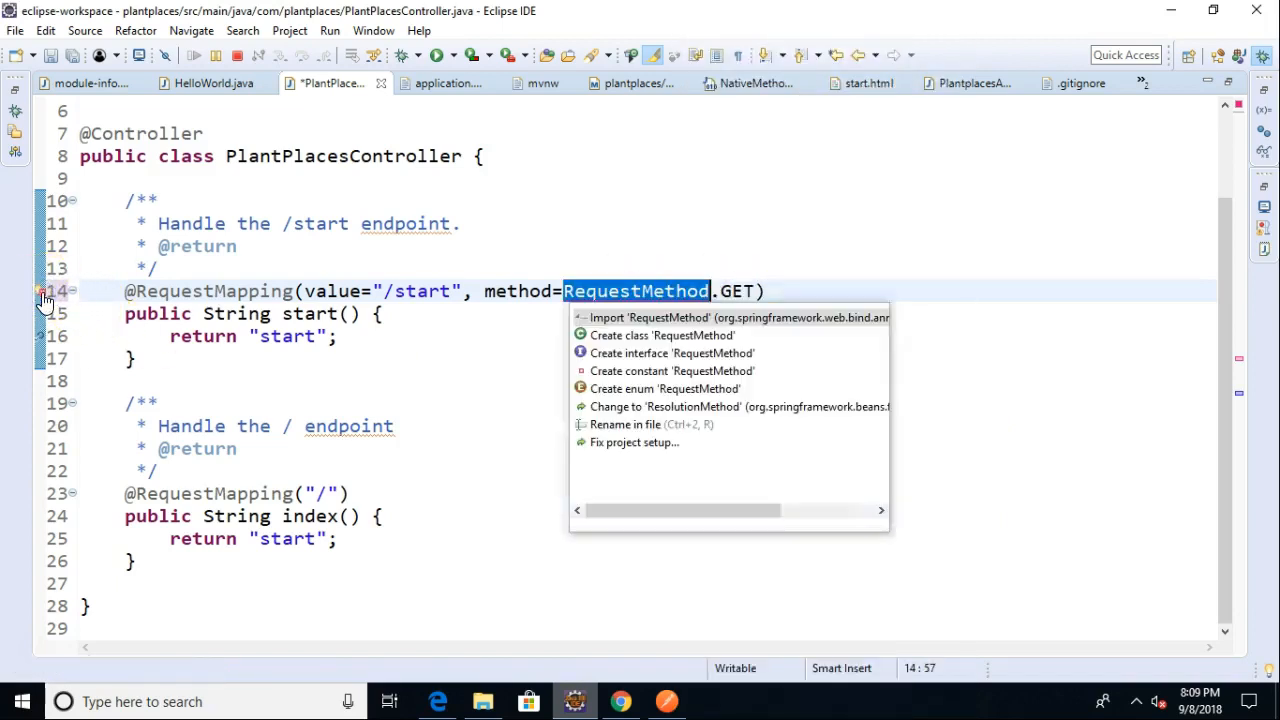
pyautogui.moveTo(752, 316)
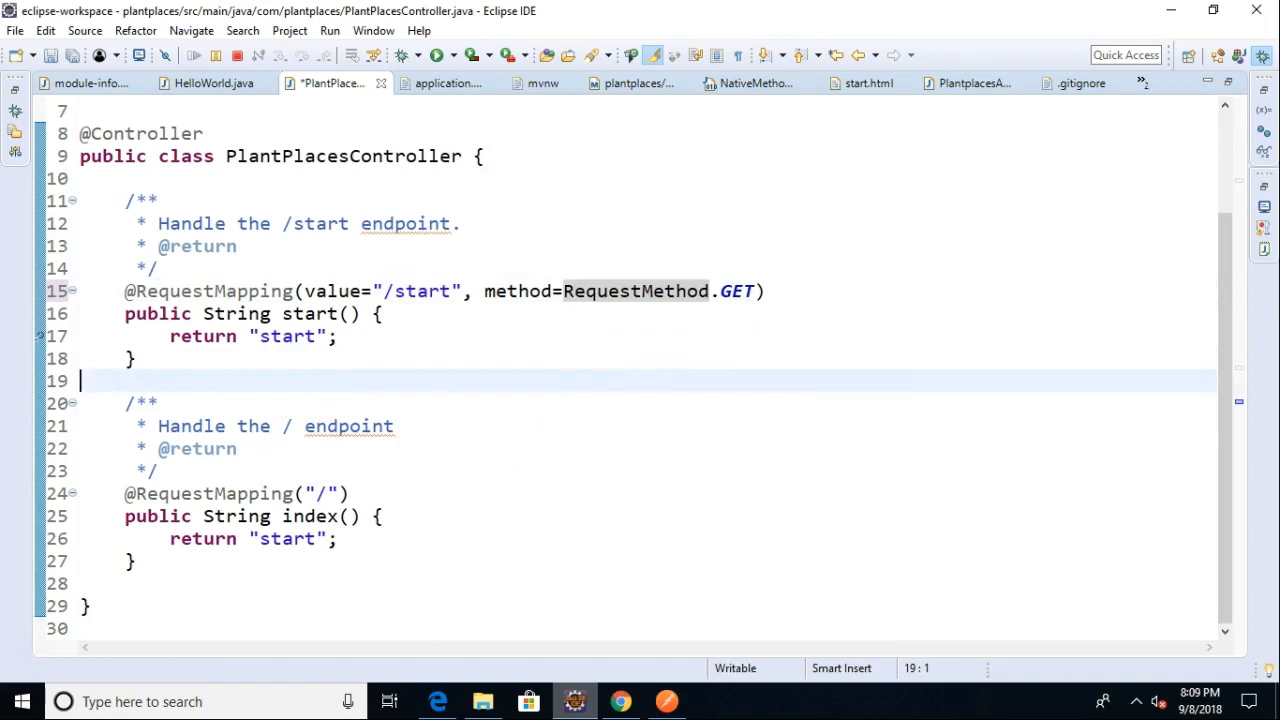
pyautogui.press('Enter')
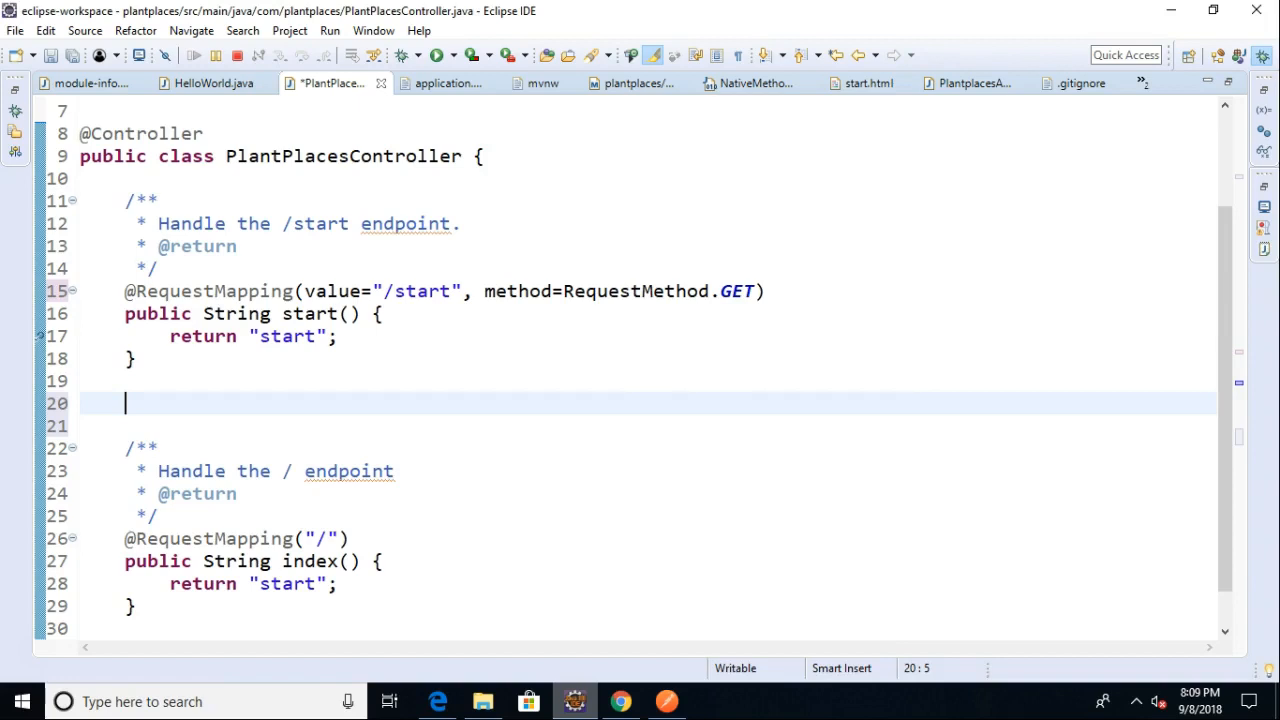
pyautogui.write('pub')
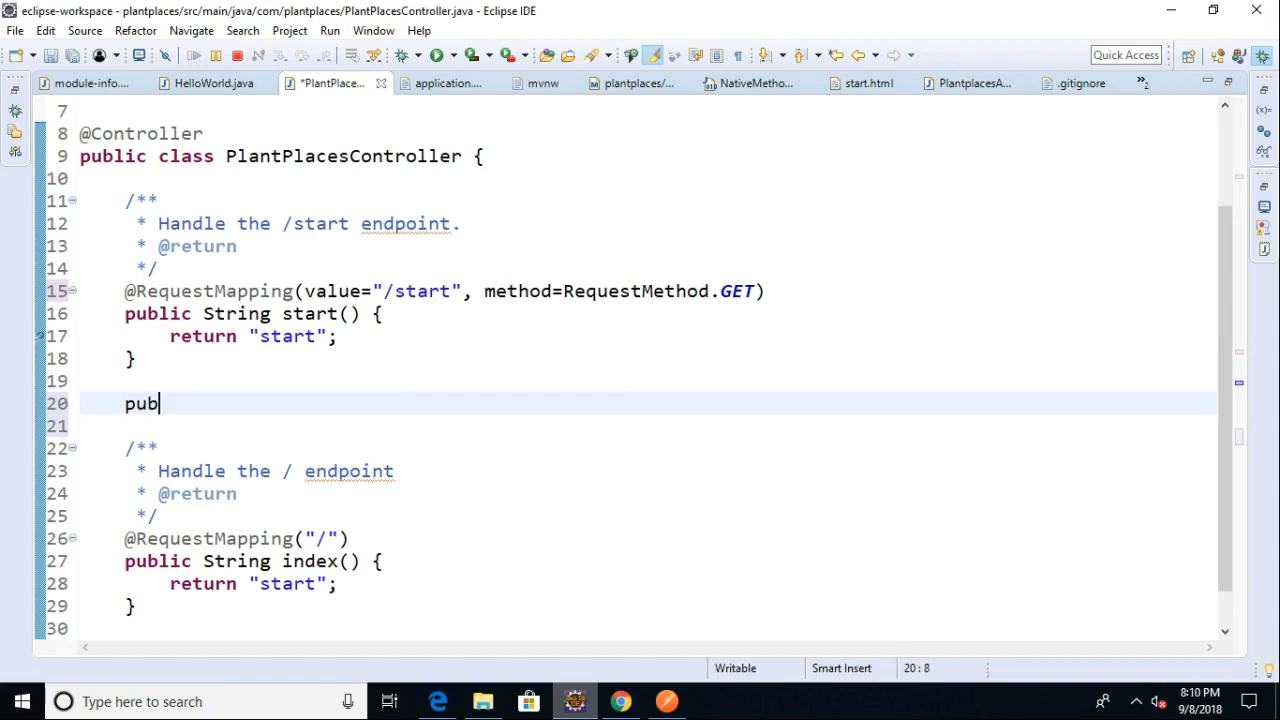
pyautogui.write('lic String create() {')
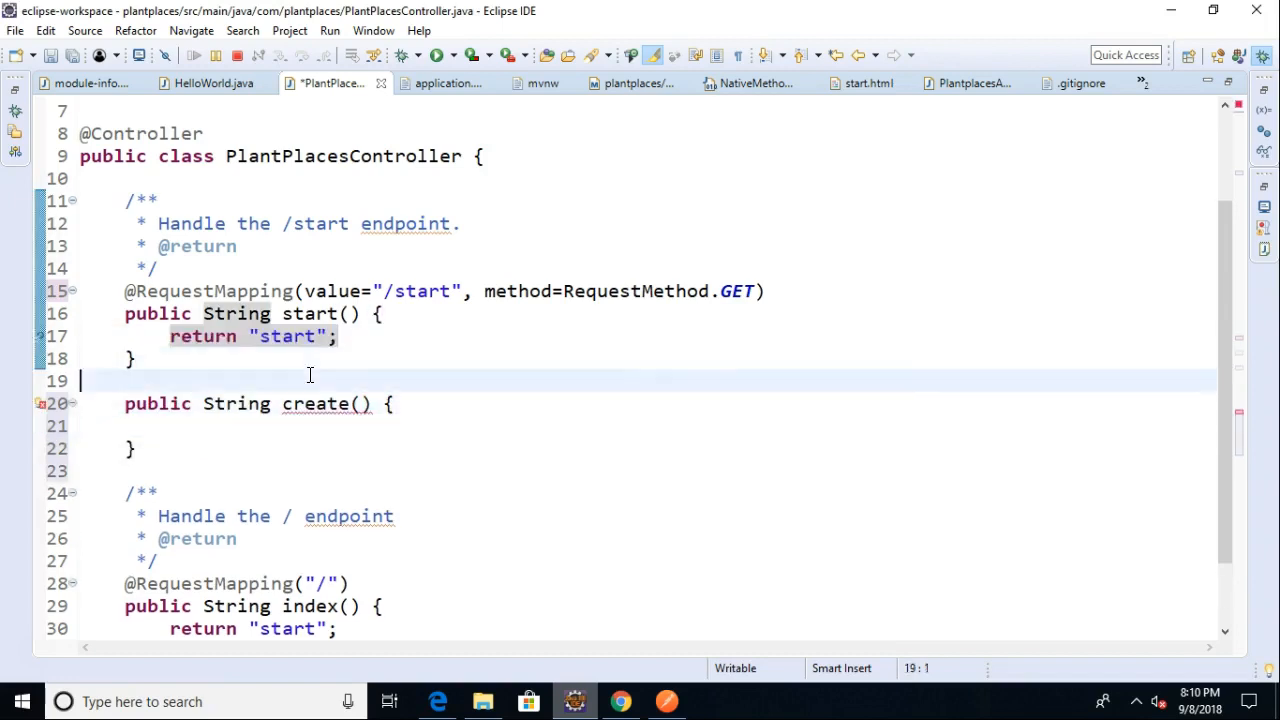
pyautogui.write('return "start";')
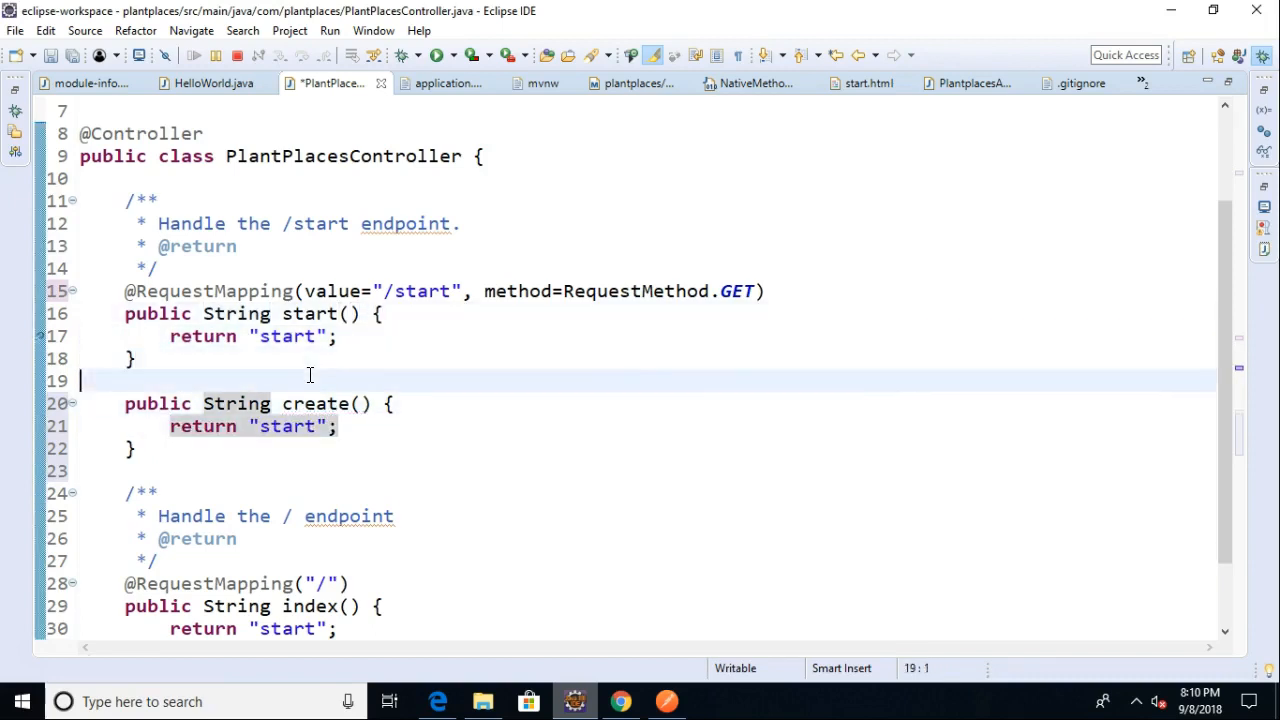
pyautogui.write('@PostMapping(/')
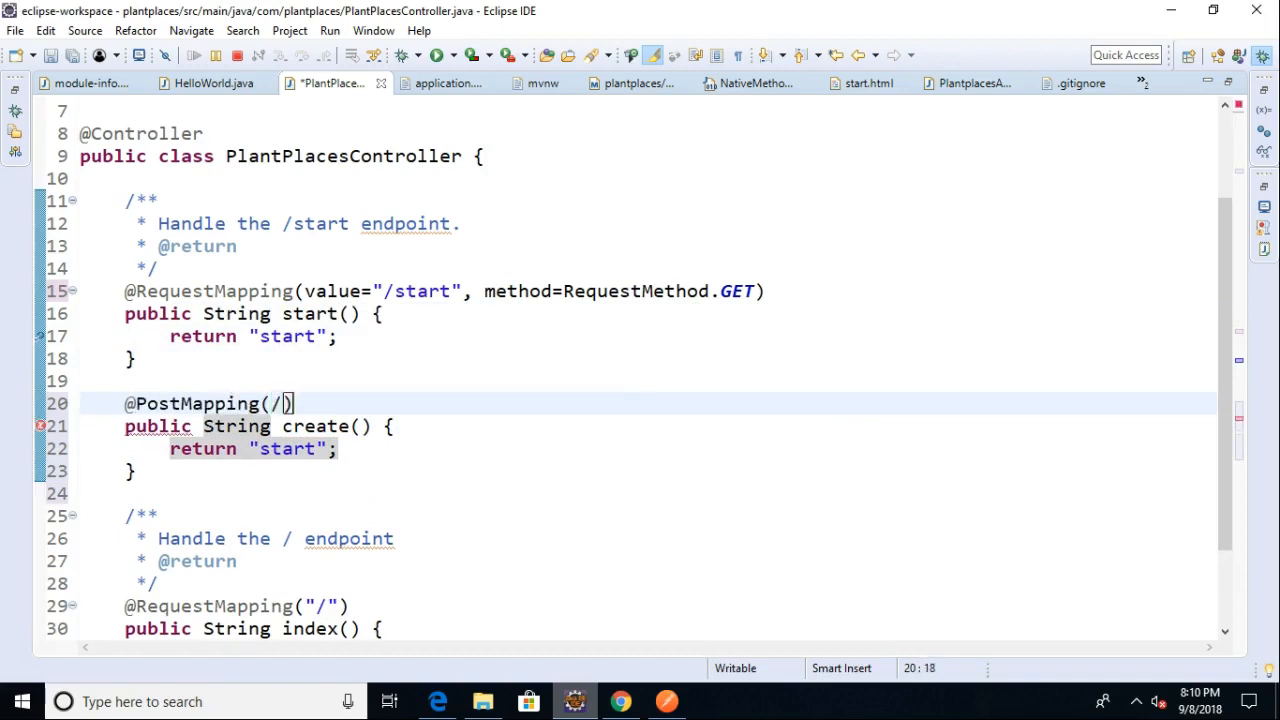
pyautogui.write('"s')
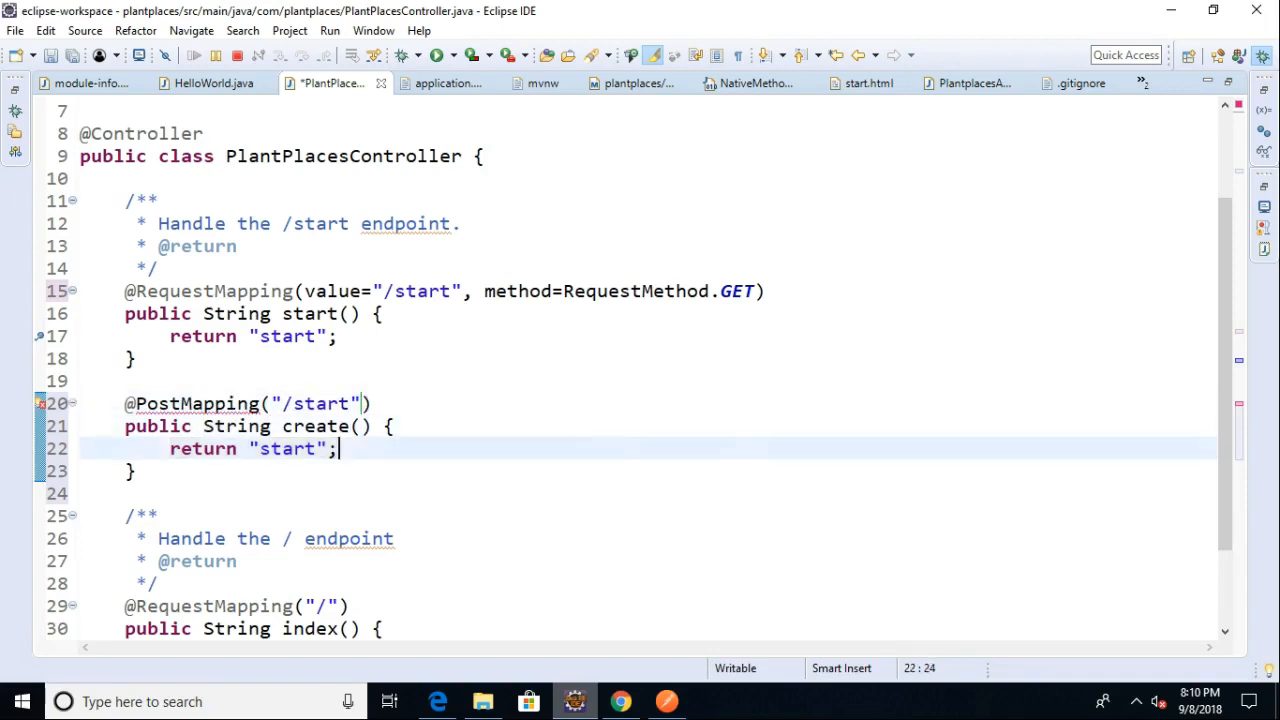
pyautogui.click(160, 404)
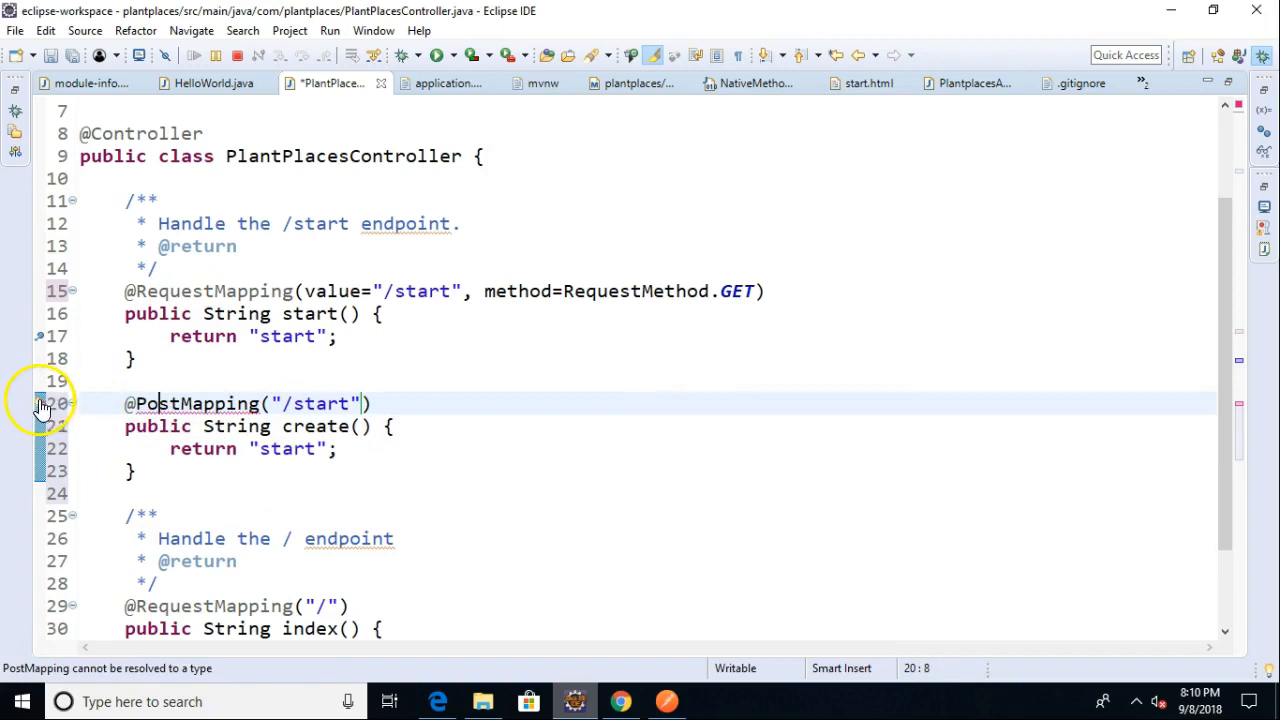
# Import PostMapping via the quick fix and rename start() to read()
pyautogui.click(196, 404)
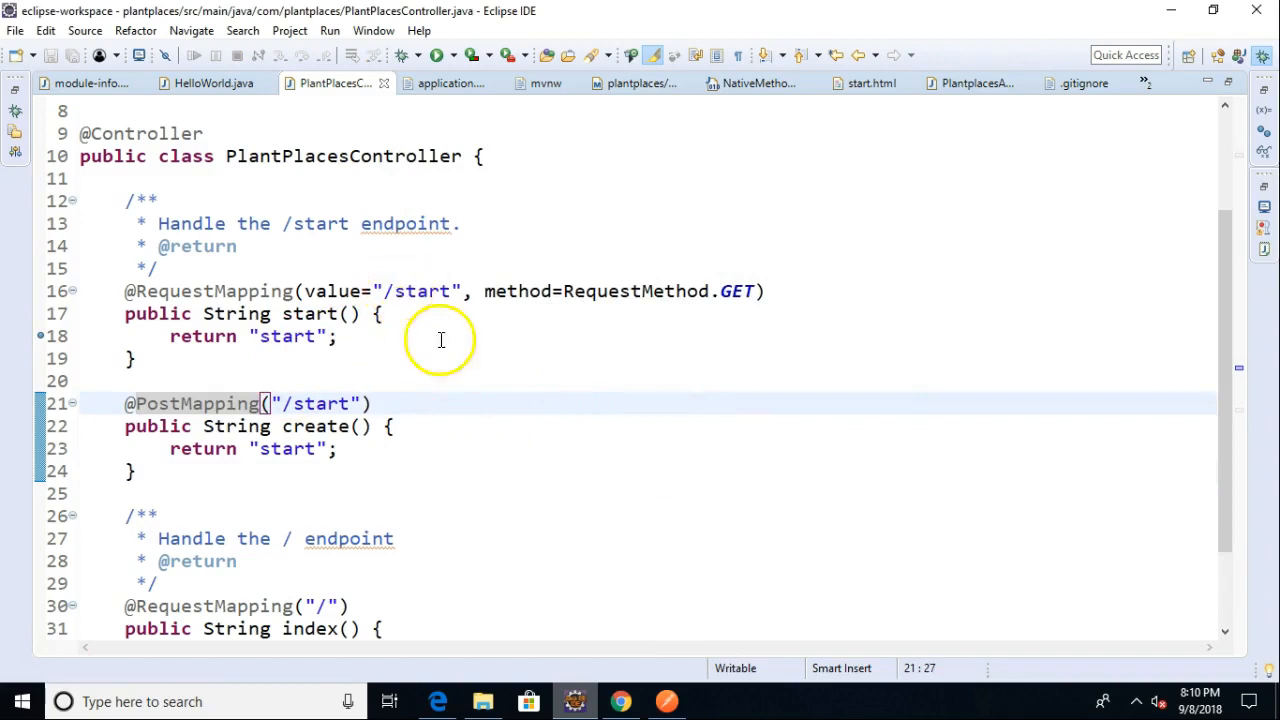
pyautogui.moveTo(586, 476)
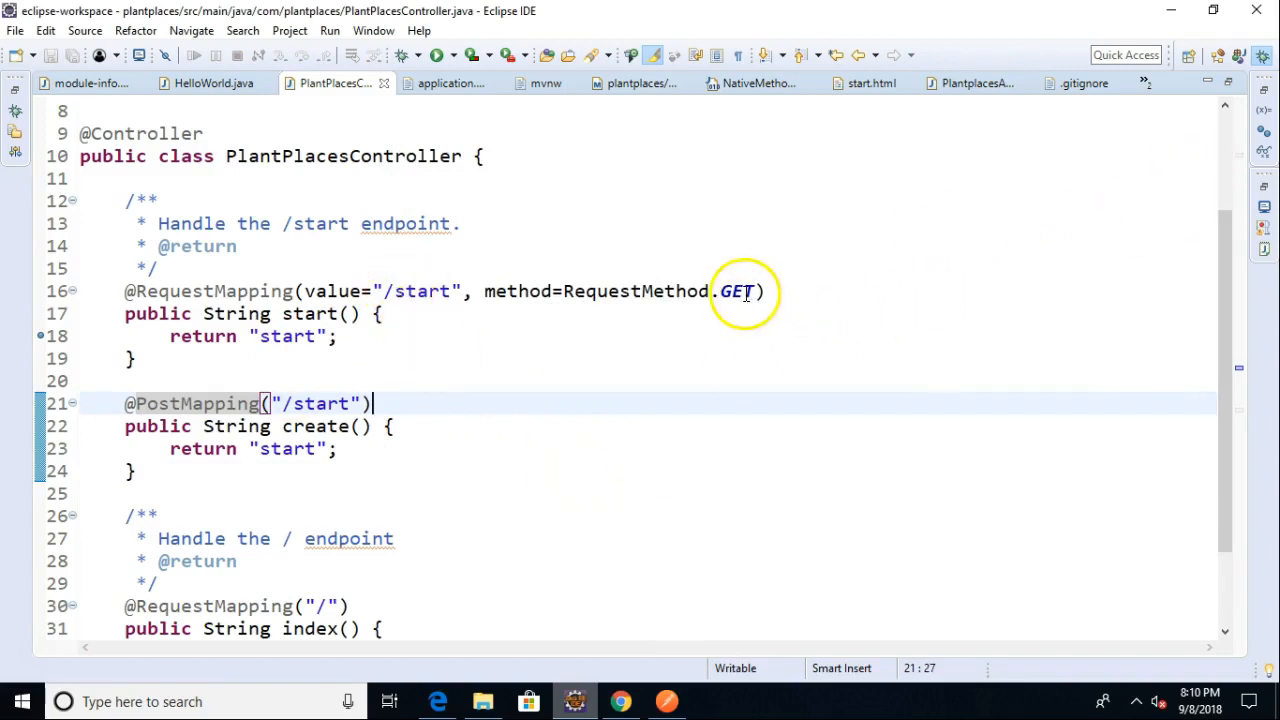
pyautogui.moveTo(176, 414)
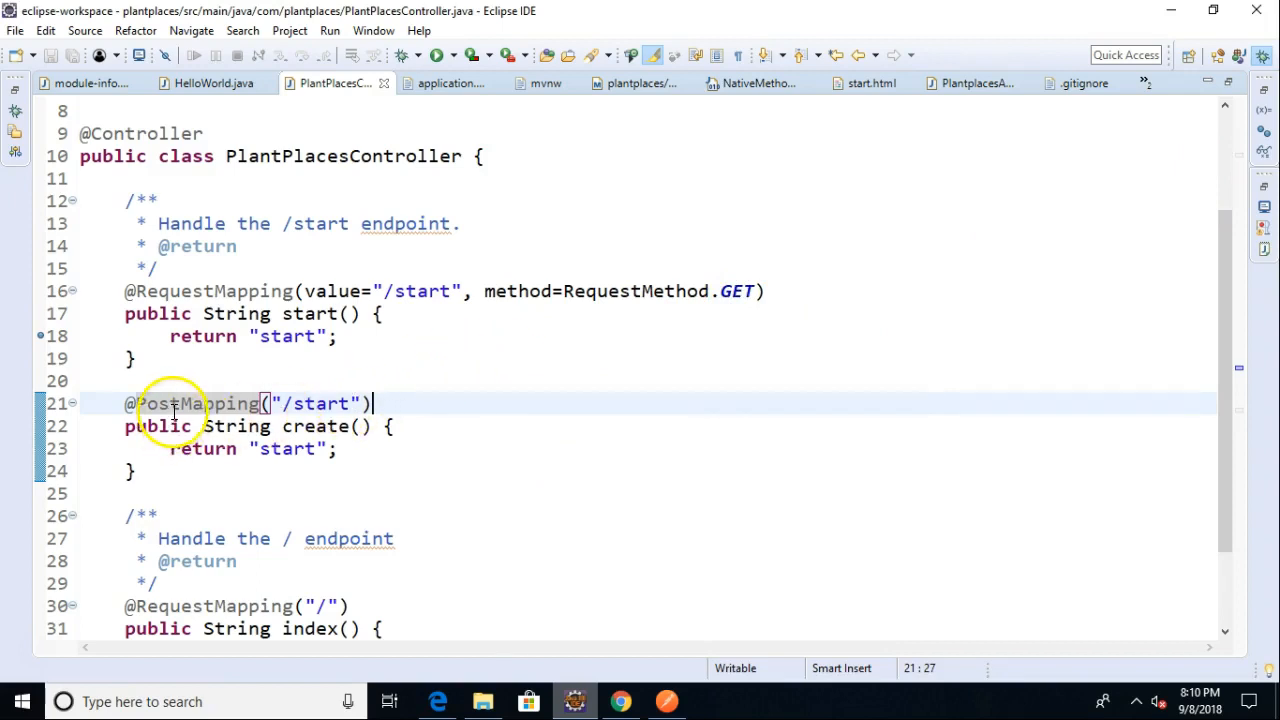
pyautogui.moveTo(386, 292)
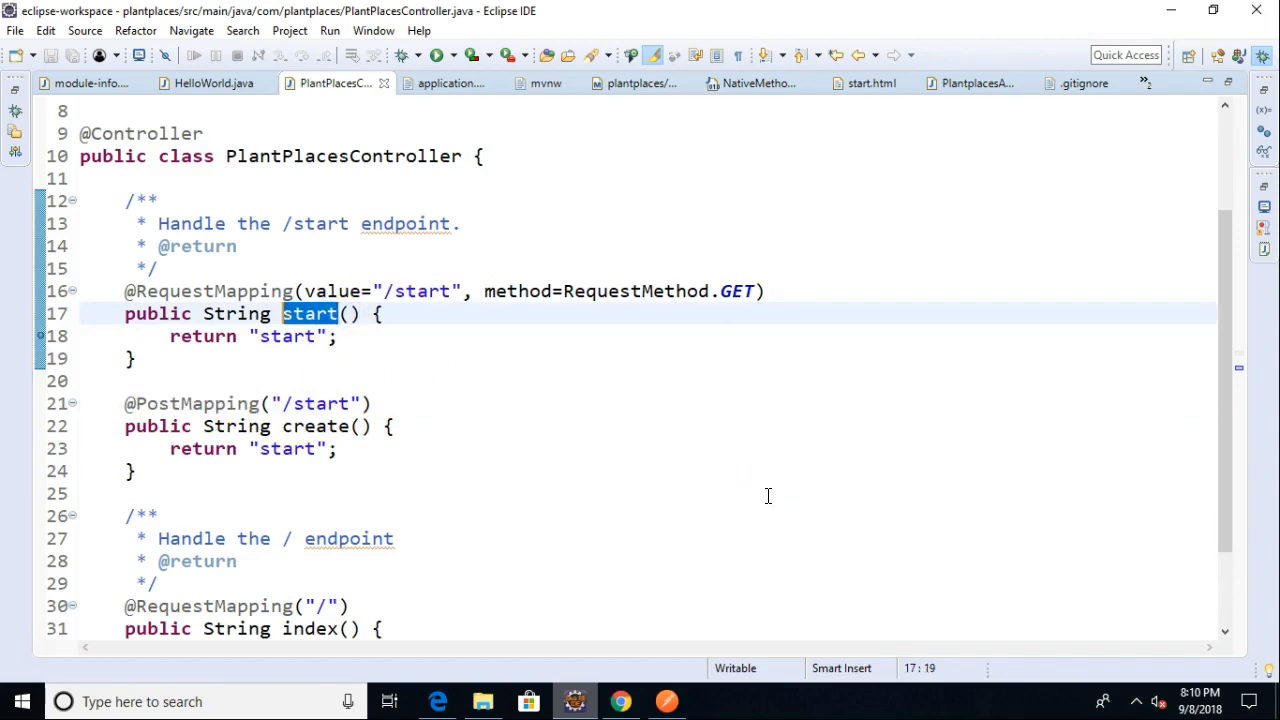
pyautogui.press('Delete')
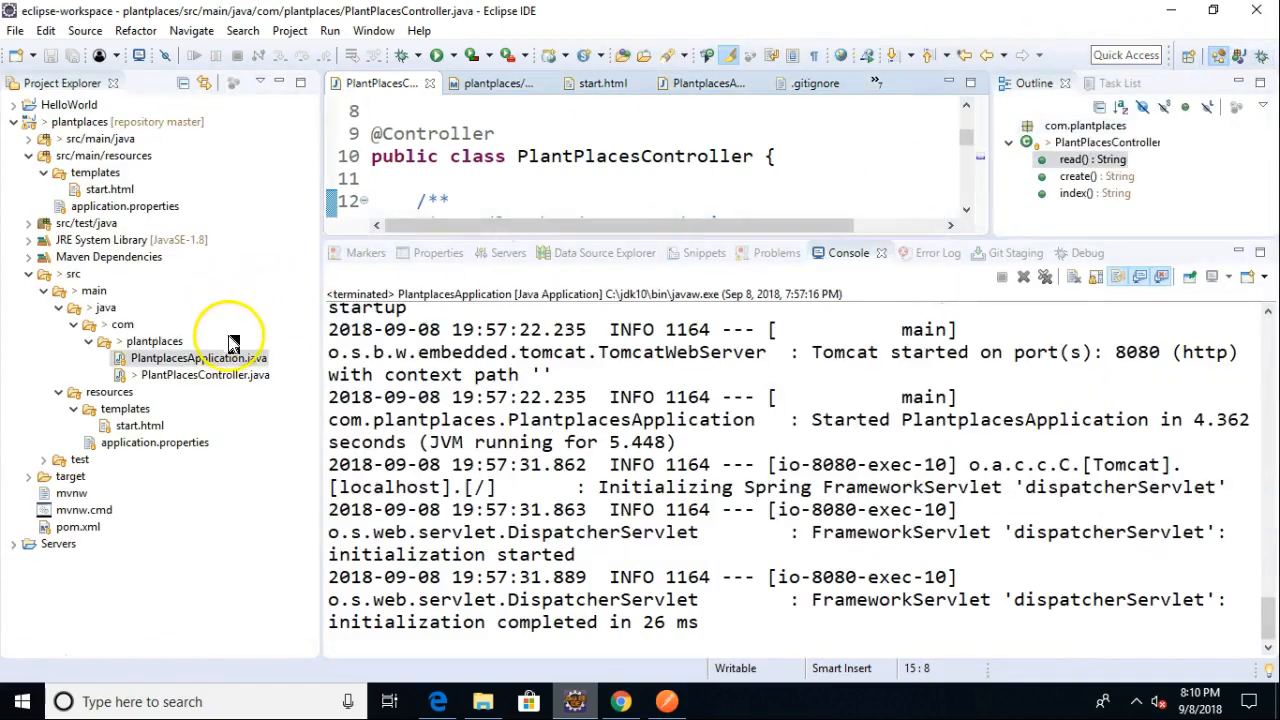
# Debug PlantplacesApplication.java as a Java Application to restart the server on port 8080
pyautogui.rightClick(196, 356)
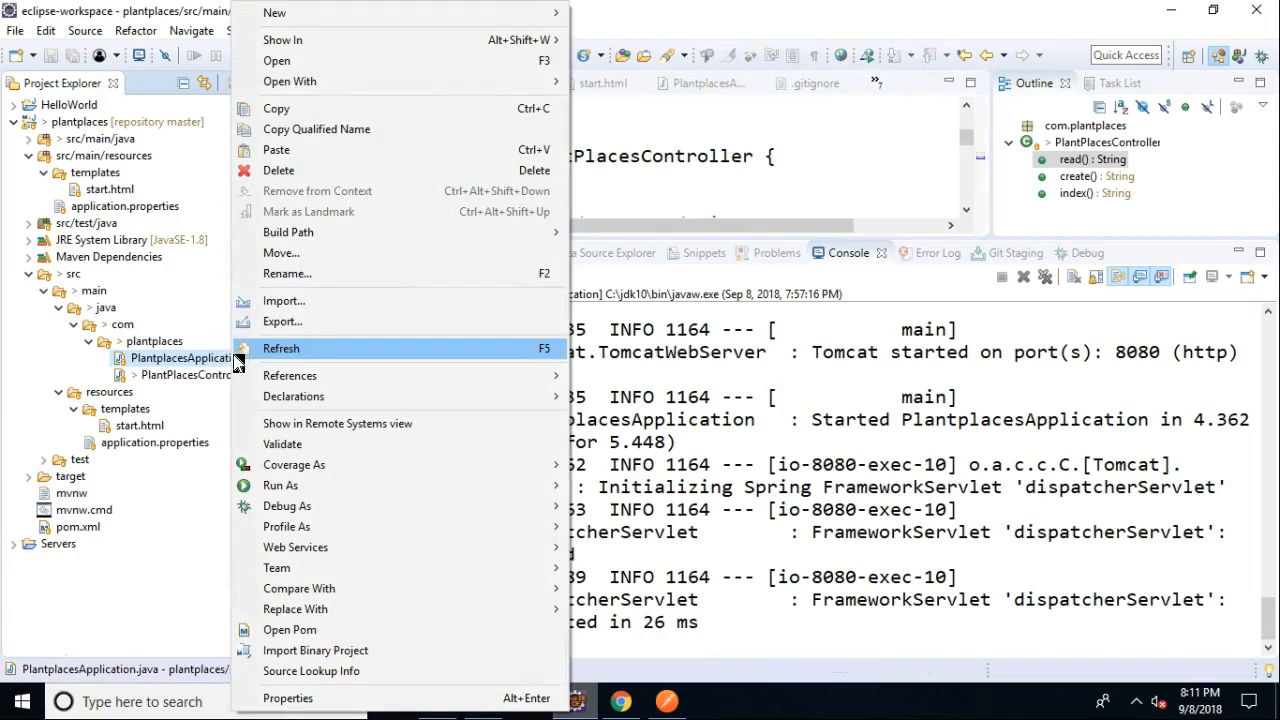
pyautogui.moveTo(288, 506)
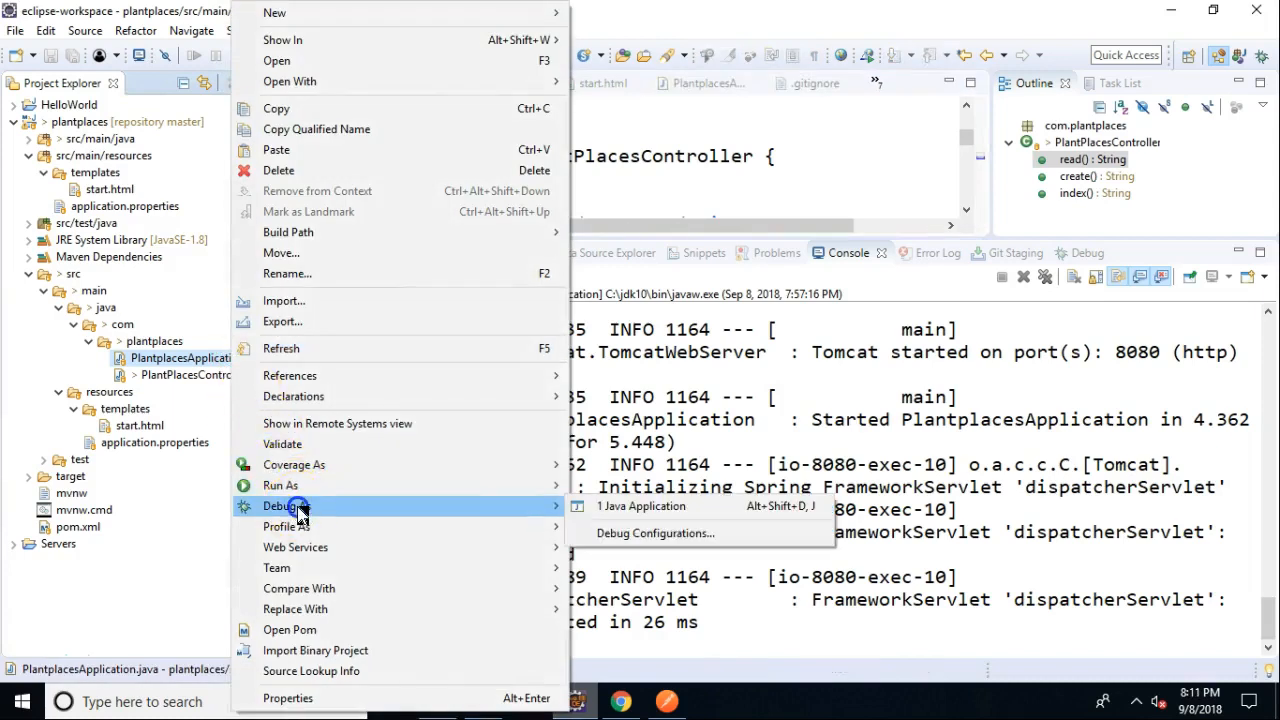
pyautogui.click(640, 506)
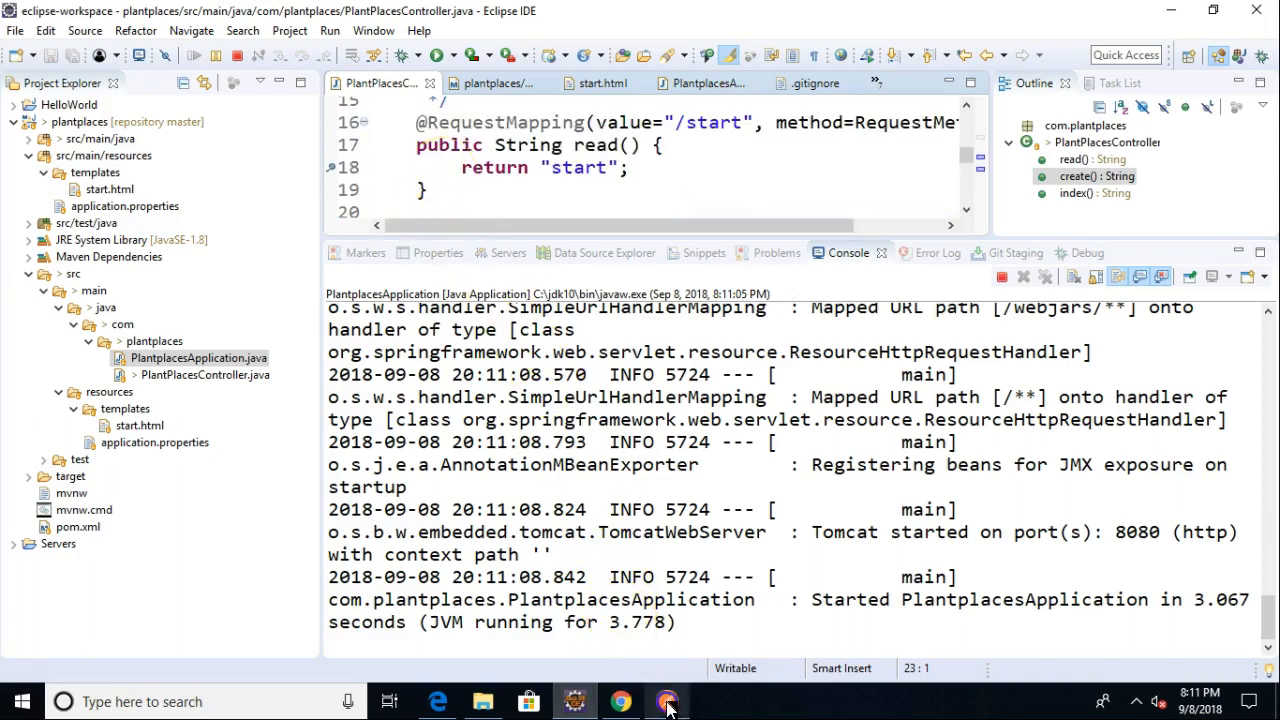
# Send the GET /start request from Postman and accept Eclipse's switch to the Debug perspective
pyautogui.click(668, 700)
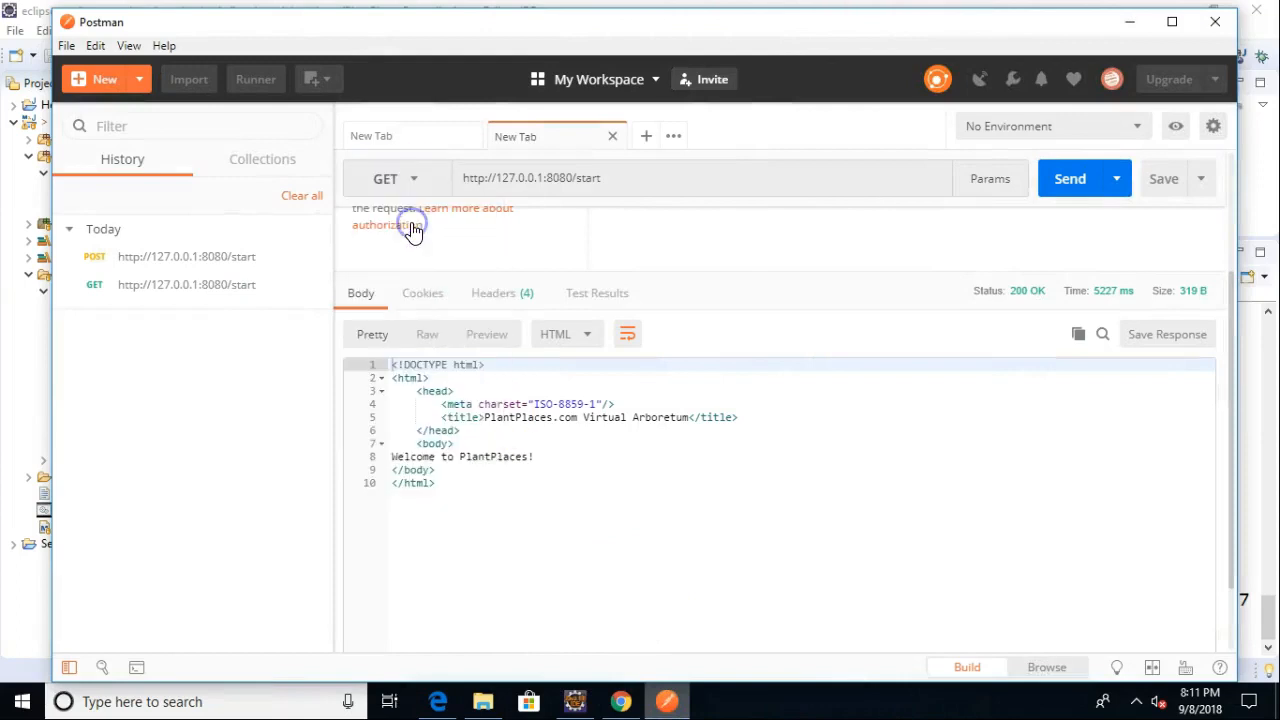
pyautogui.moveTo(1052, 182)
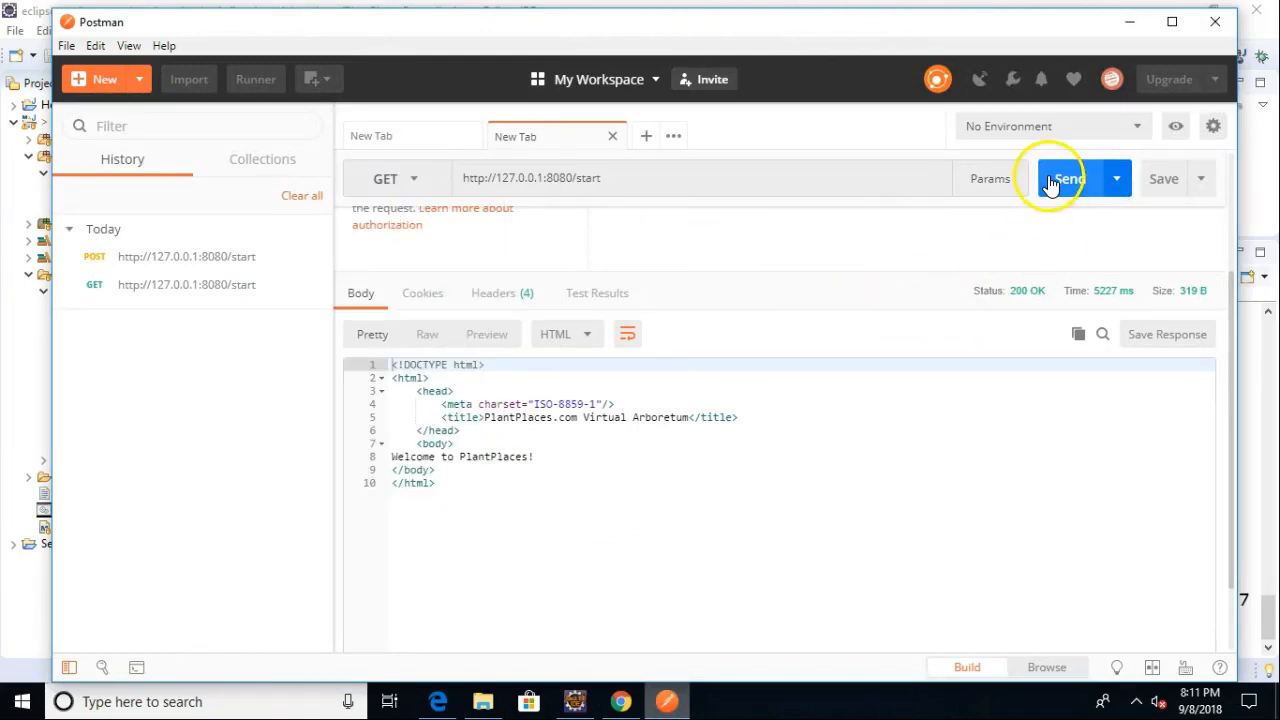
pyautogui.click(1070, 178)
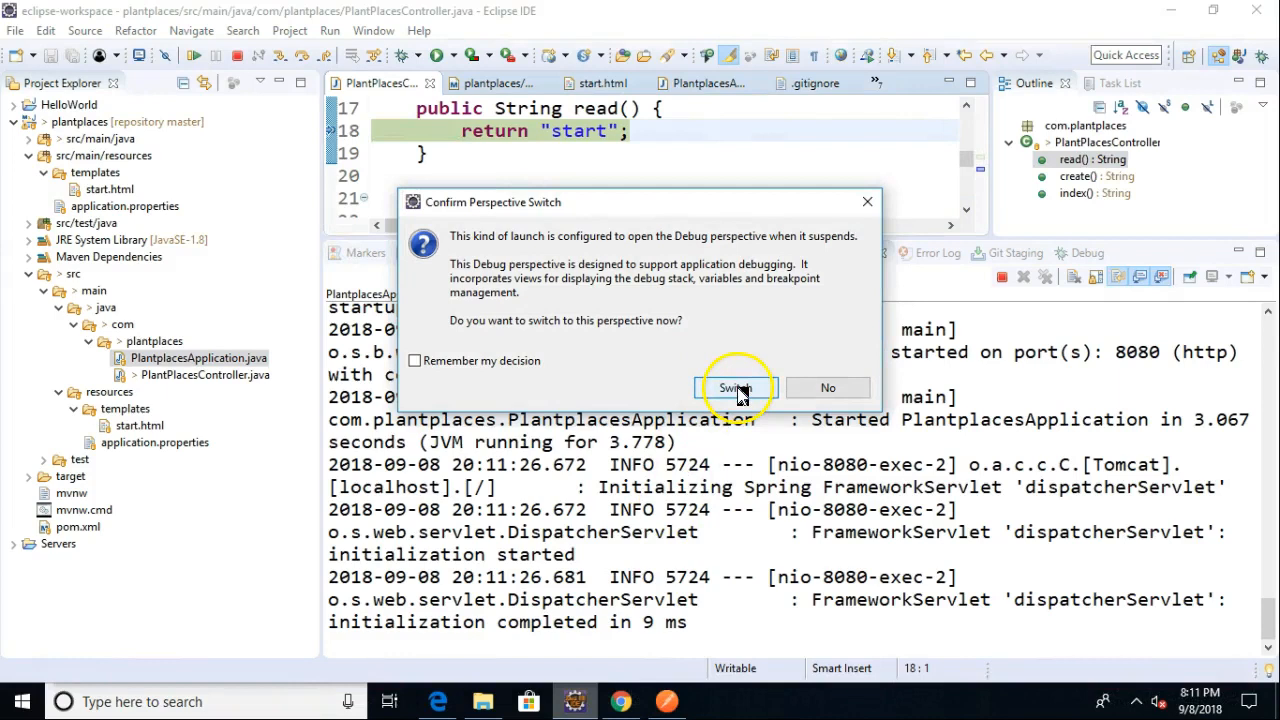
pyautogui.click(734, 388)
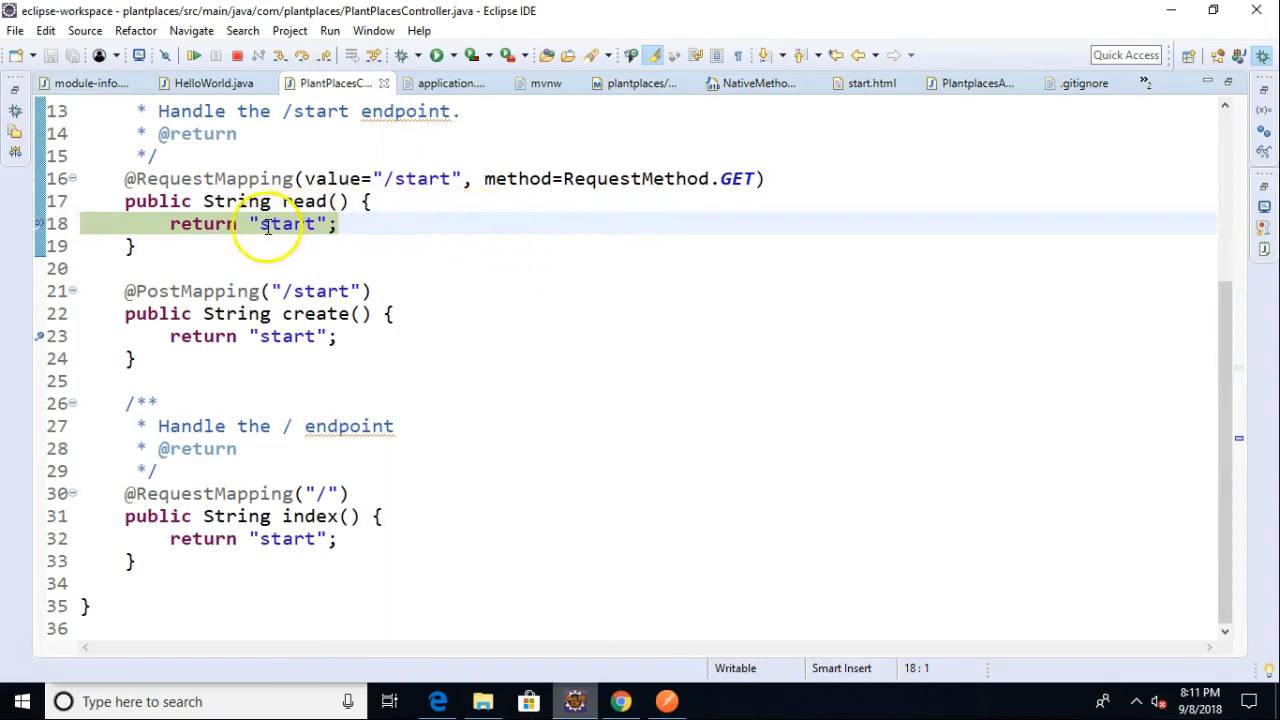
pyautogui.moveTo(290, 240)
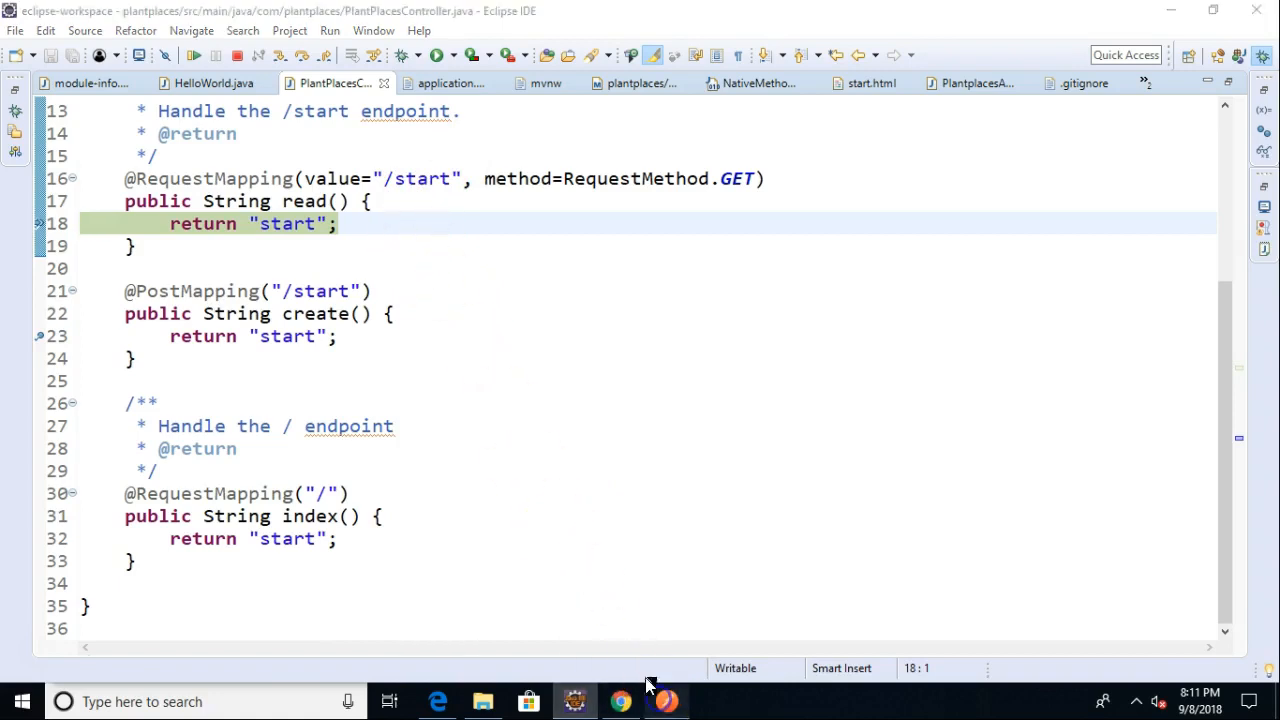
pyautogui.click(620, 700)
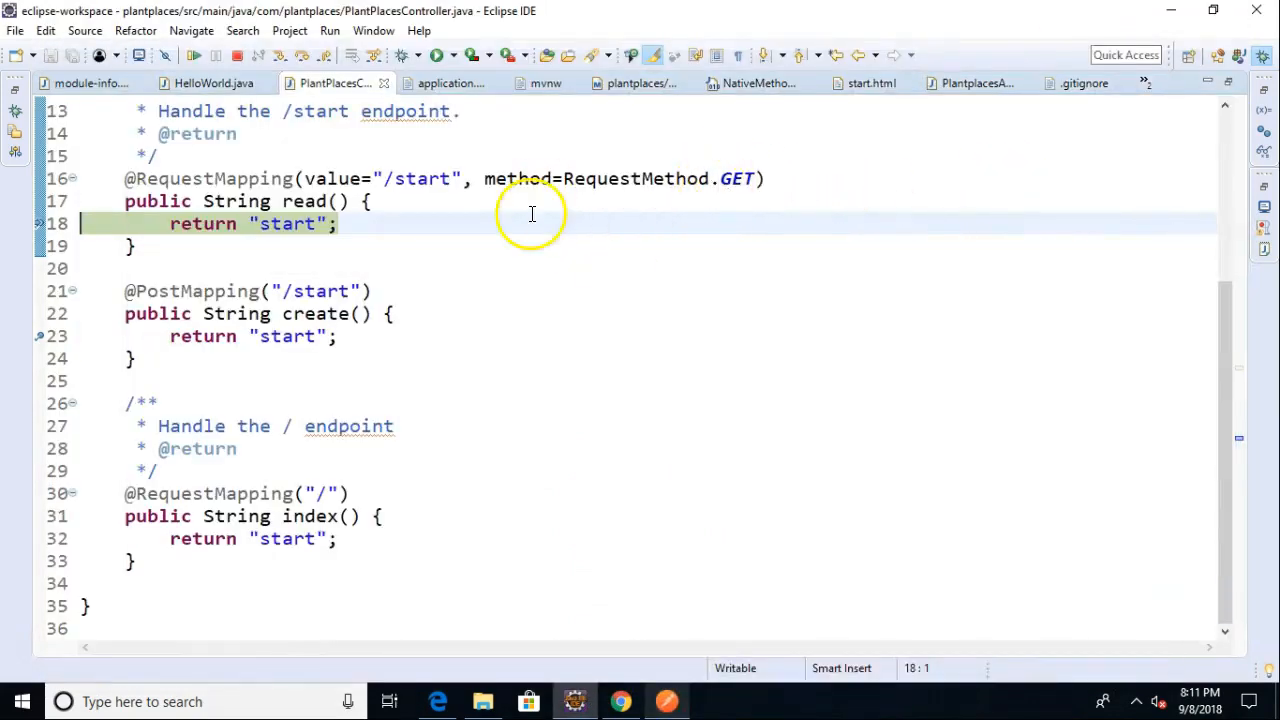
pyautogui.moveTo(576, 332)
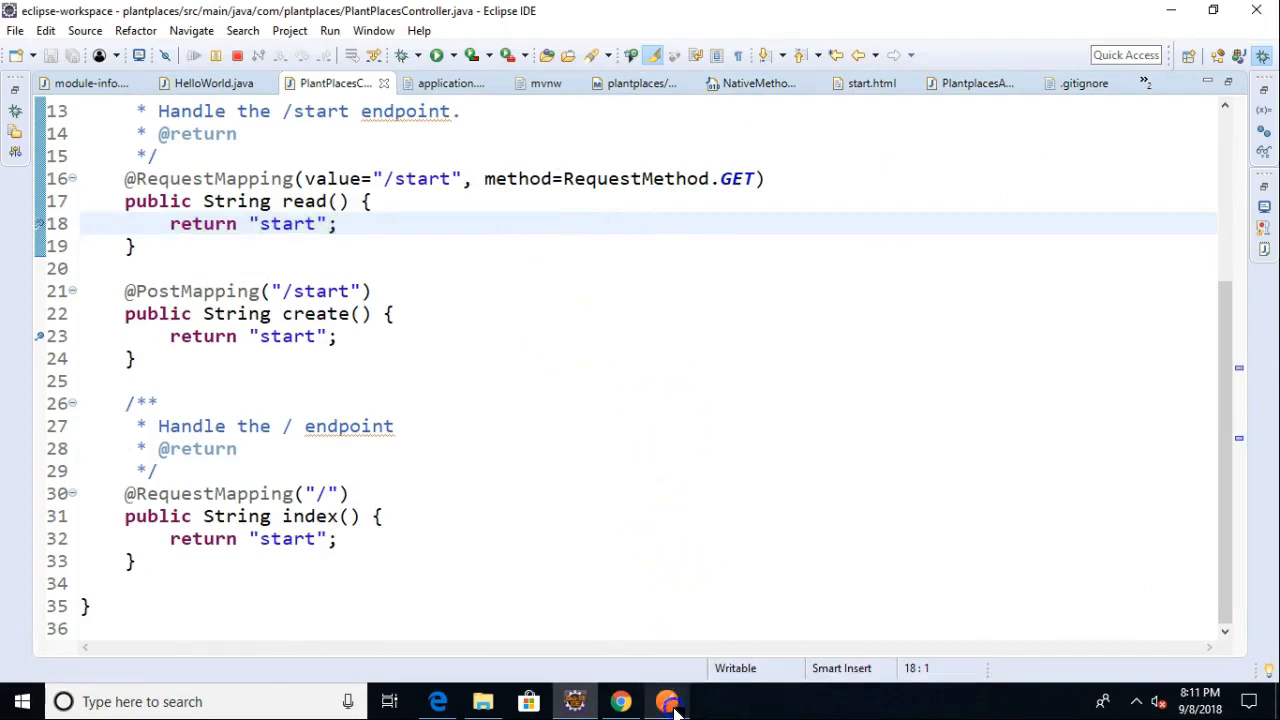
# Change the Postman request to POST and send it to /start to hit the create() breakpoint
pyautogui.click(410, 178)
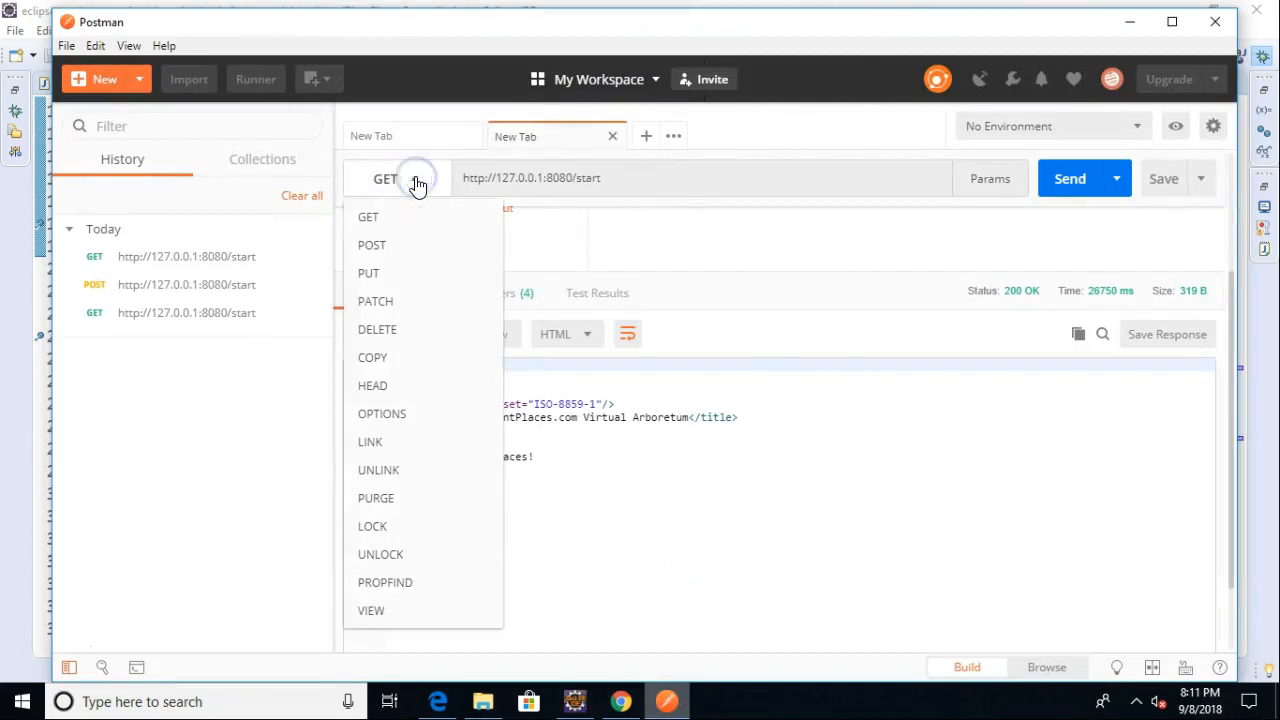
pyautogui.click(372, 244)
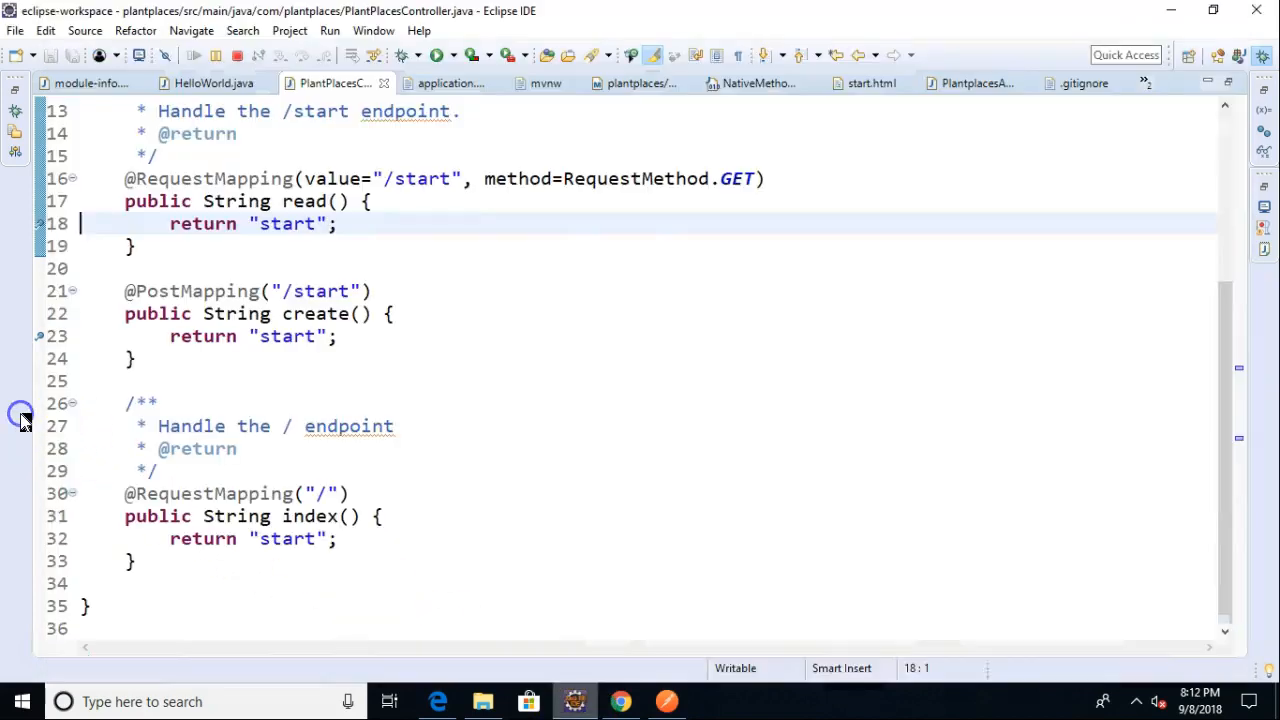
pyautogui.moveTo(64, 336)
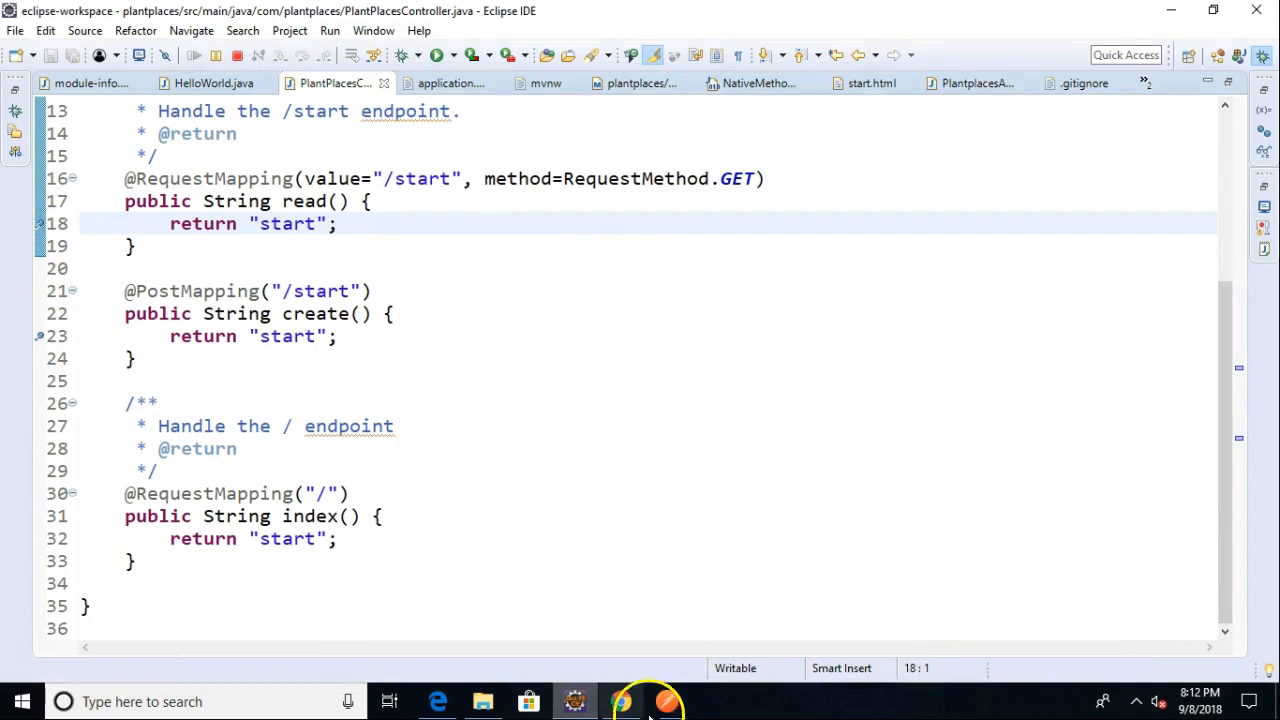
pyautogui.click(668, 700)
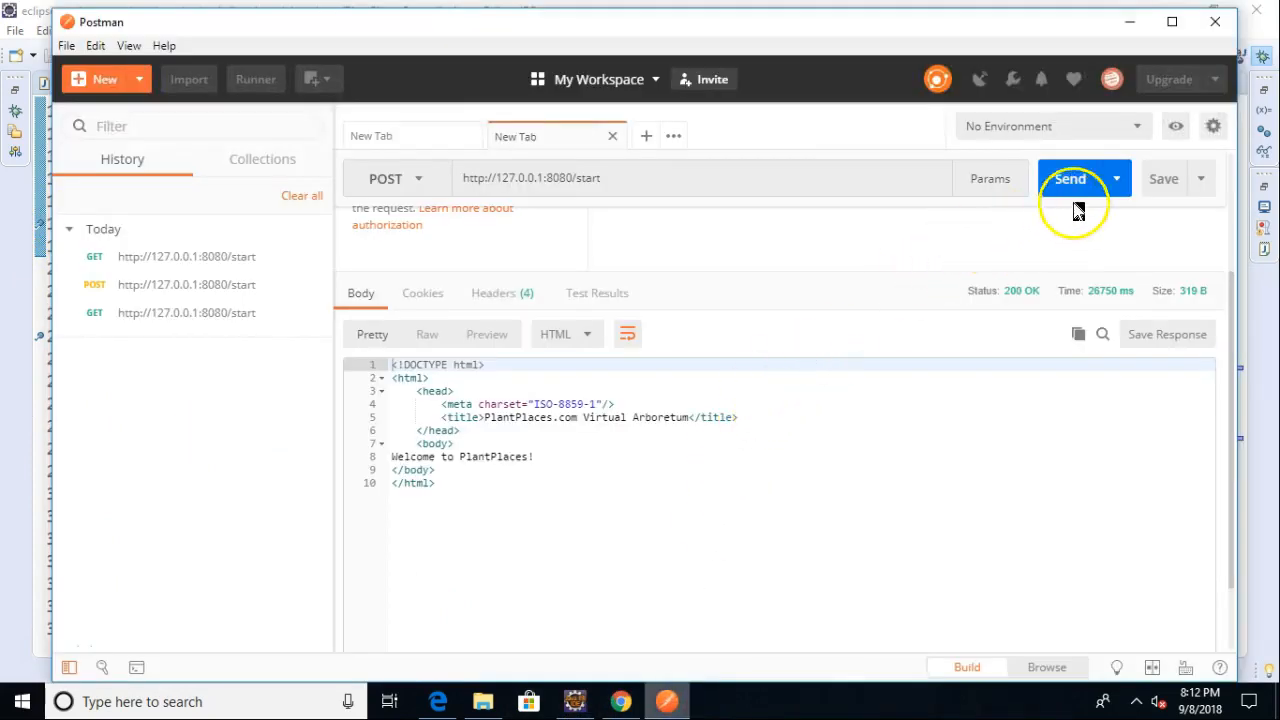
pyautogui.click(1072, 178)
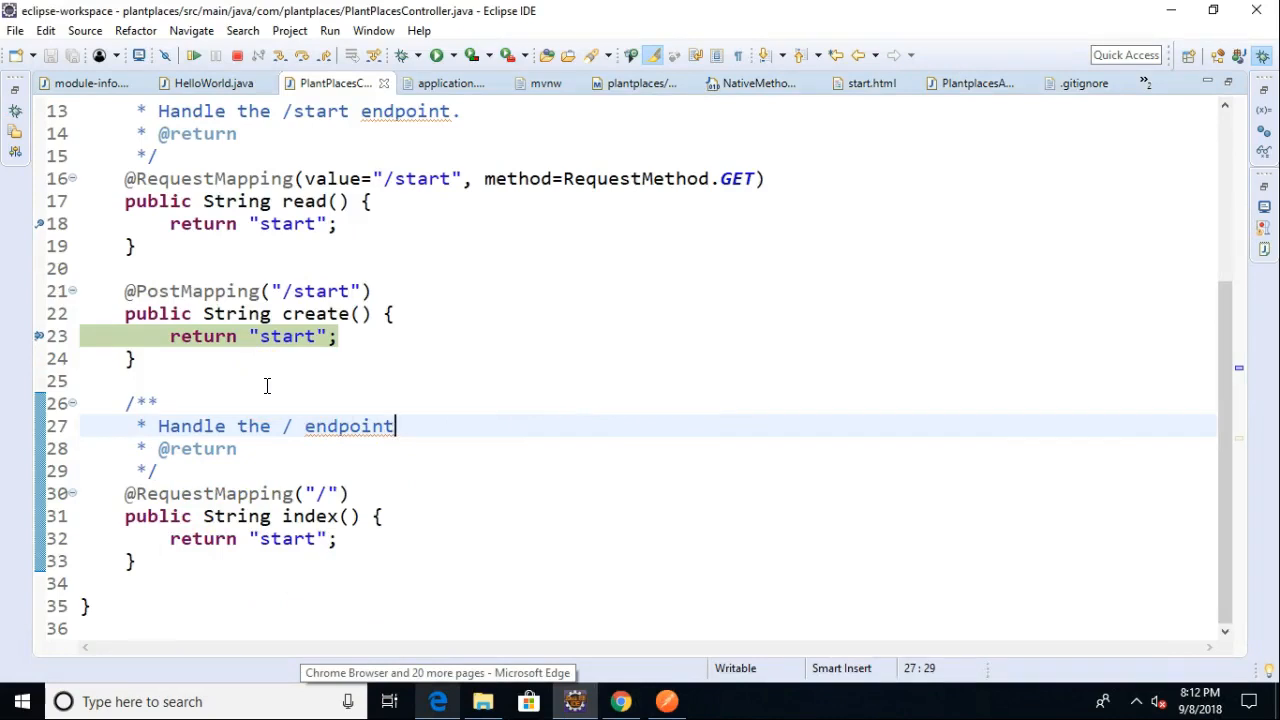
pyautogui.moveTo(284, 336)
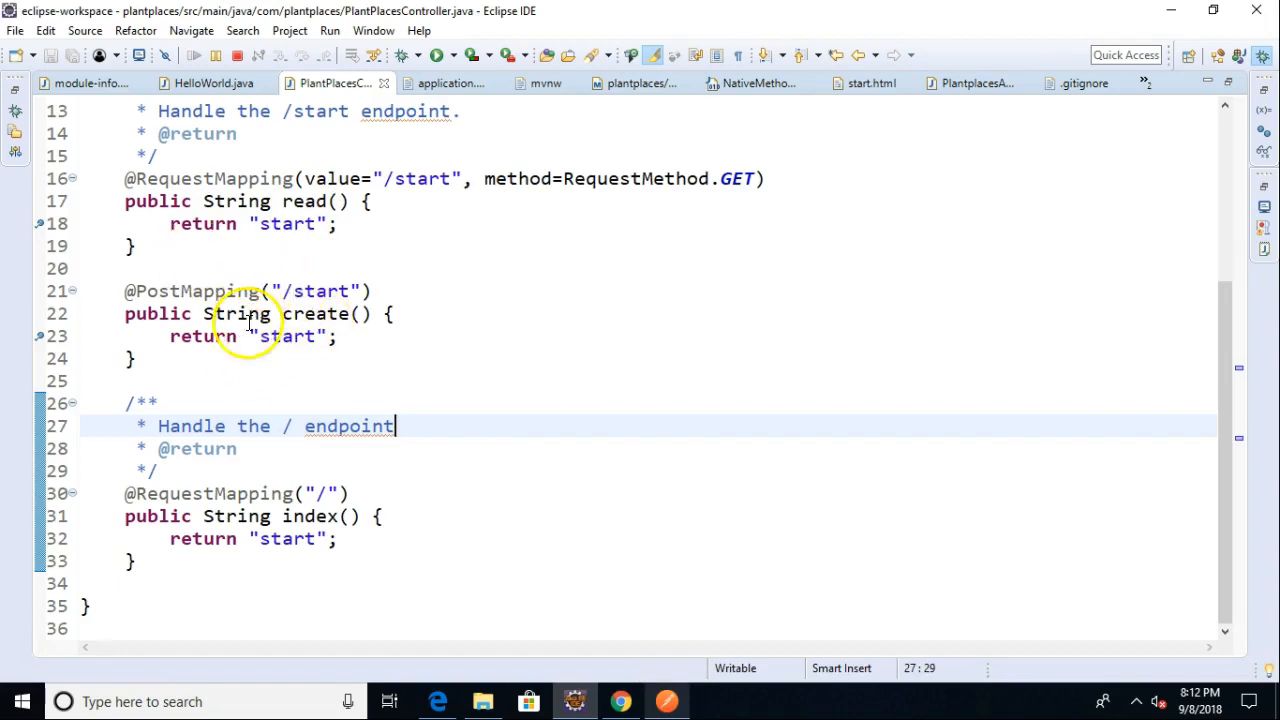
# Return to Postman and show the request method choices for /start
pyautogui.click(666, 700)
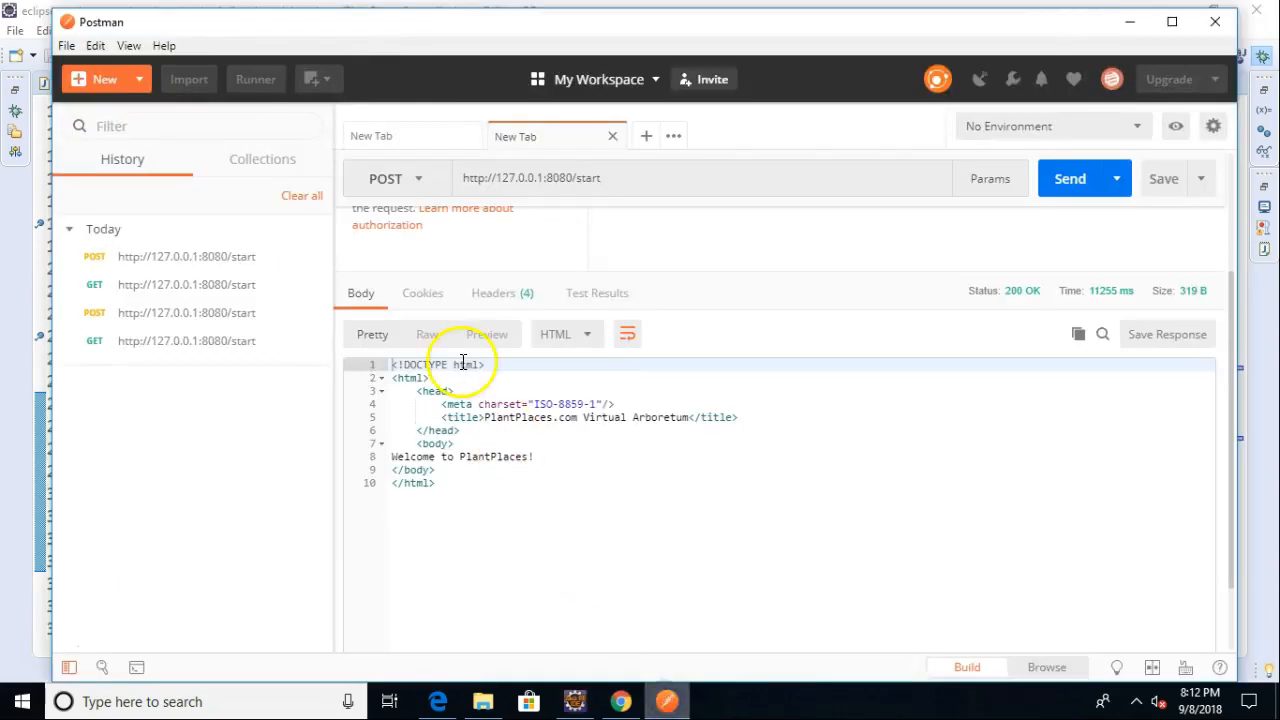
pyautogui.click(396, 178)
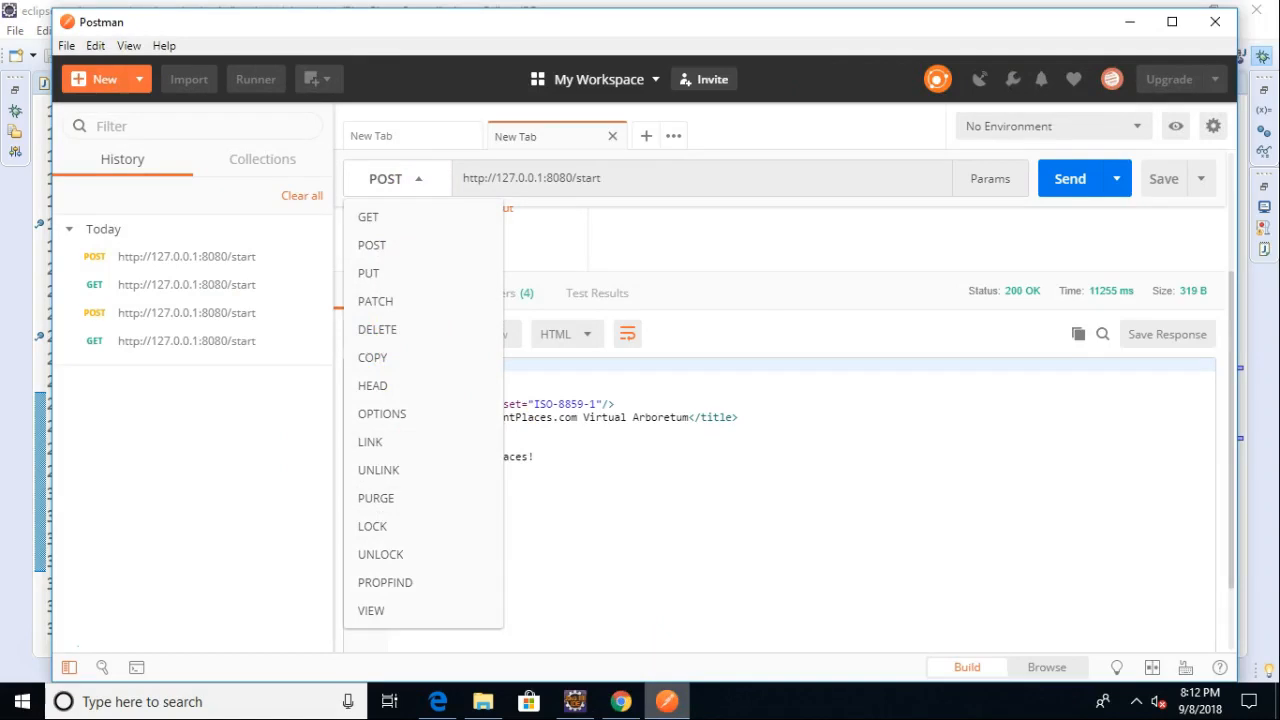
pyautogui.moveTo(30, 632)
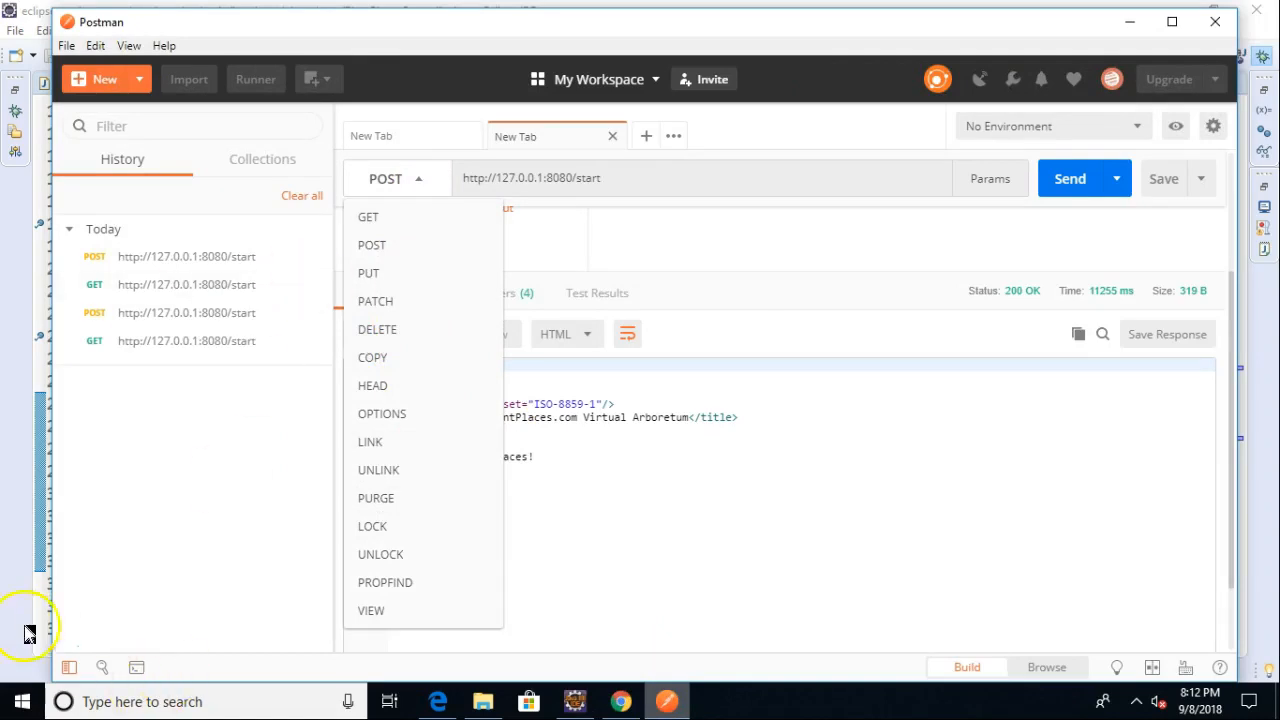